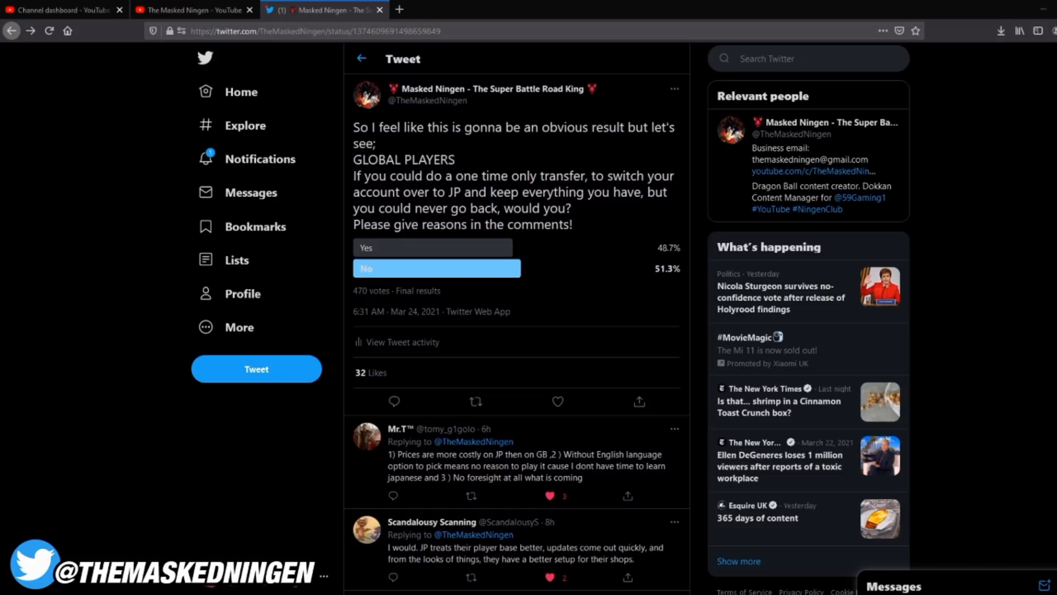
{"action": "mouse_move", "coordinate": [590, 460]}
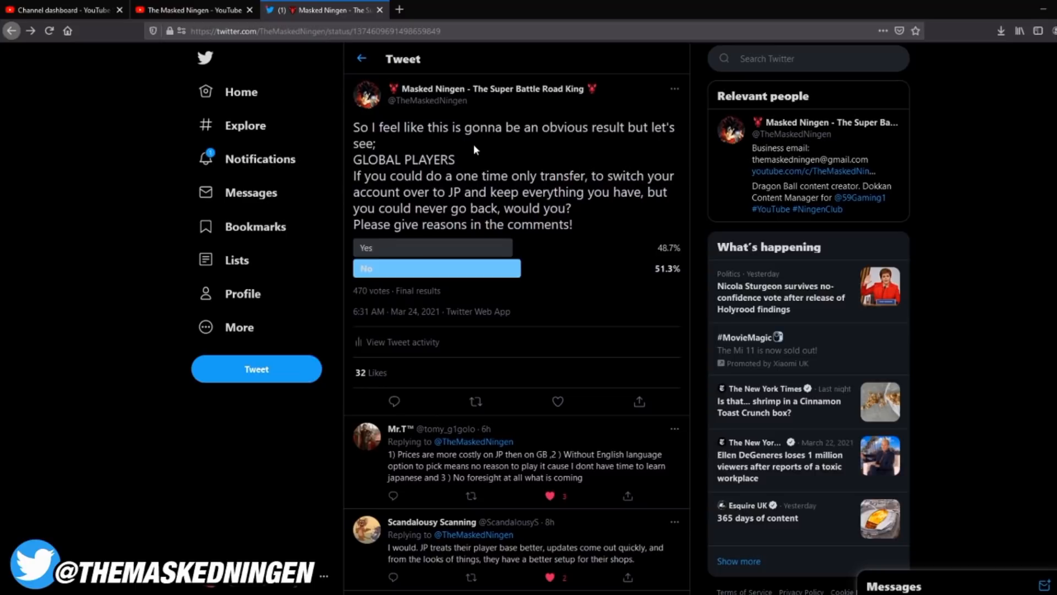
{"action": "mouse_move", "coordinate": [594, 266]}
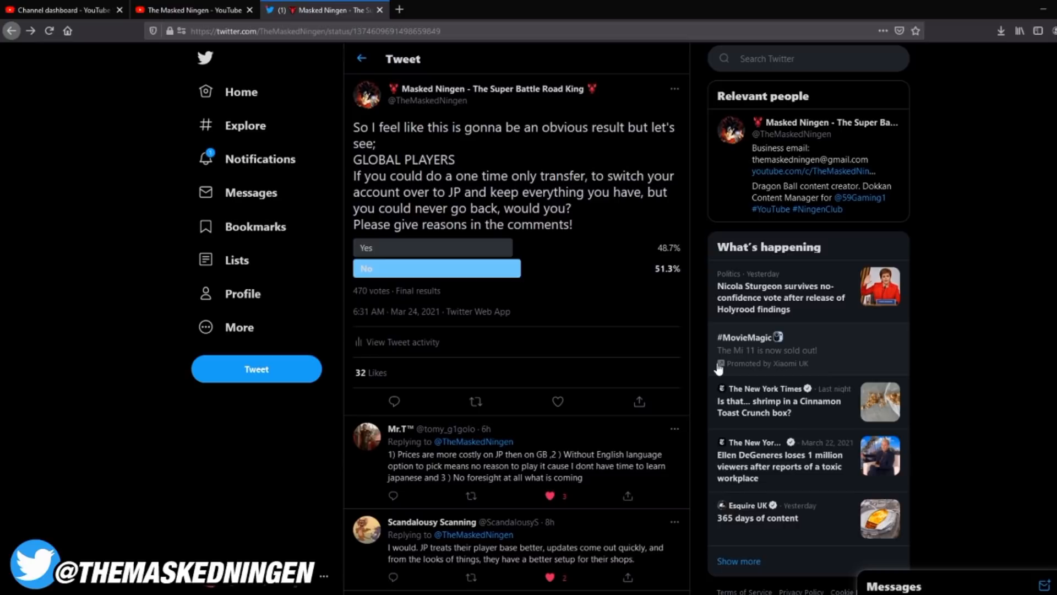
{"action": "mouse_move", "coordinate": [534, 315]}
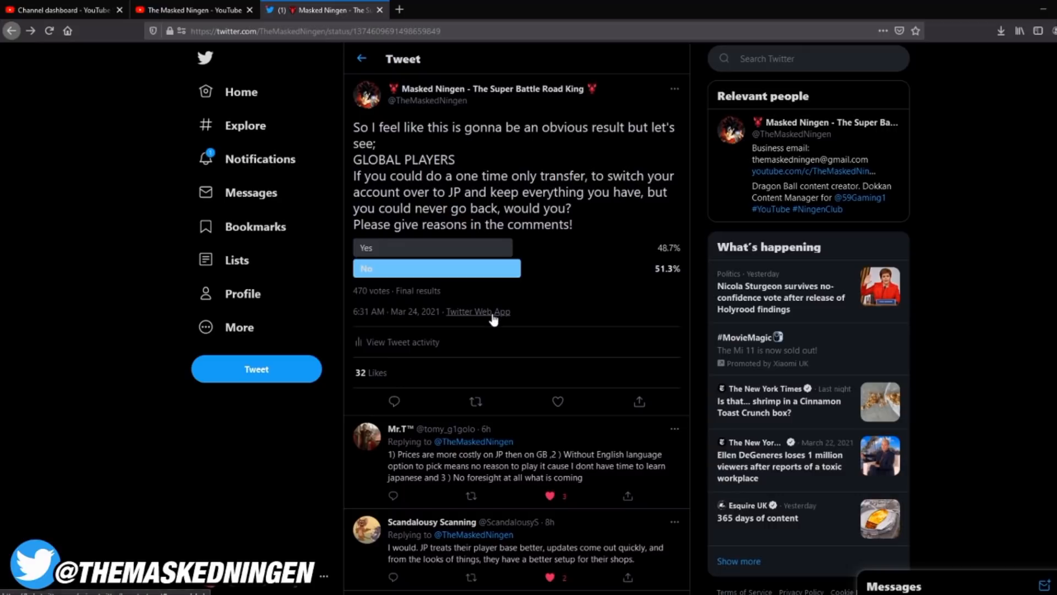
{"action": "mouse_move", "coordinate": [544, 316]}
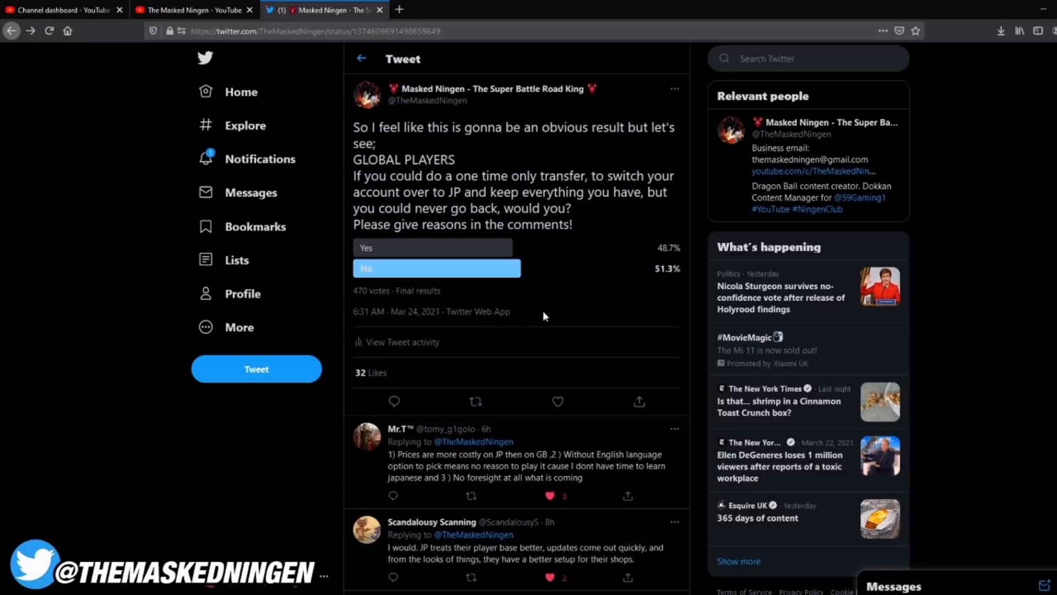
{"action": "mouse_move", "coordinate": [527, 315]}
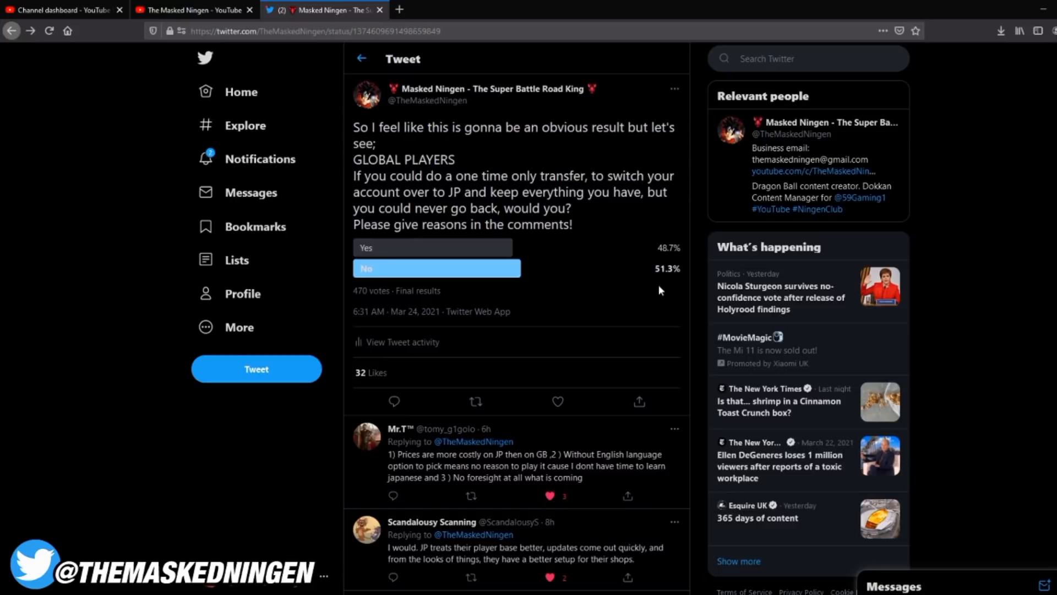
{"action": "mouse_move", "coordinate": [552, 295]}
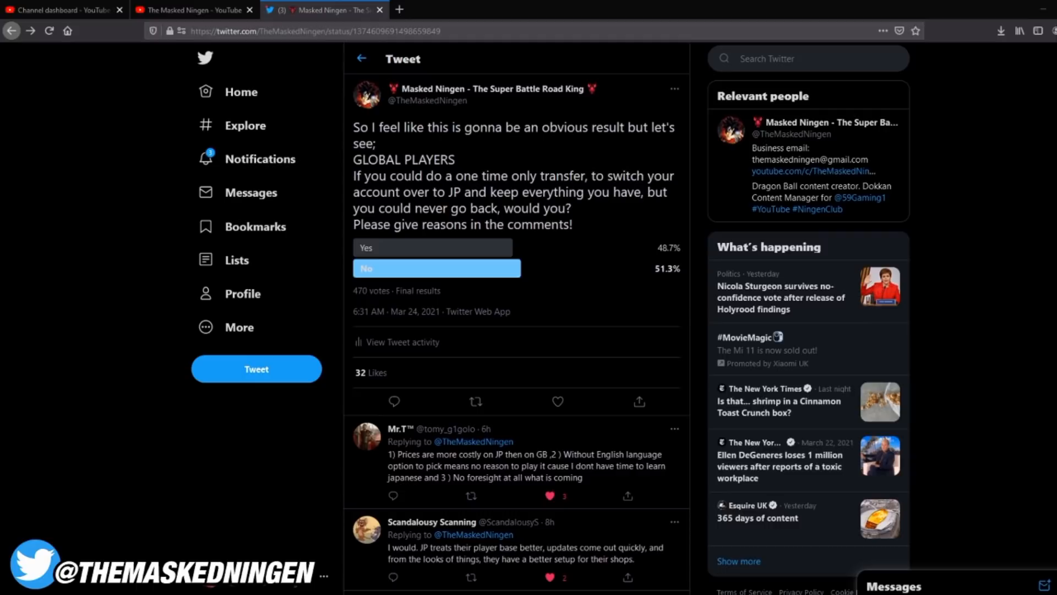
{"action": "mouse_move", "coordinate": [474, 380]}
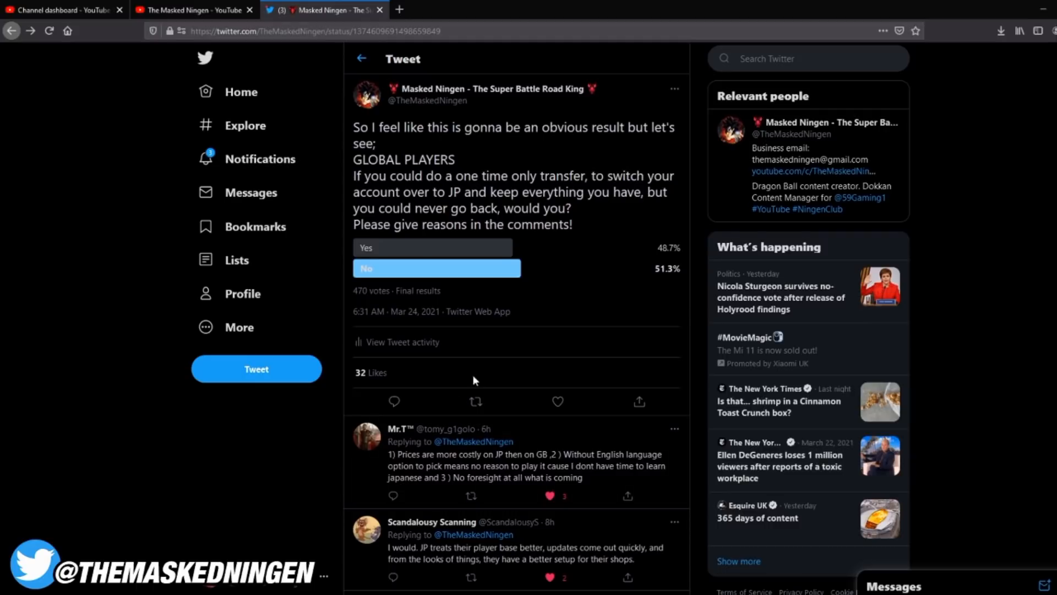
Scroll to the first poll replies, including one who reads Japanese and would switch.
{"action": "scroll", "scroll_direction": "down", "scroll_amount": 3}
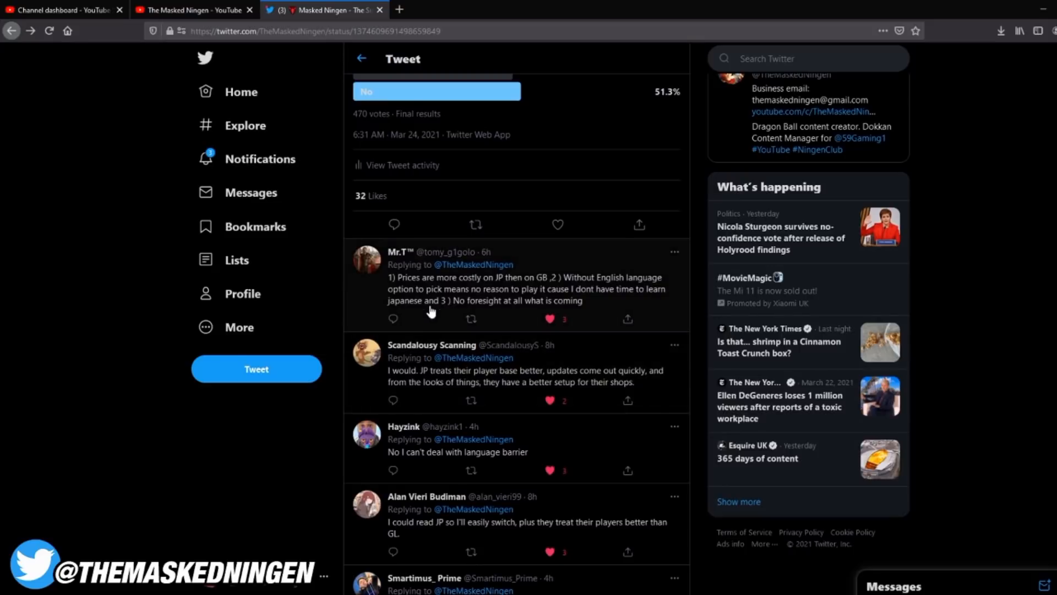
{"action": "mouse_move", "coordinate": [477, 303]}
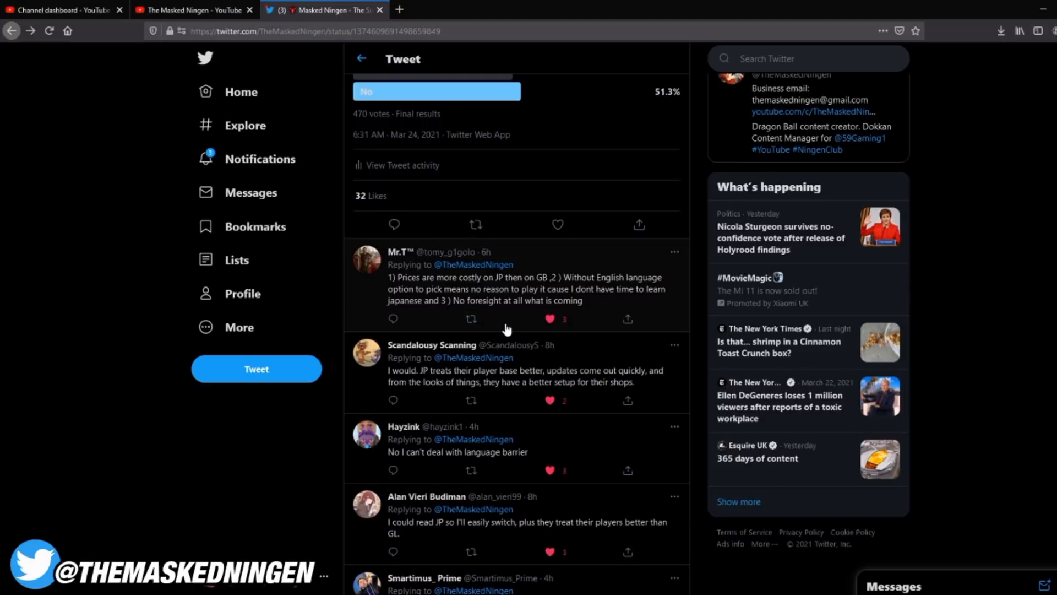
{"action": "mouse_move", "coordinate": [512, 318]}
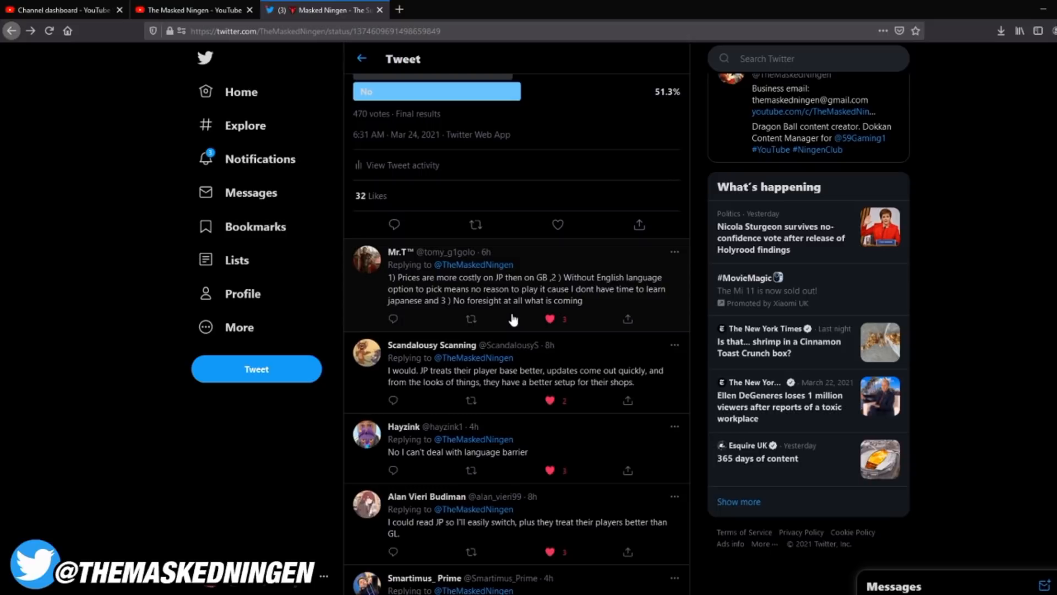
{"action": "mouse_move", "coordinate": [401, 316]}
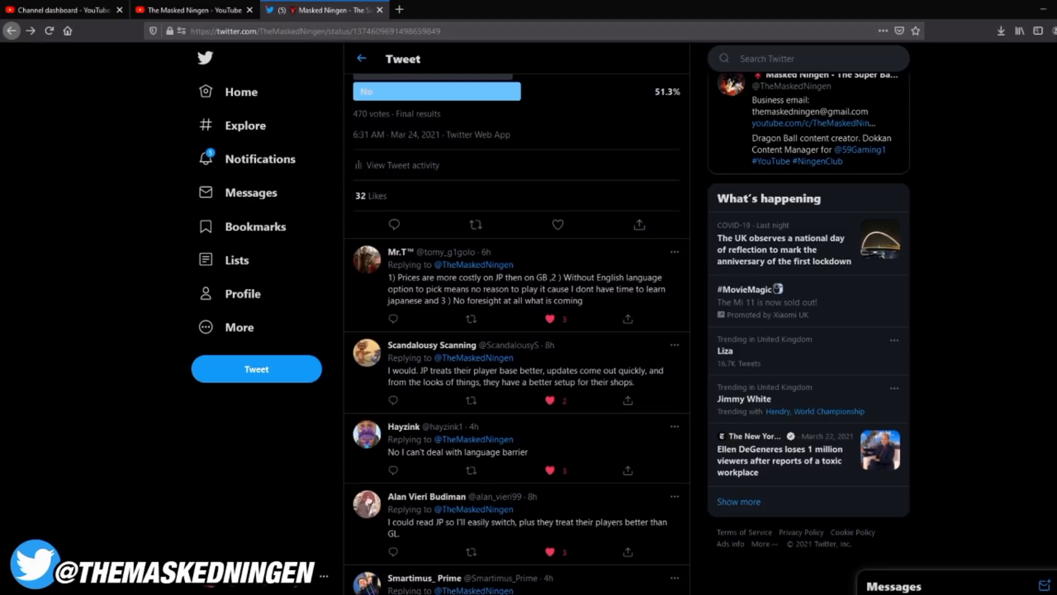
Scroll to the reply saying no, only because of the language barrier.
{"action": "scroll", "scroll_direction": "down", "scroll_amount": 3}
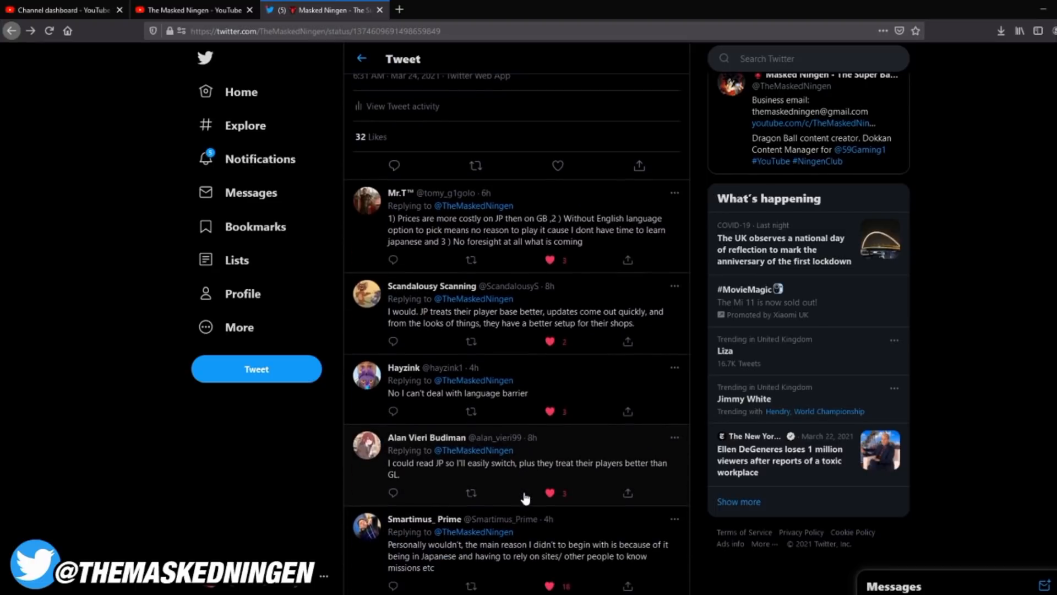
{"action": "scroll", "scroll_direction": "down", "scroll_amount": 3}
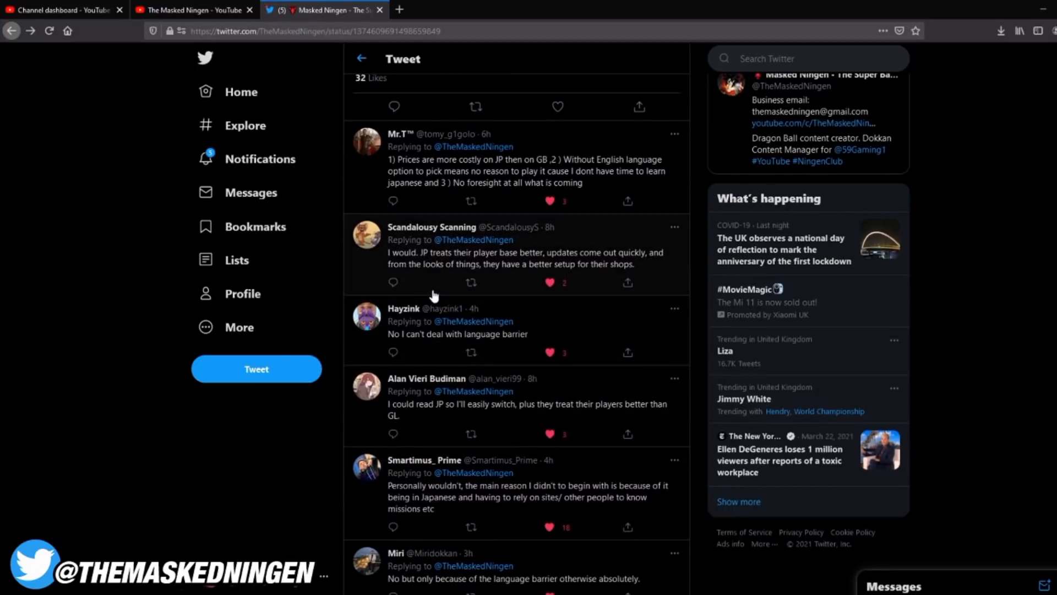
{"action": "mouse_move", "coordinate": [531, 304]}
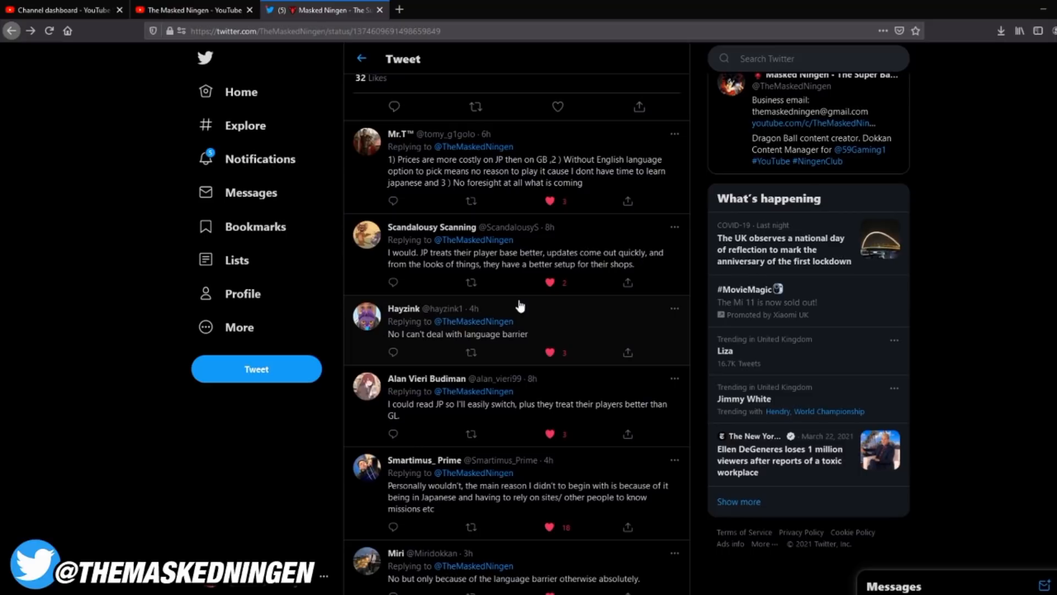
{"action": "mouse_move", "coordinate": [570, 265]}
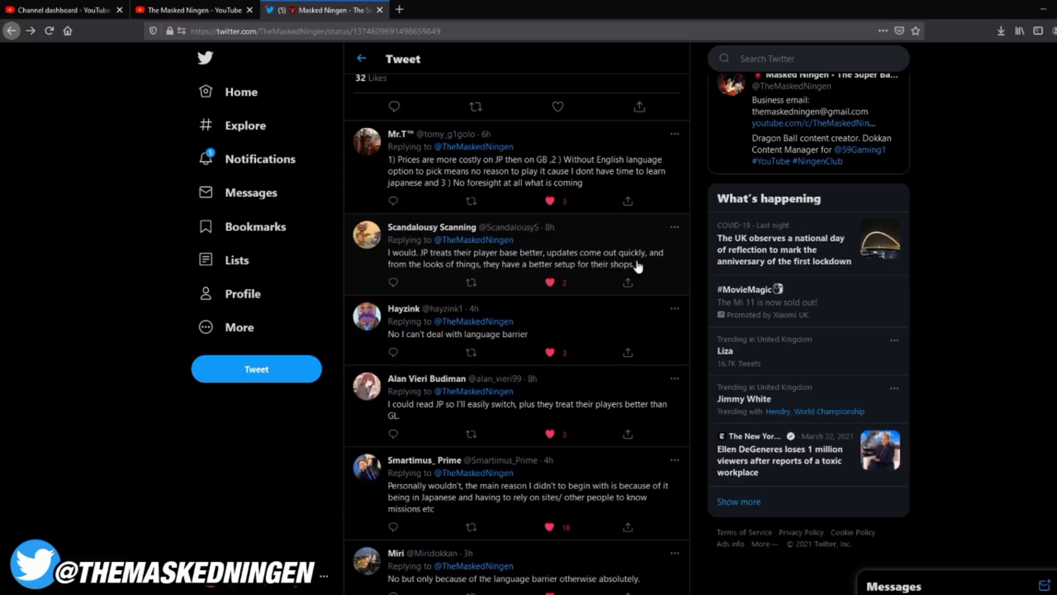
{"action": "mouse_move", "coordinate": [600, 283]}
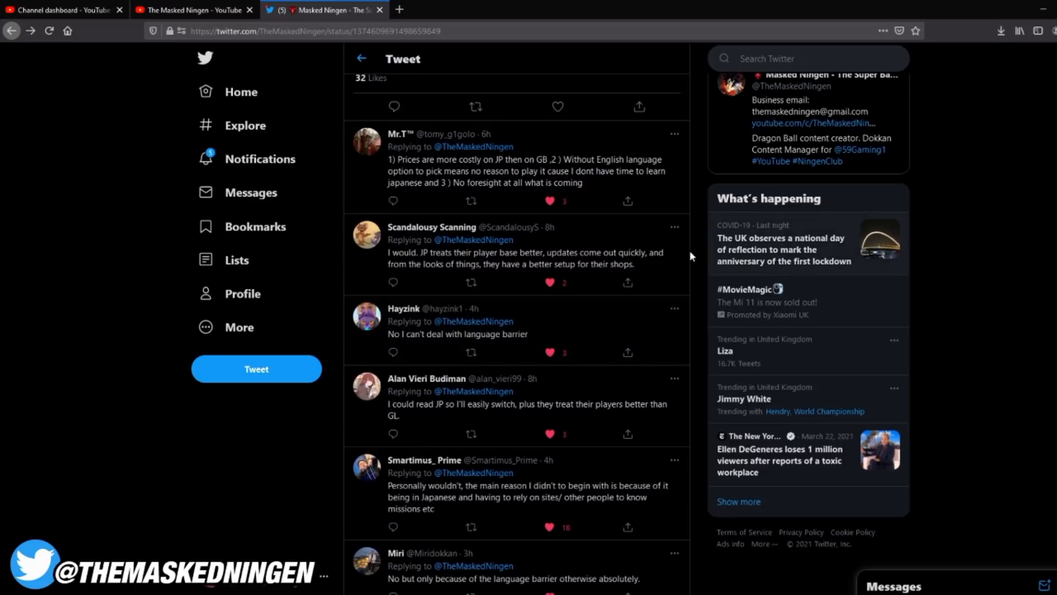
{"action": "mouse_move", "coordinate": [599, 267]}
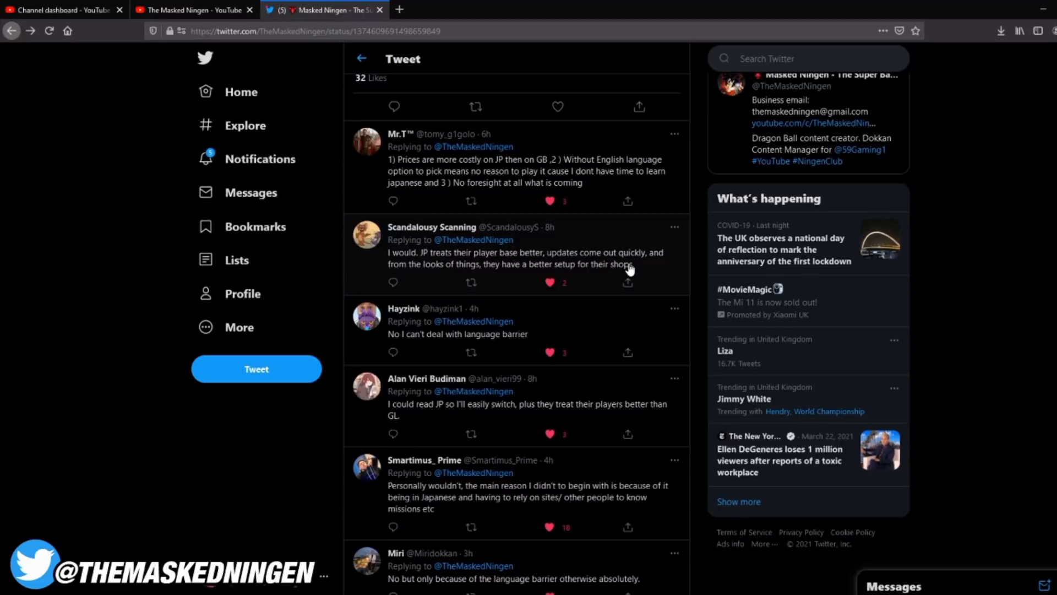
{"action": "mouse_move", "coordinate": [439, 267]}
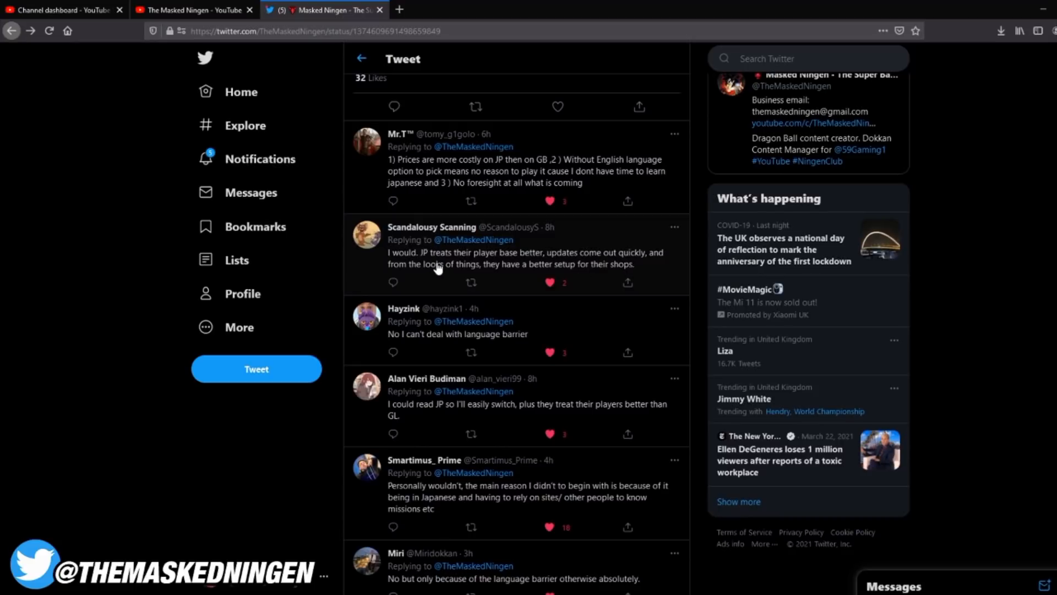
{"action": "mouse_move", "coordinate": [470, 265]}
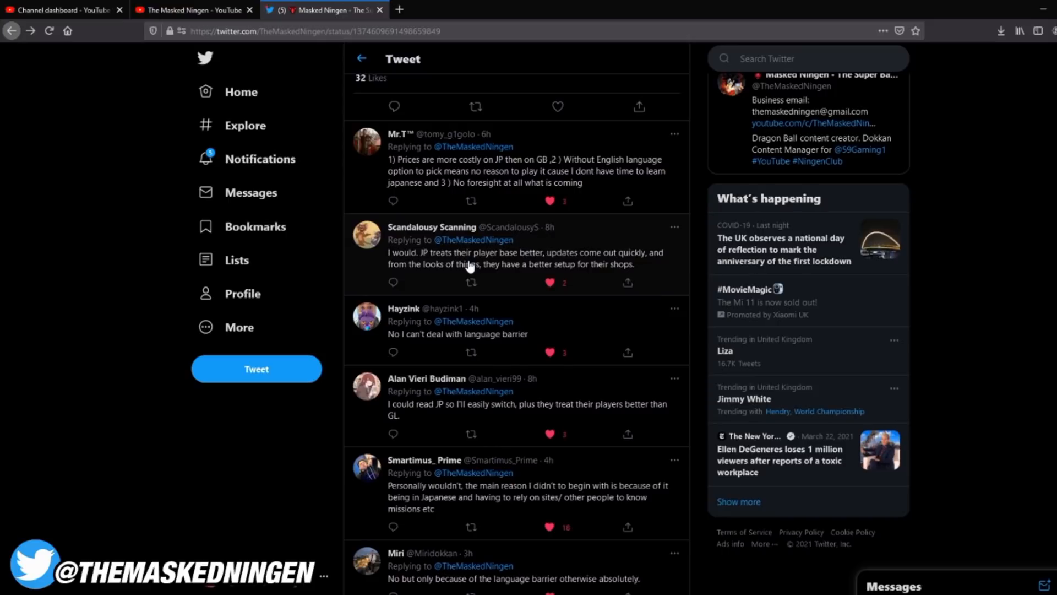
{"action": "mouse_move", "coordinate": [539, 378]}
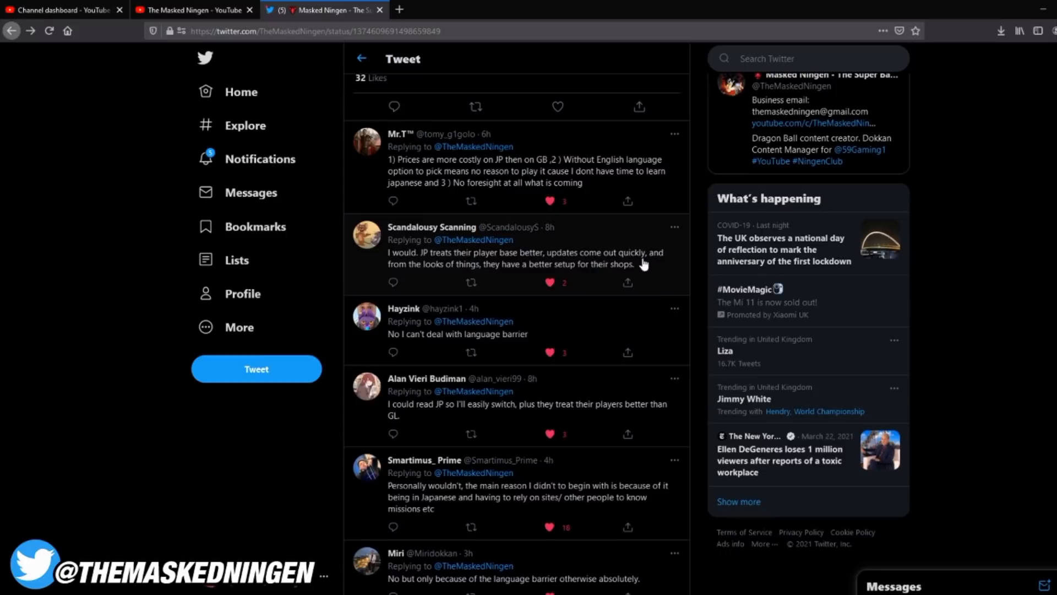
{"action": "mouse_move", "coordinate": [610, 279]}
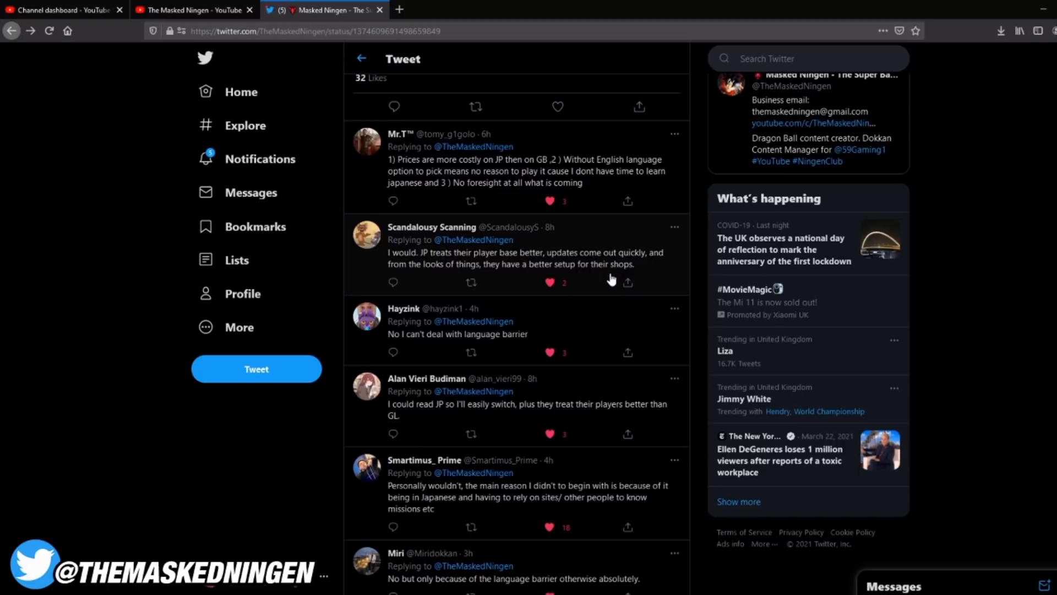
{"action": "mouse_move", "coordinate": [598, 281]}
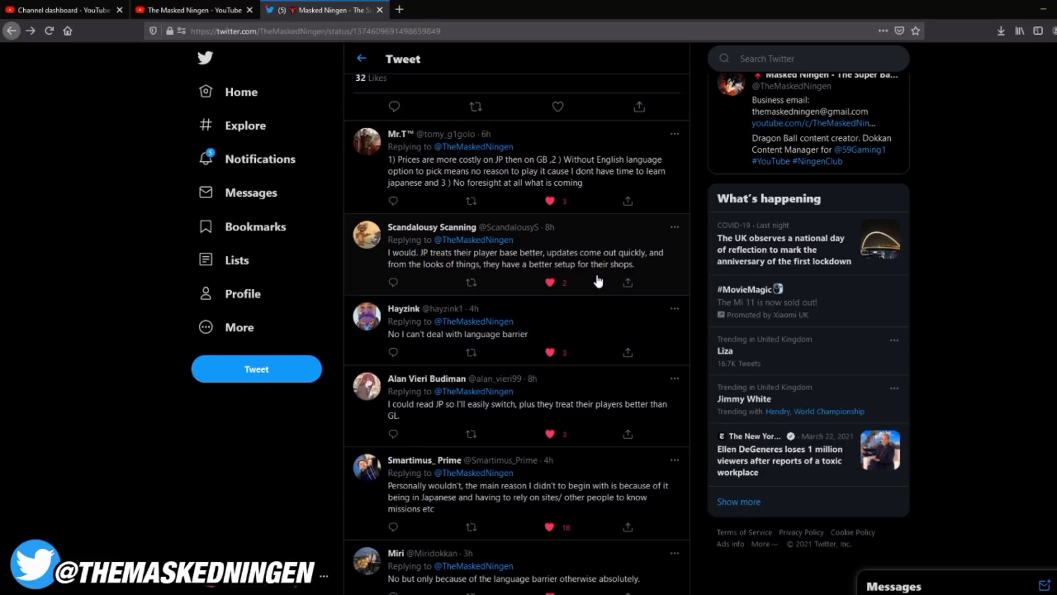
{"action": "scroll", "scroll_direction": "down", "scroll_amount": 3}
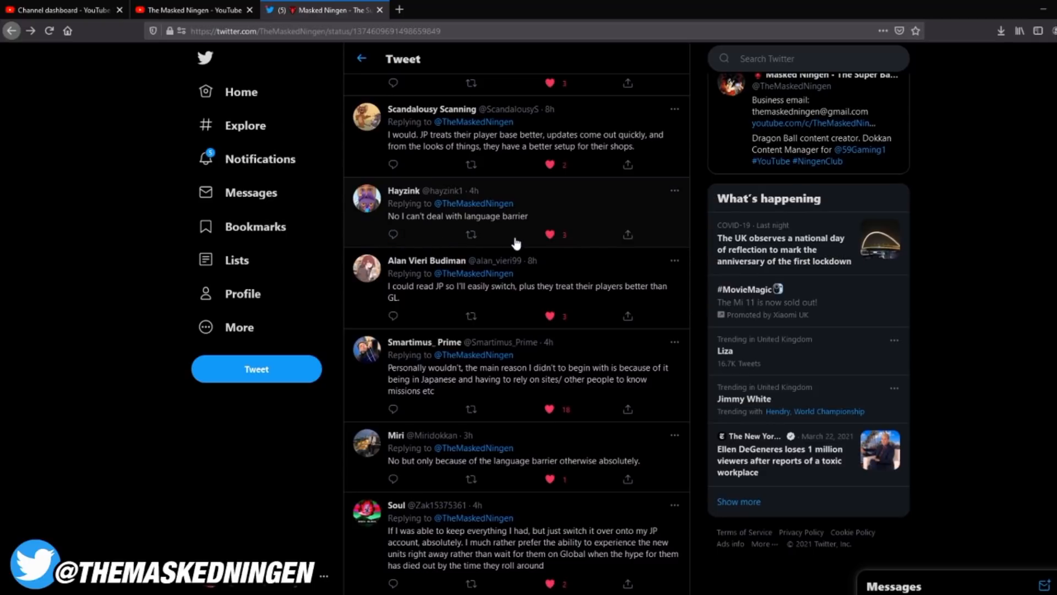
{"action": "scroll", "scroll_direction": "down", "scroll_amount": 3}
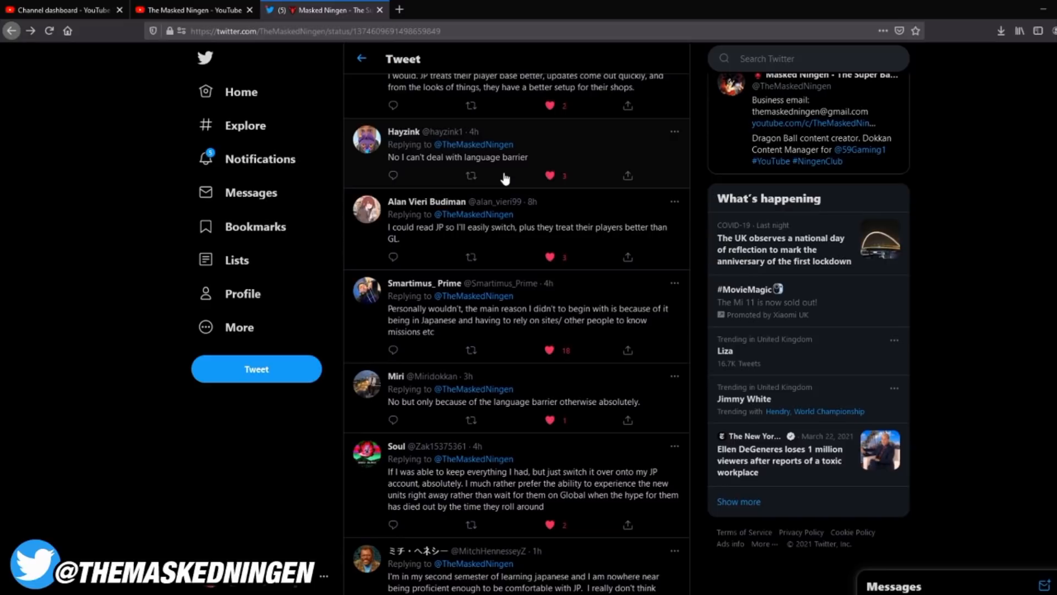
{"action": "mouse_move", "coordinate": [531, 309]}
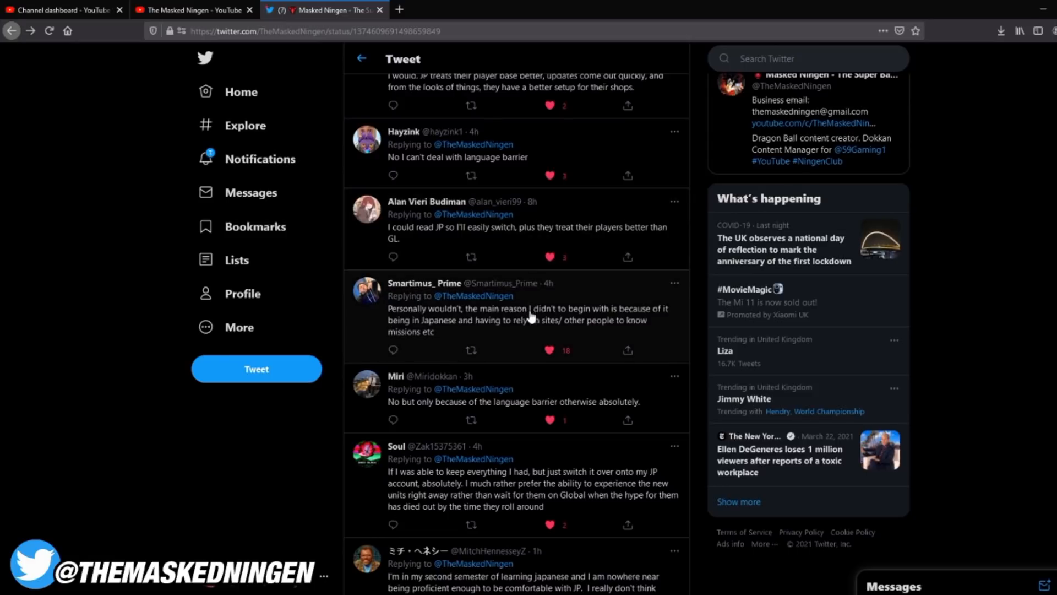
{"action": "mouse_move", "coordinate": [676, 335]}
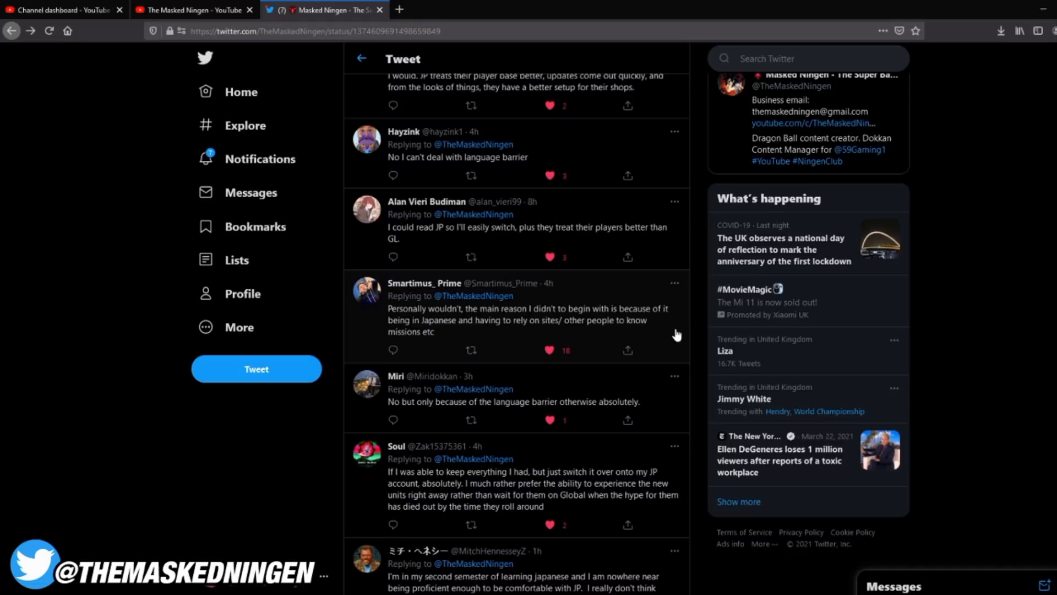
{"action": "mouse_move", "coordinate": [689, 334]}
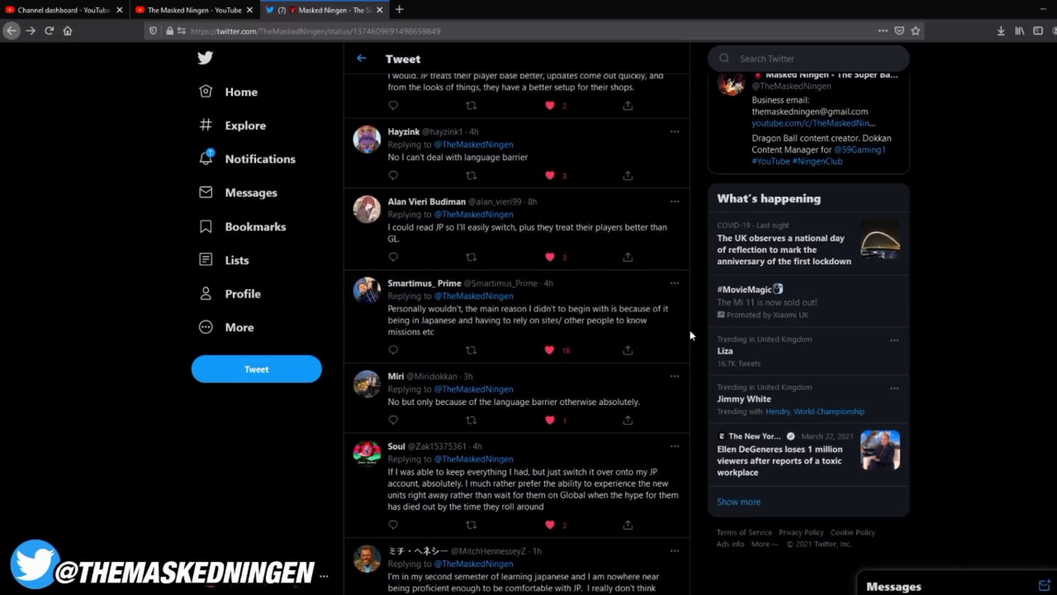
{"action": "mouse_move", "coordinate": [681, 331]}
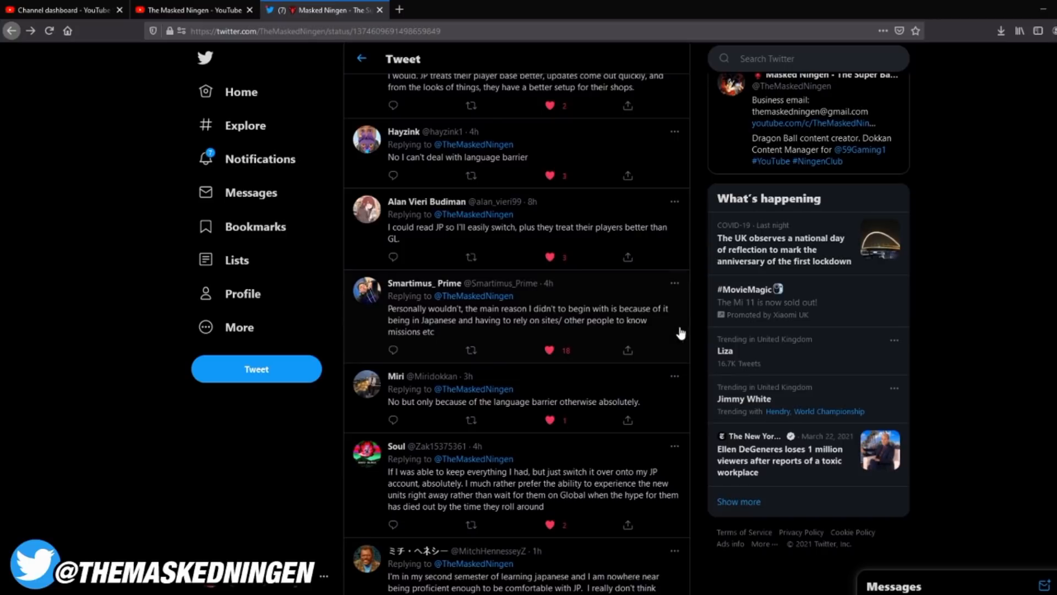
{"action": "mouse_move", "coordinate": [423, 335]}
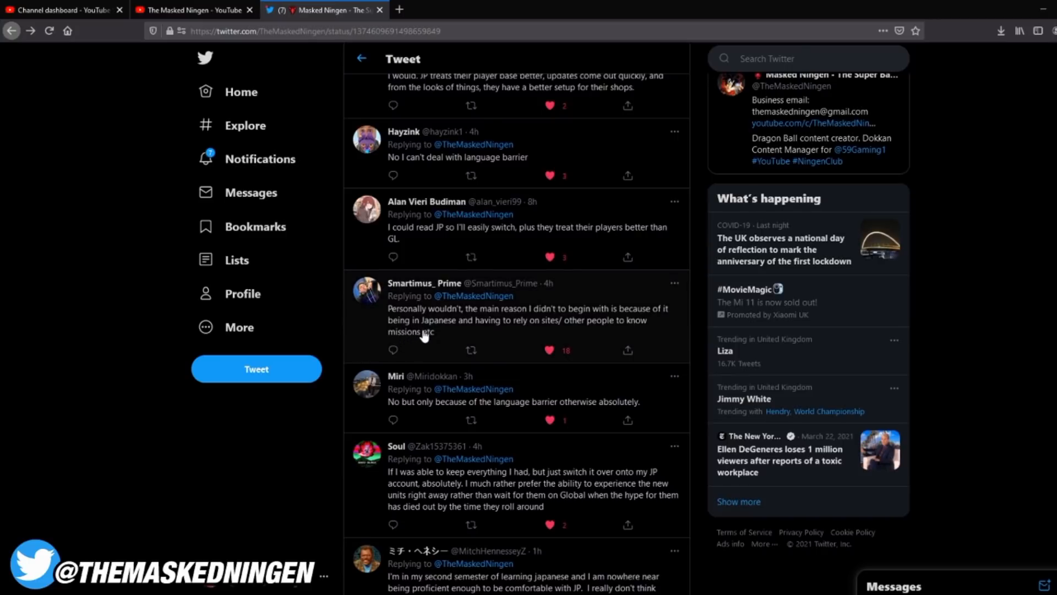
{"action": "mouse_move", "coordinate": [525, 336]}
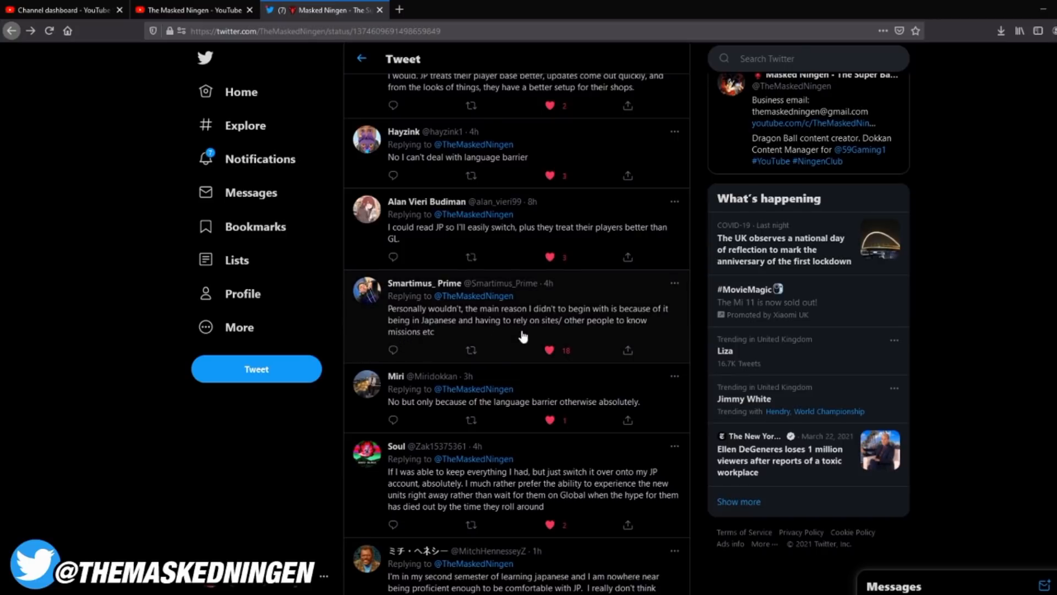
{"action": "mouse_move", "coordinate": [492, 347]}
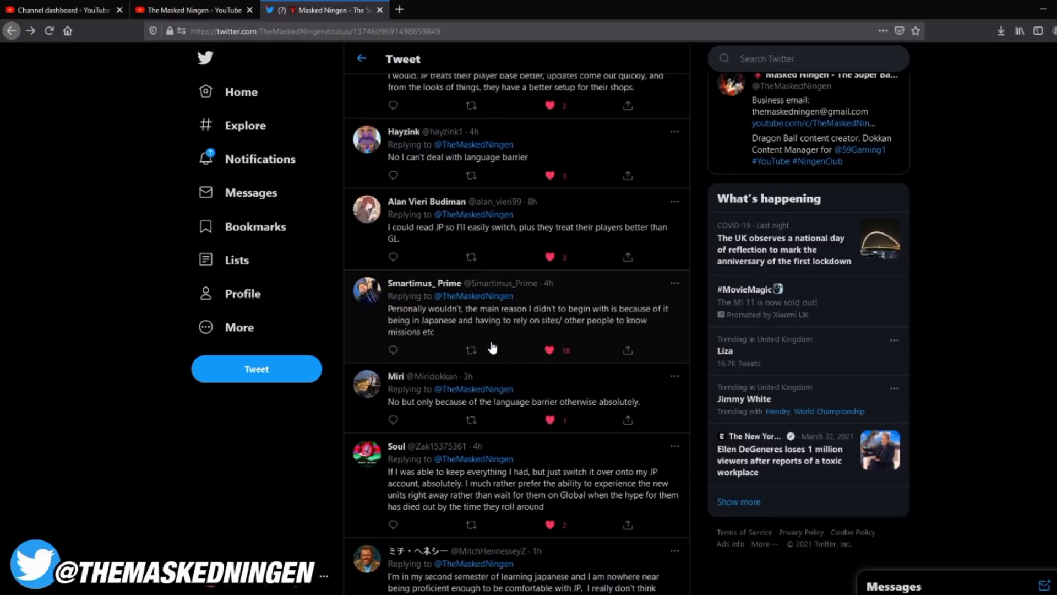
Scroll to replies like 'foresight is overrated', playing for fun, switching if friends do.
{"action": "scroll", "scroll_direction": "down", "scroll_amount": 3}
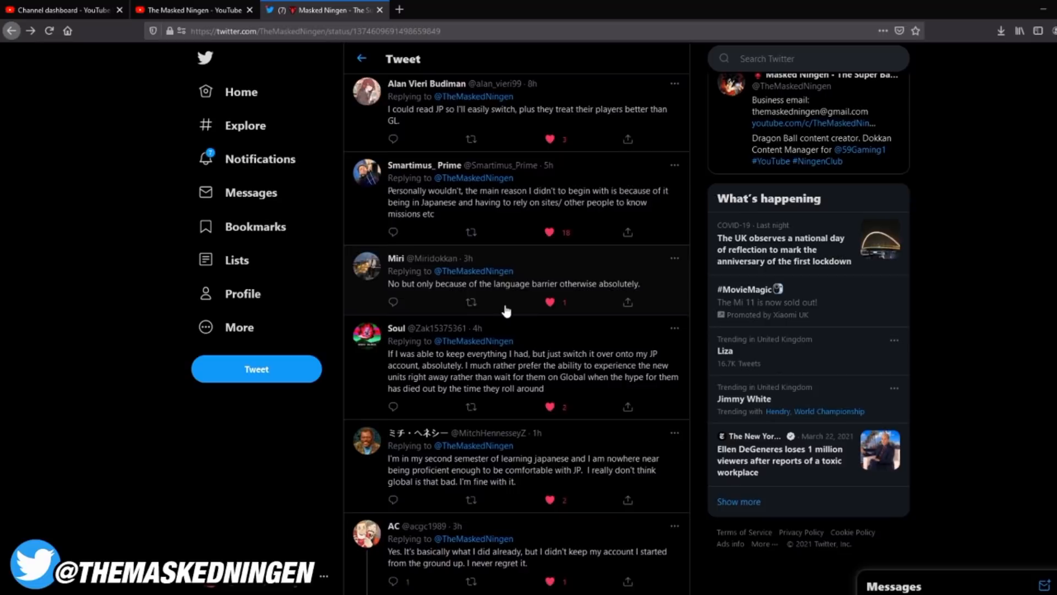
{"action": "scroll", "scroll_direction": "down", "scroll_amount": 3}
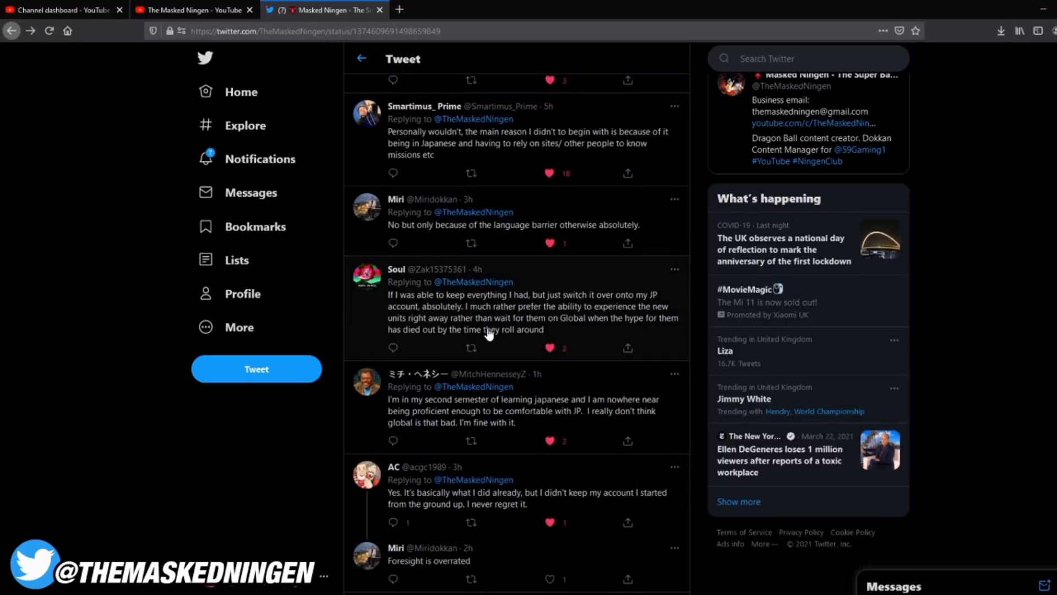
{"action": "mouse_move", "coordinate": [503, 346]}
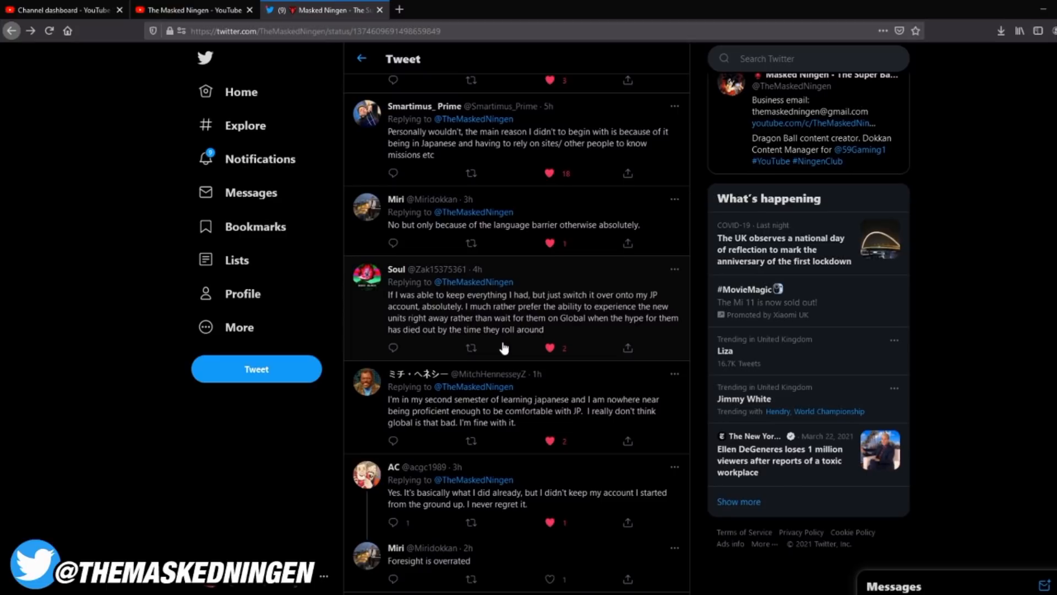
{"action": "scroll", "scroll_direction": "down", "scroll_amount": 3}
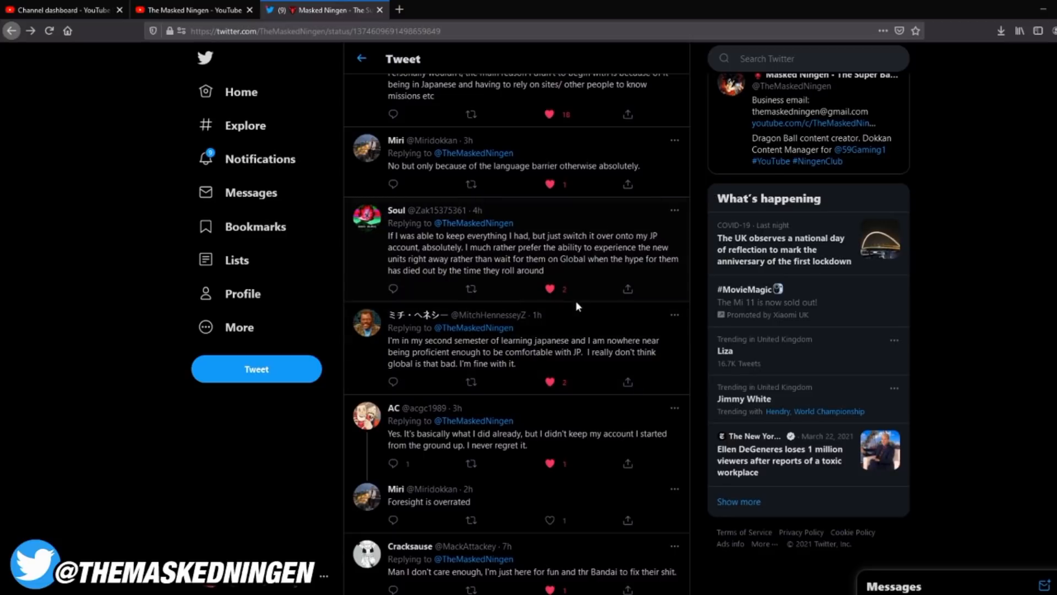
{"action": "mouse_move", "coordinate": [599, 287]}
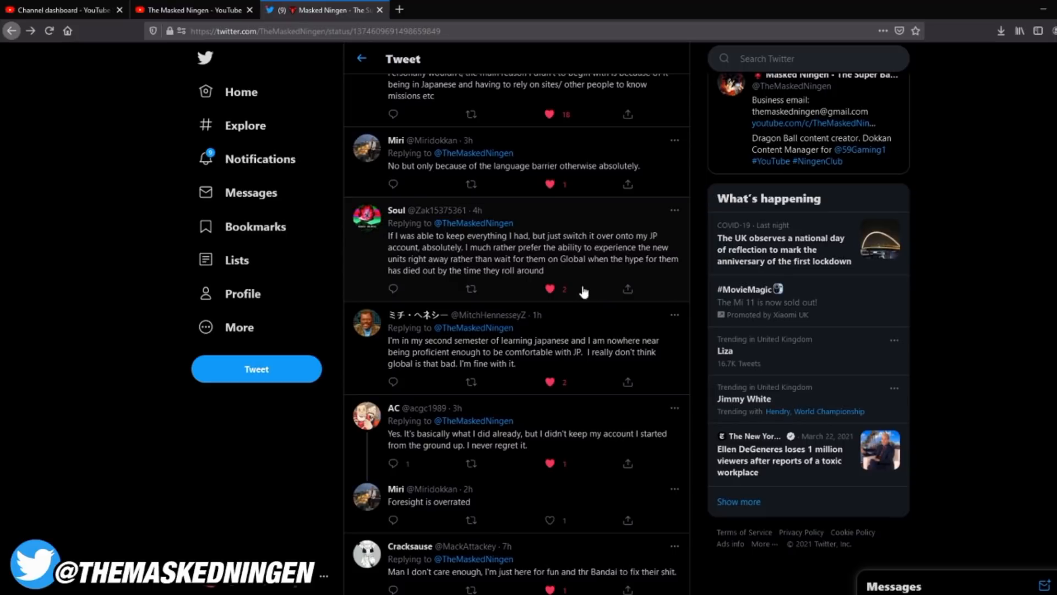
{"action": "mouse_move", "coordinate": [591, 306]}
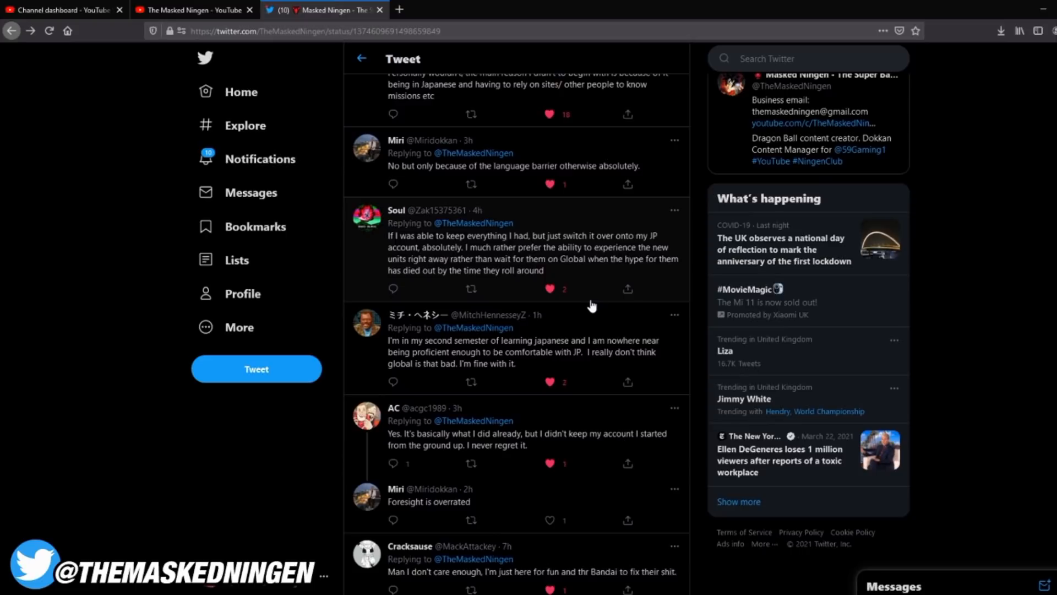
{"action": "mouse_move", "coordinate": [598, 289]}
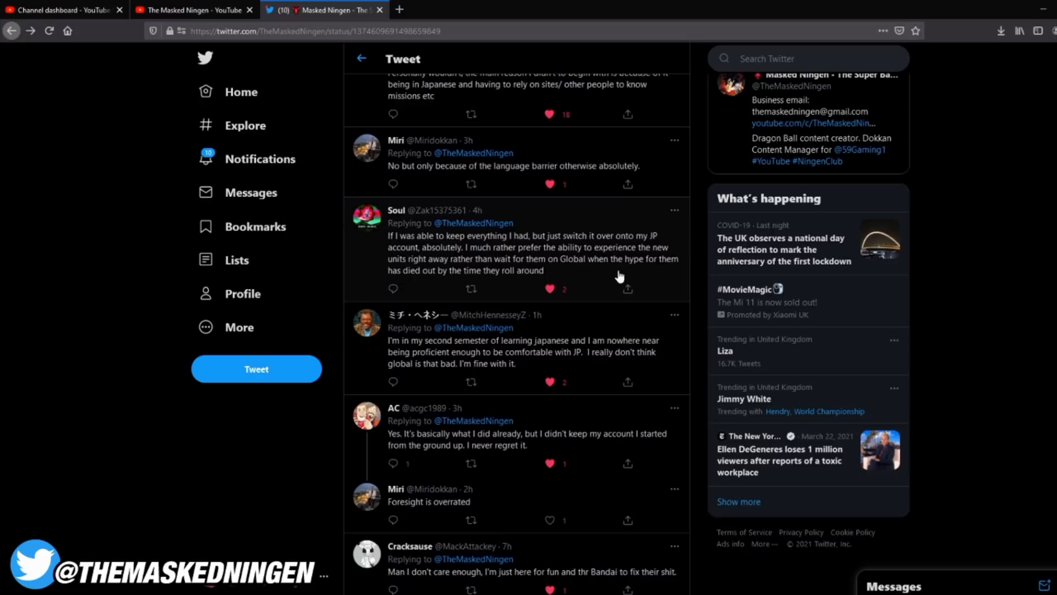
{"action": "scroll", "scroll_direction": "down", "scroll_amount": 3}
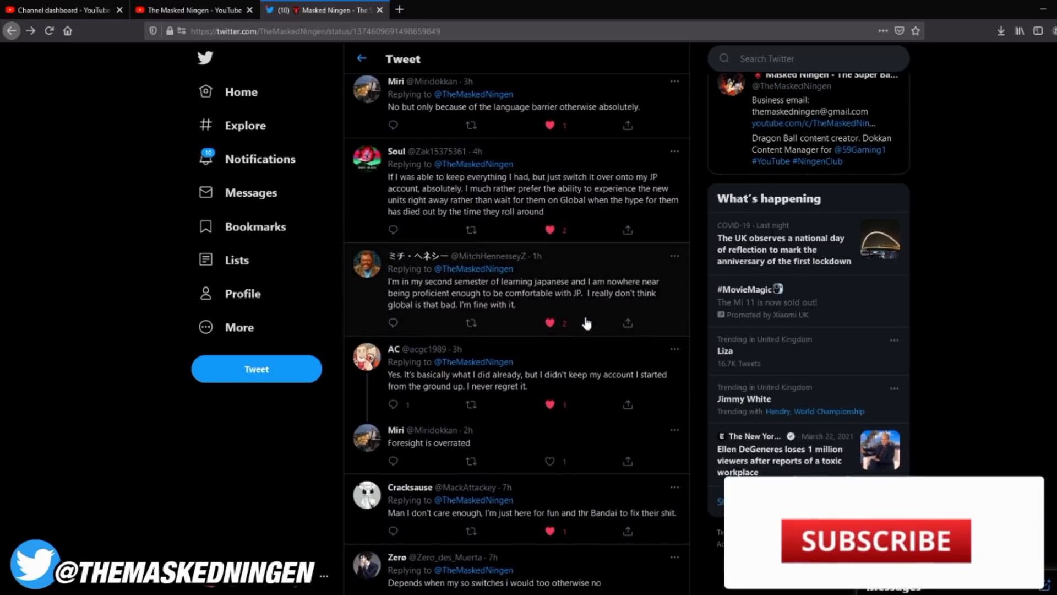
Scroll to replies 'SBR', wanting the story, sticking with global, and praising a global box.
{"action": "scroll", "scroll_direction": "down", "scroll_amount": 3}
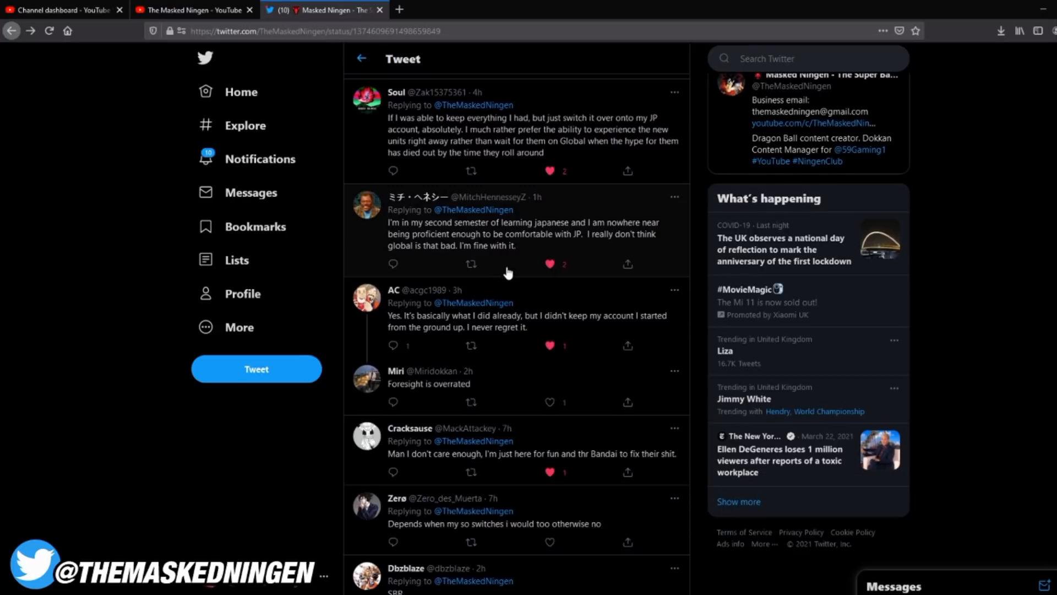
{"action": "scroll", "scroll_direction": "down", "scroll_amount": 3}
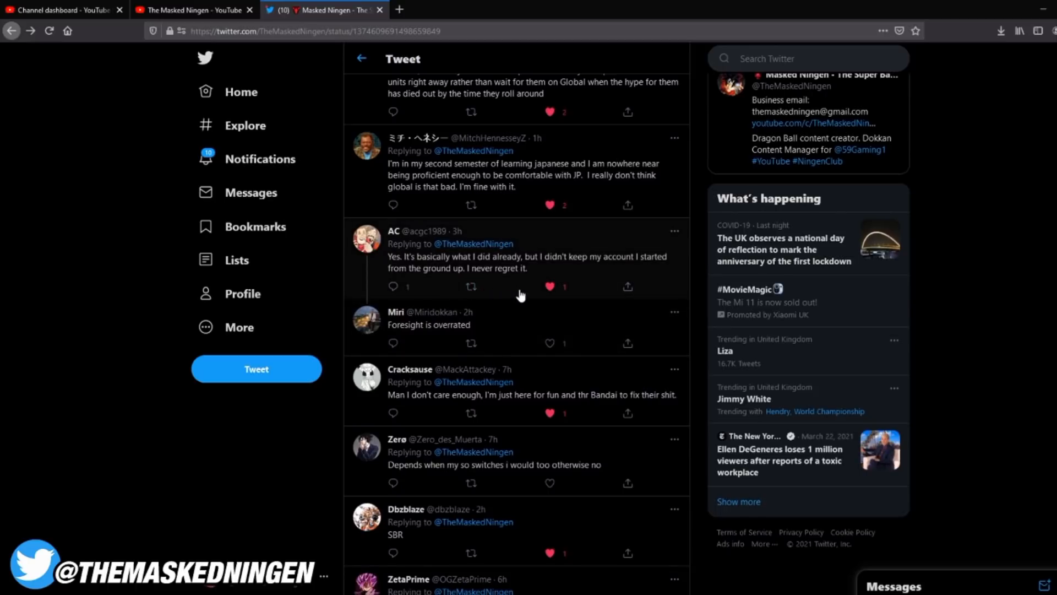
{"action": "scroll", "scroll_direction": "down", "scroll_amount": 3}
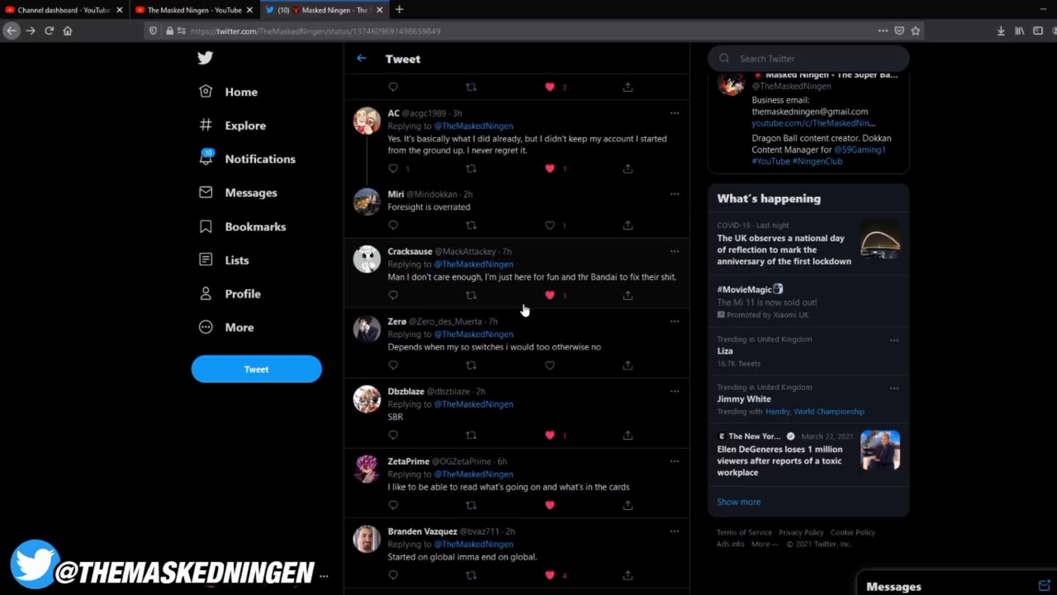
{"action": "scroll", "scroll_direction": "down", "scroll_amount": 3}
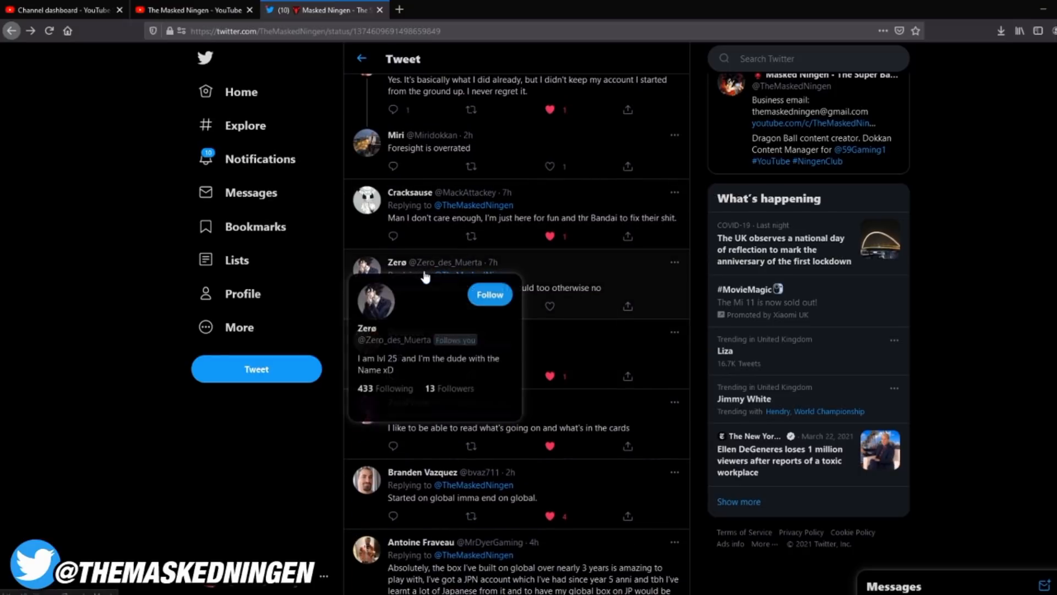
{"action": "mouse_move", "coordinate": [541, 322]}
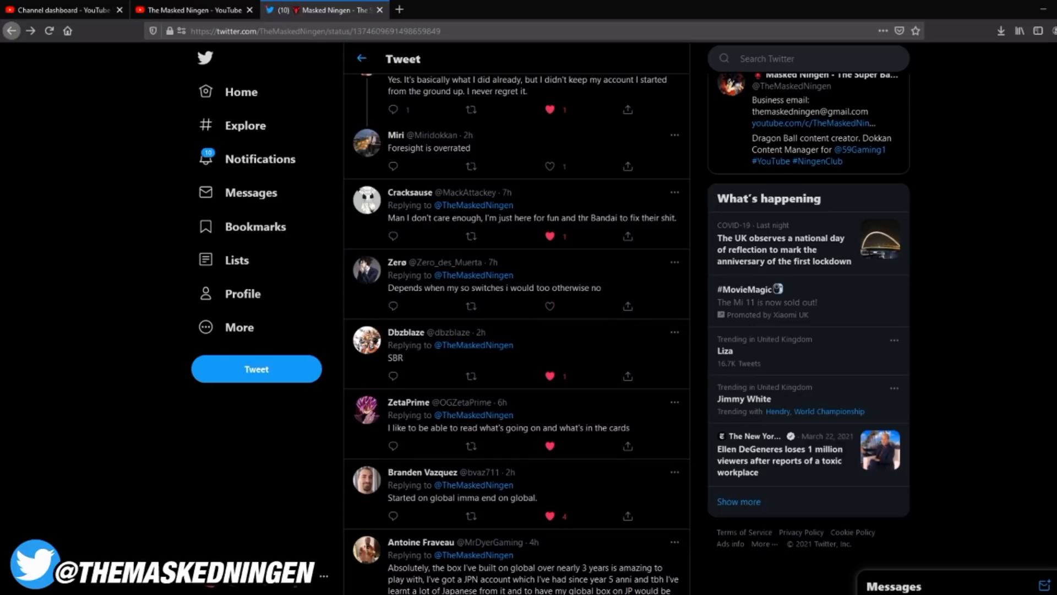
{"action": "mouse_move", "coordinate": [469, 516]}
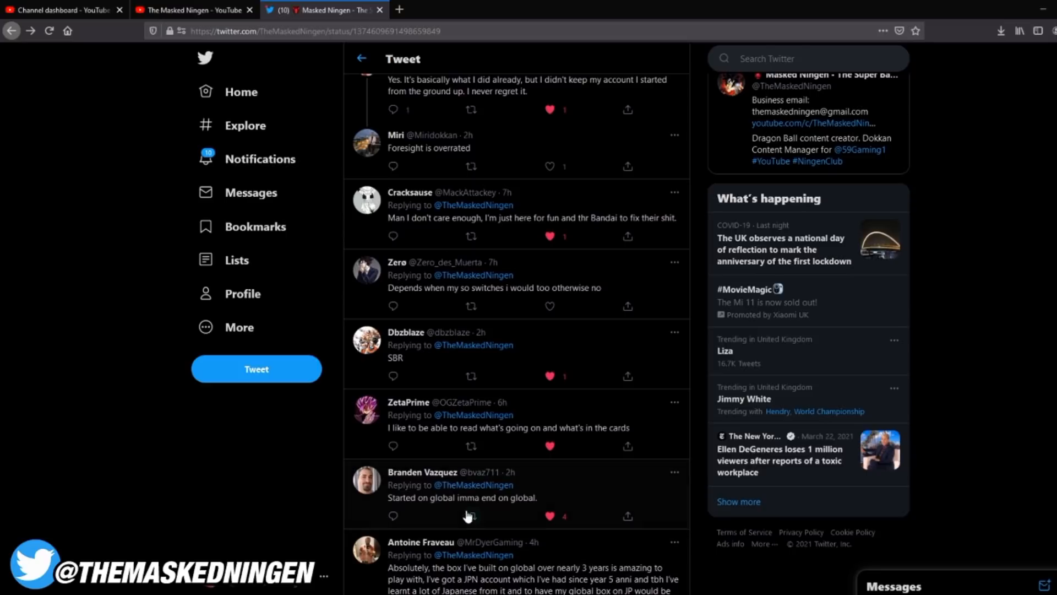
{"action": "mouse_move", "coordinate": [483, 469]}
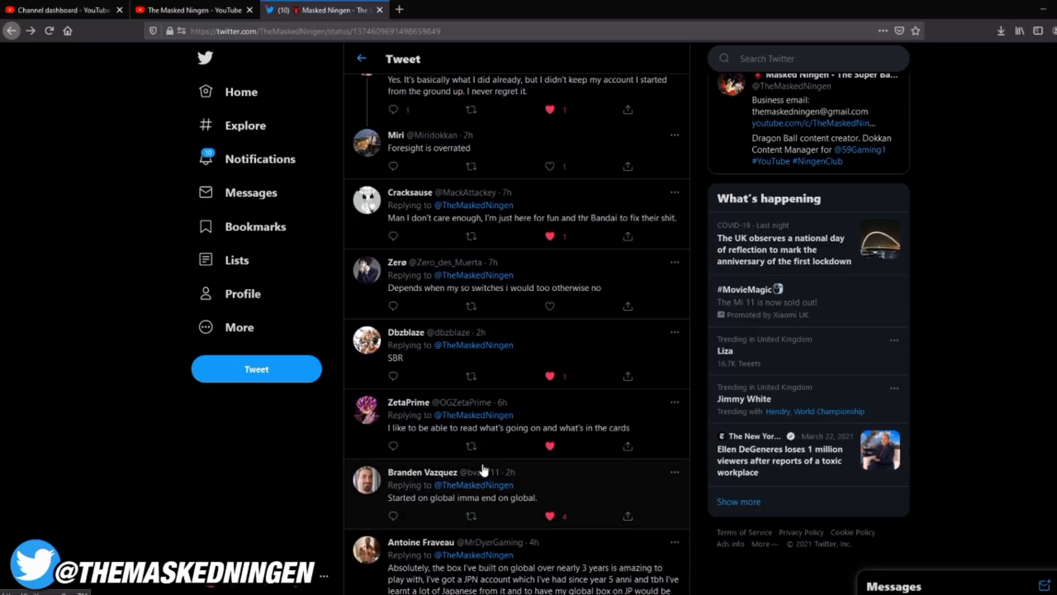
{"action": "scroll", "scroll_direction": "down", "scroll_amount": 3}
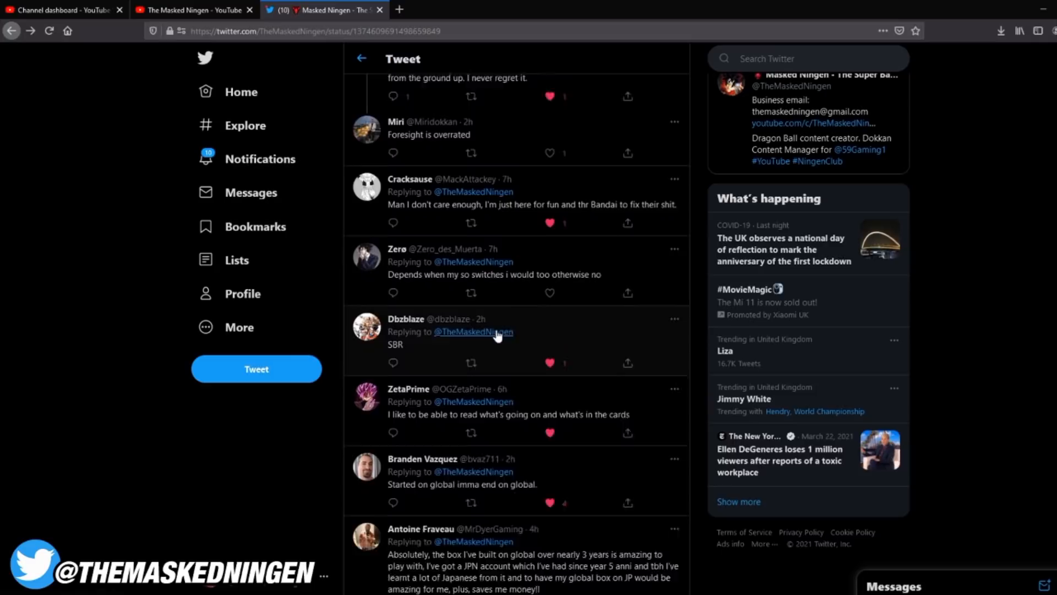
Read down to 'BYE BYE GLOBAL', a language-and-prices no, and a stones-without-restocks reply.
{"action": "scroll", "scroll_direction": "down", "scroll_amount": 3}
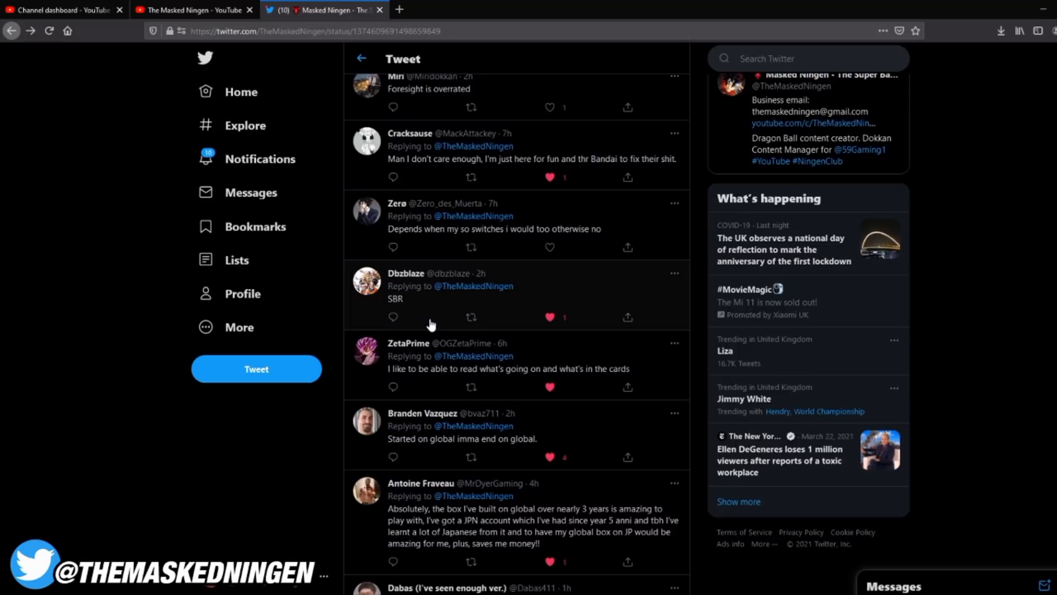
{"action": "scroll", "scroll_direction": "down", "scroll_amount": 3}
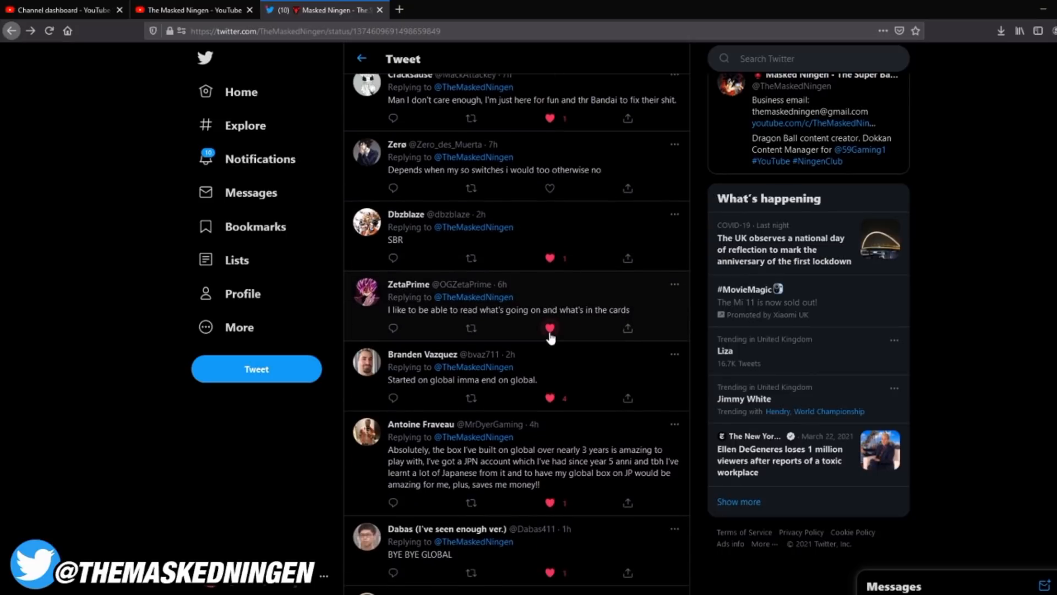
{"action": "scroll", "scroll_direction": "down", "scroll_amount": 3}
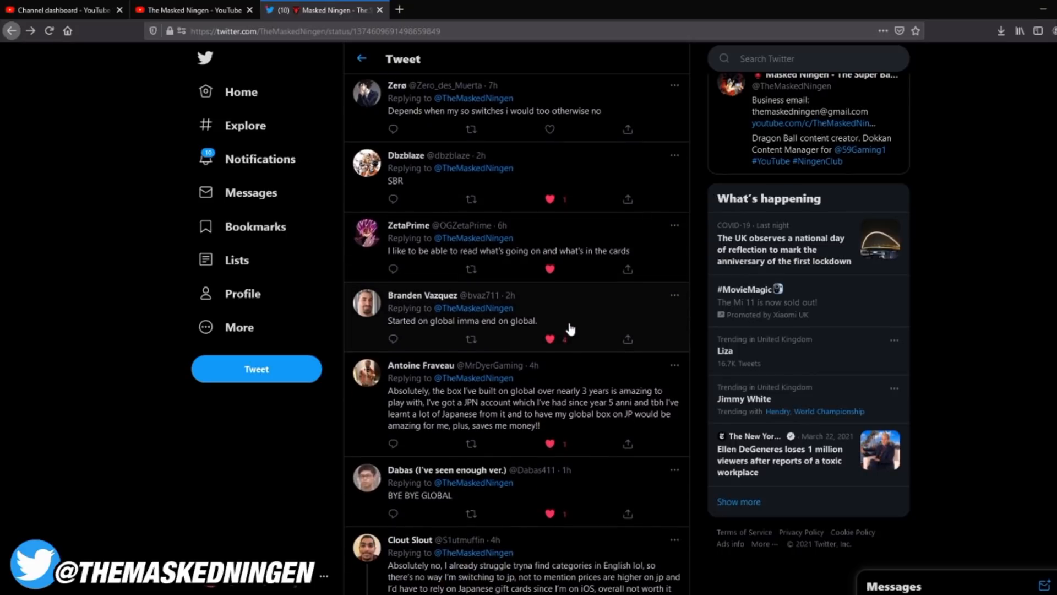
{"action": "scroll", "scroll_direction": "down", "scroll_amount": 3}
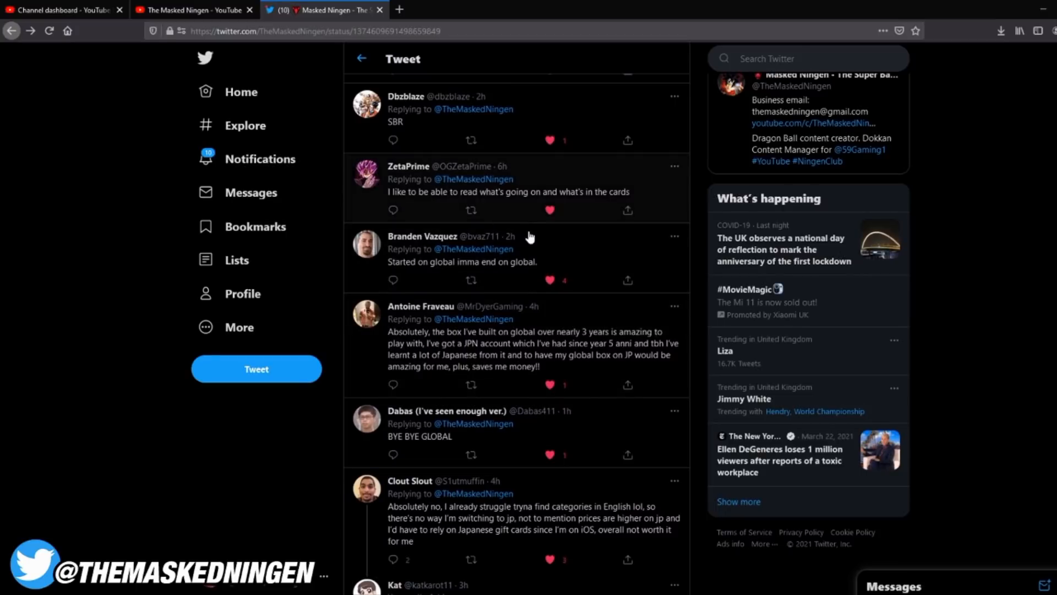
{"action": "scroll", "scroll_direction": "down", "scroll_amount": 3}
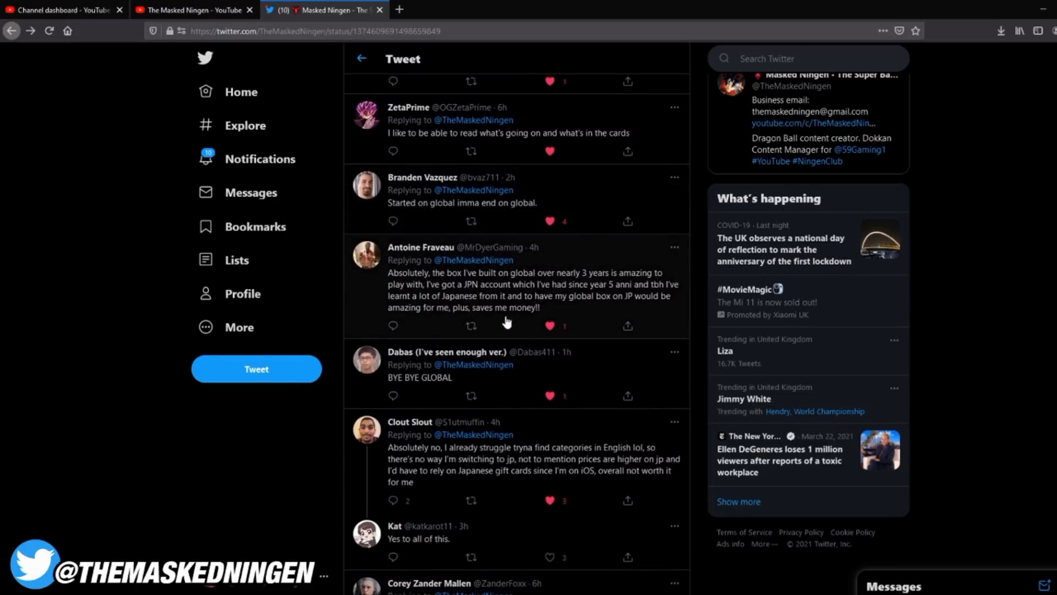
{"action": "mouse_move", "coordinate": [531, 295]}
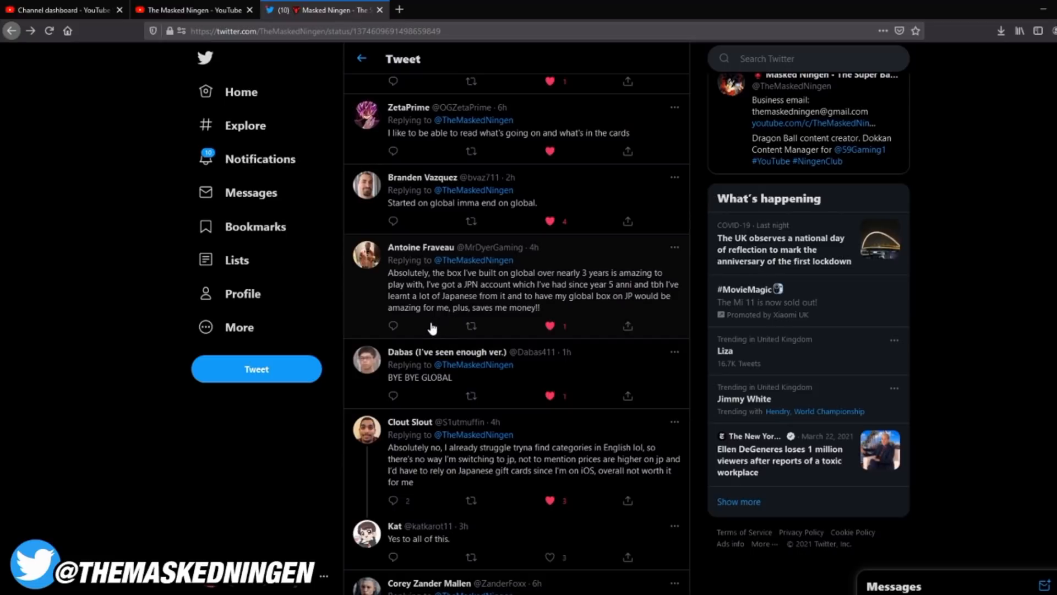
{"action": "scroll", "scroll_direction": "down", "scroll_amount": 3}
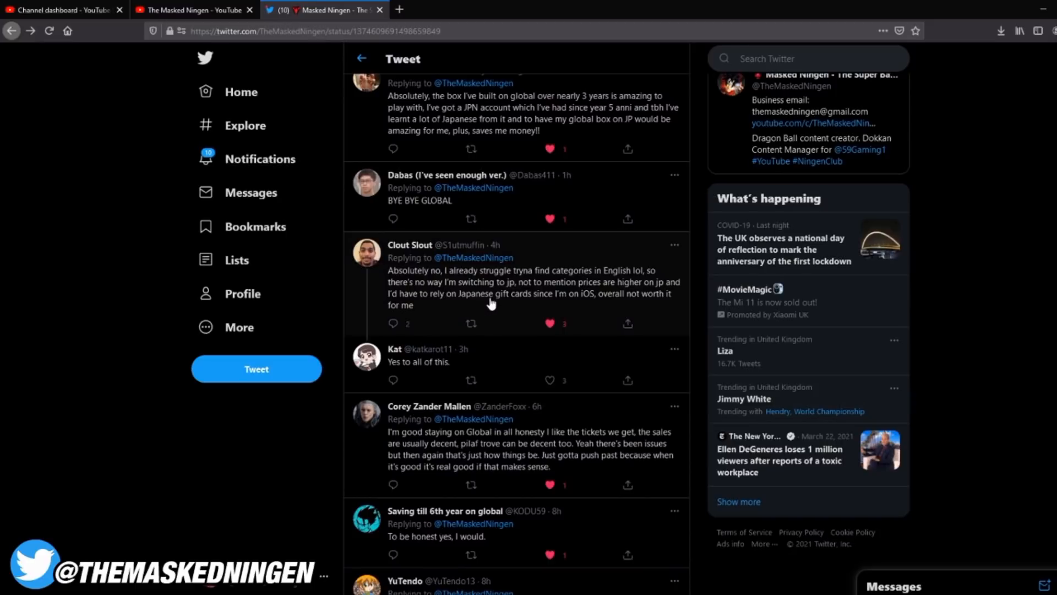
{"action": "mouse_move", "coordinate": [483, 304]}
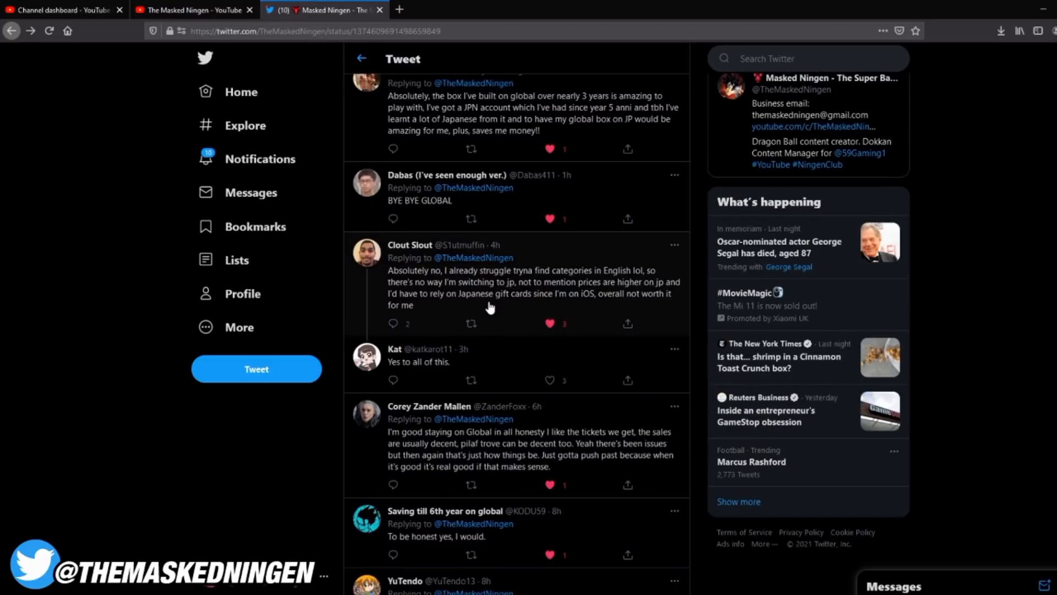
{"action": "scroll", "scroll_direction": "down", "scroll_amount": 3}
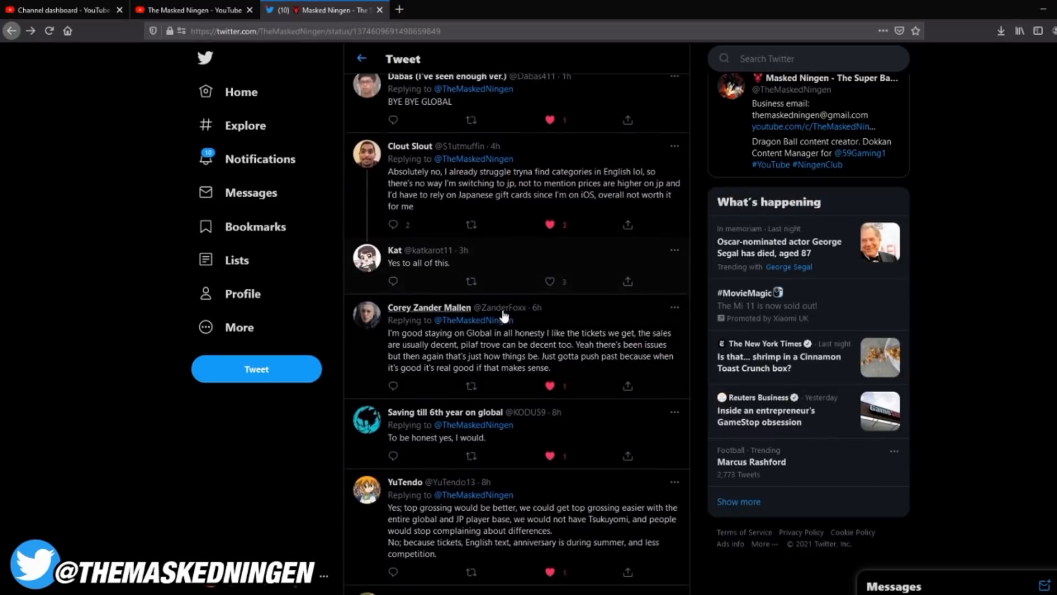
{"action": "scroll", "scroll_direction": "down", "scroll_amount": 3}
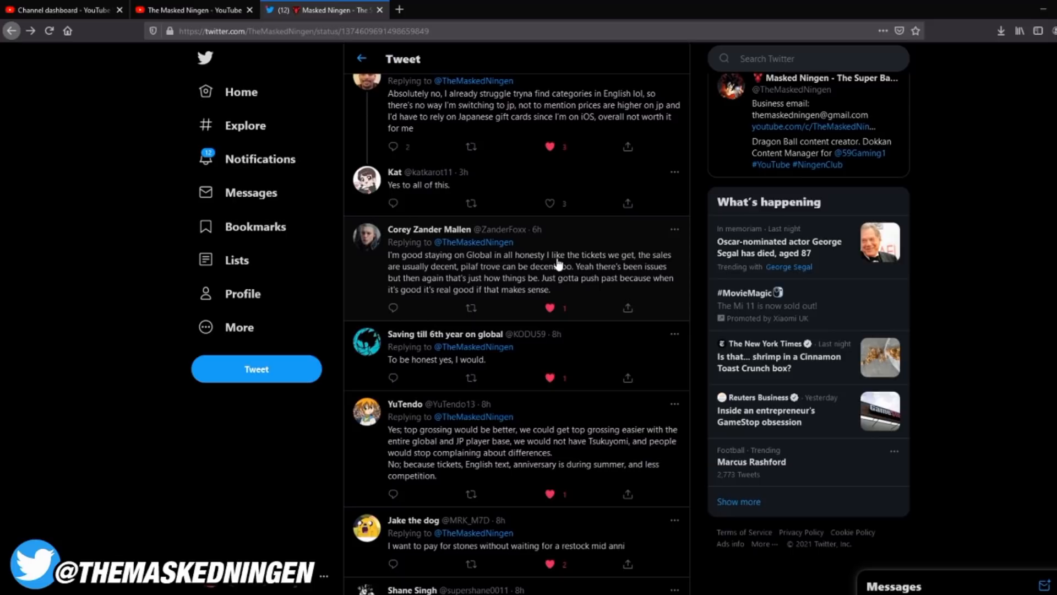
{"action": "mouse_move", "coordinate": [483, 283]}
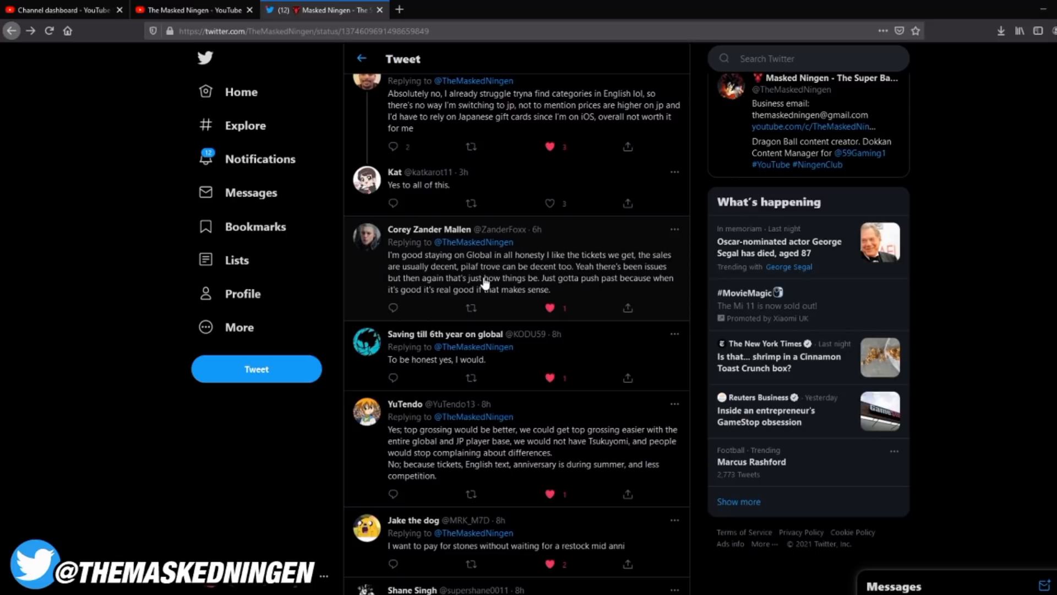
{"action": "mouse_move", "coordinate": [498, 276]}
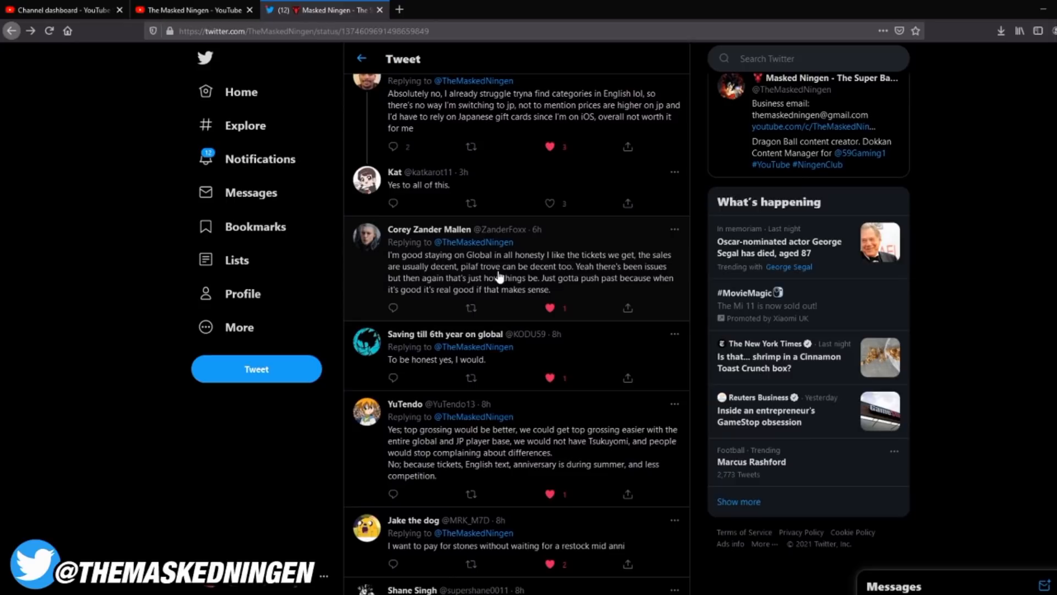
Scroll to replies praising Global's foresight and better cards like PHY Black and Angel Cell.
{"action": "scroll", "scroll_direction": "down", "scroll_amount": 3}
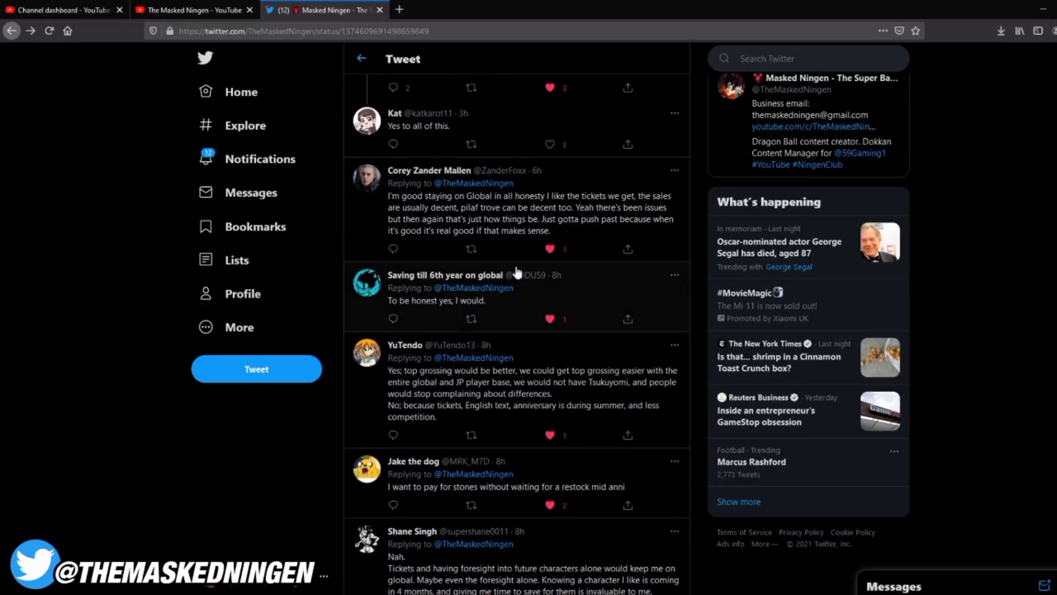
{"action": "scroll", "scroll_direction": "down", "scroll_amount": 3}
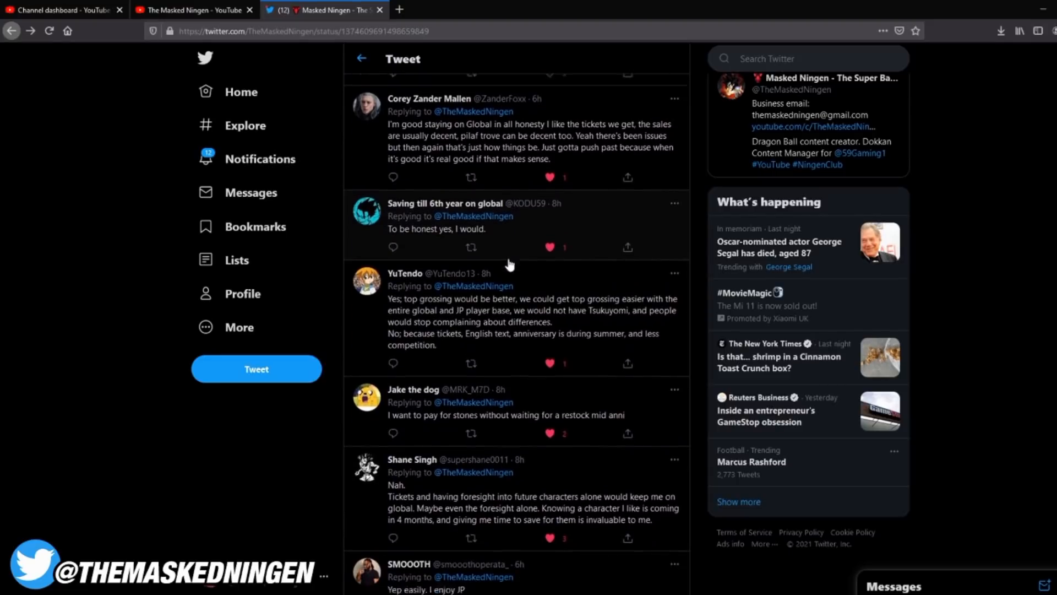
{"action": "scroll", "scroll_direction": "down", "scroll_amount": 3}
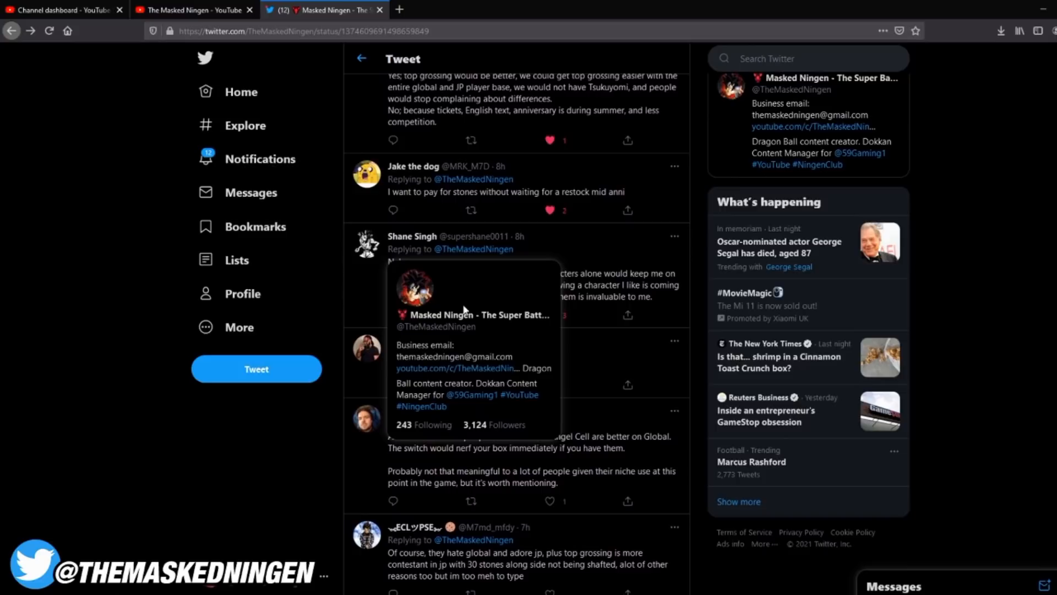
{"action": "mouse_move", "coordinate": [509, 298]}
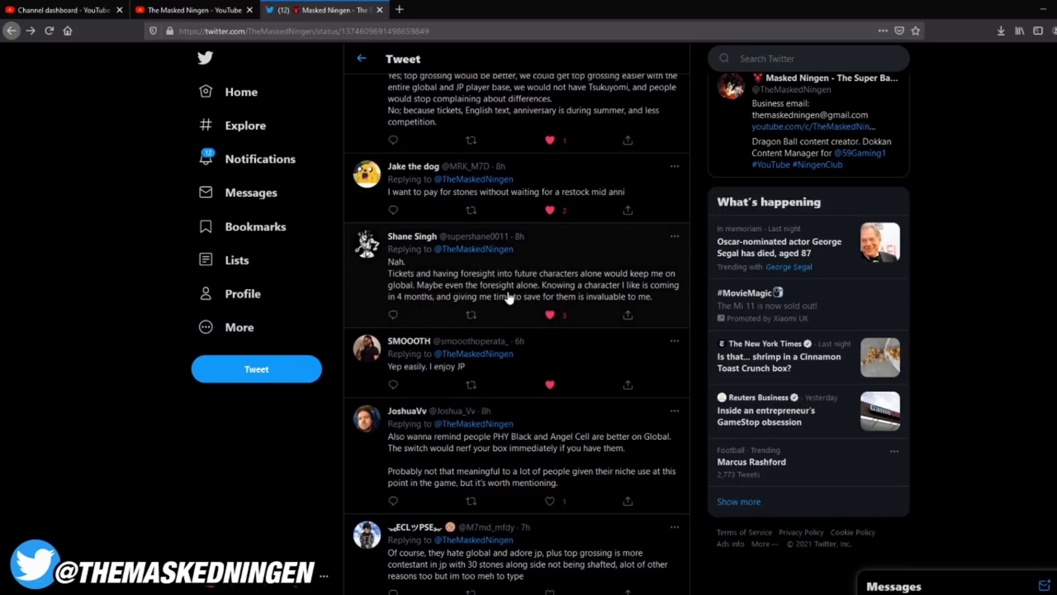
{"action": "scroll", "scroll_direction": "down", "scroll_amount": 3}
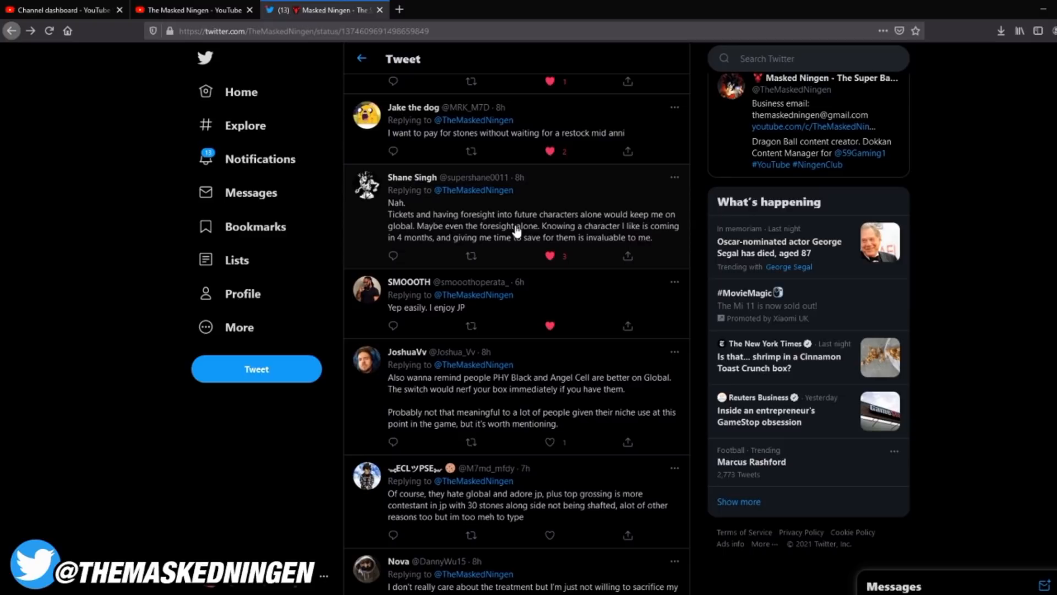
{"action": "scroll", "scroll_direction": "down", "scroll_amount": 3}
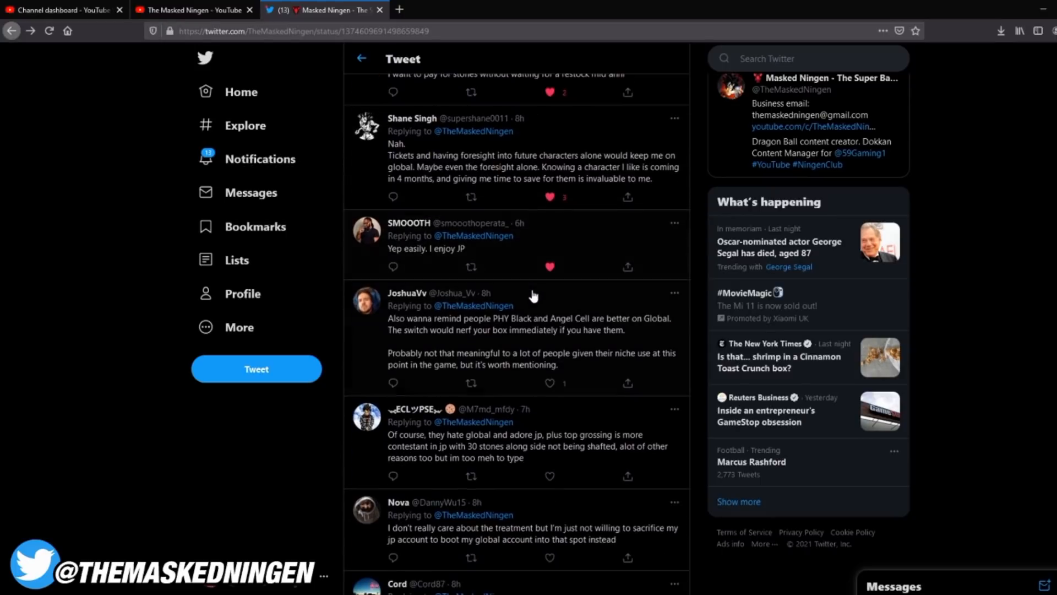
{"action": "scroll", "scroll_direction": "down", "scroll_amount": 3}
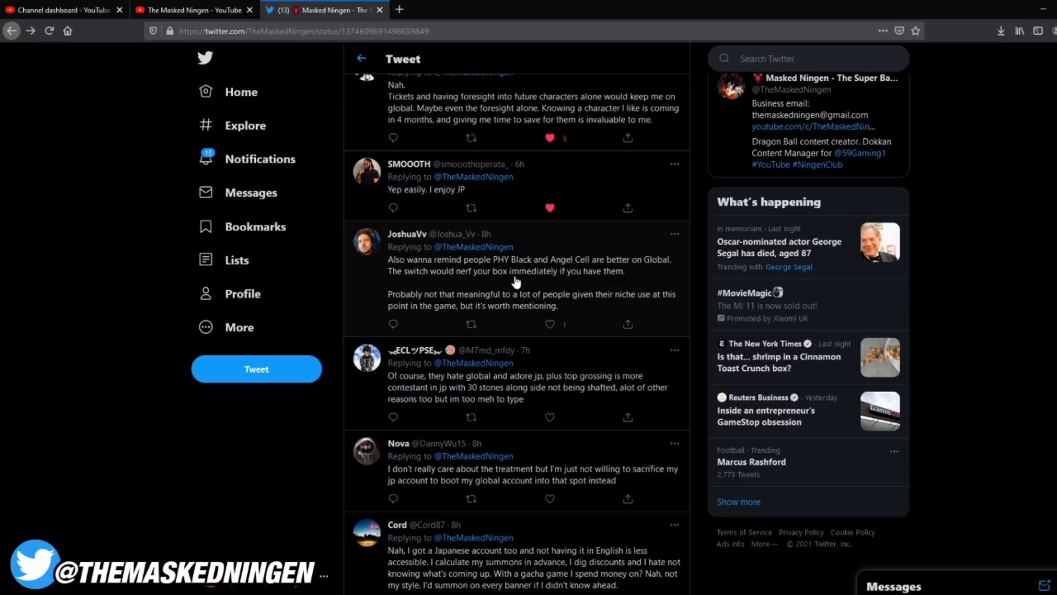
{"action": "mouse_move", "coordinate": [582, 282]}
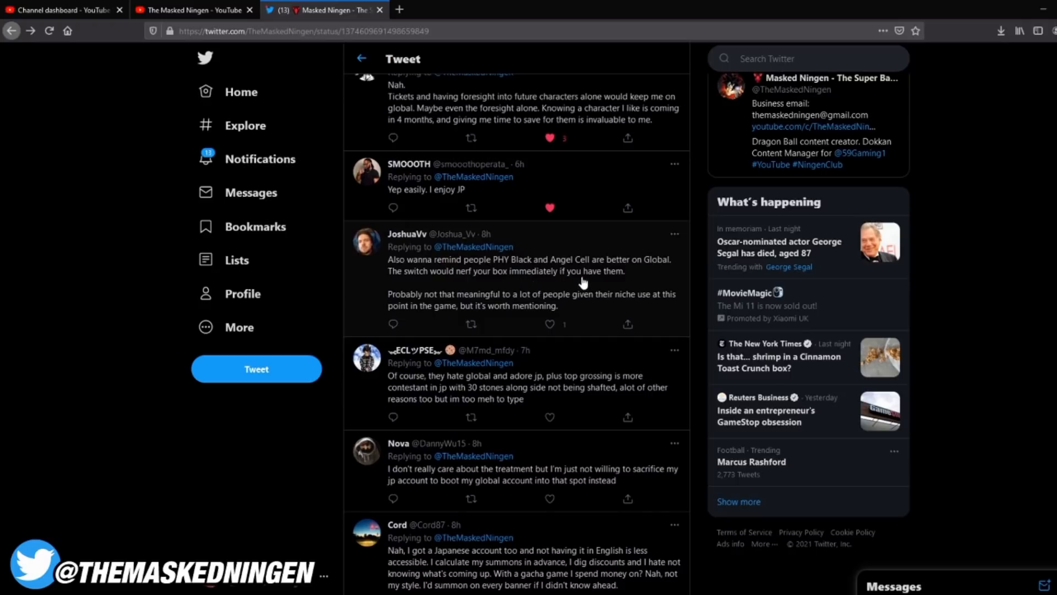
{"action": "mouse_move", "coordinate": [583, 288]}
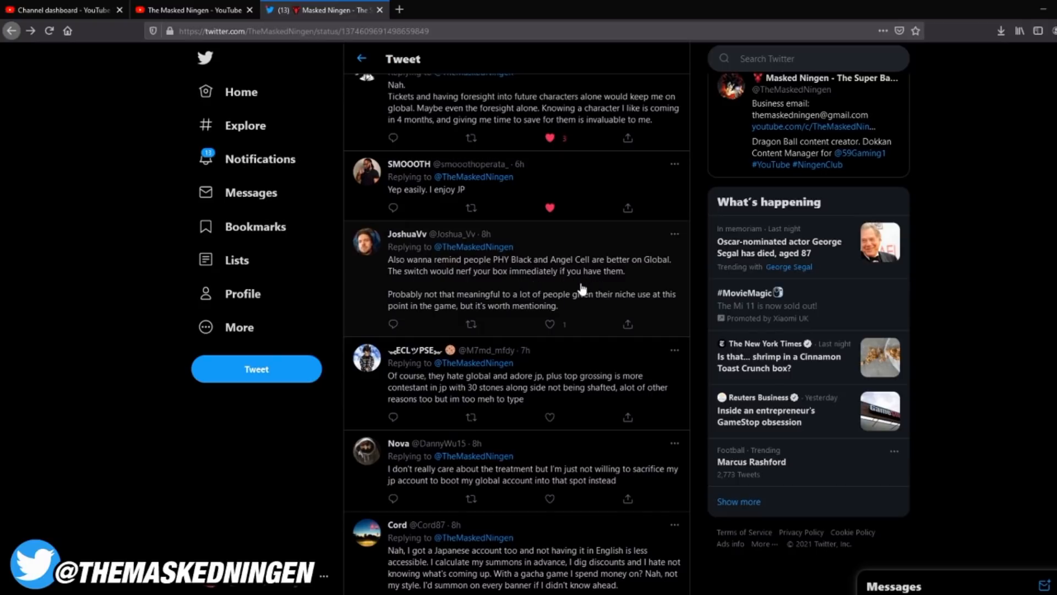
{"action": "mouse_move", "coordinate": [613, 309]}
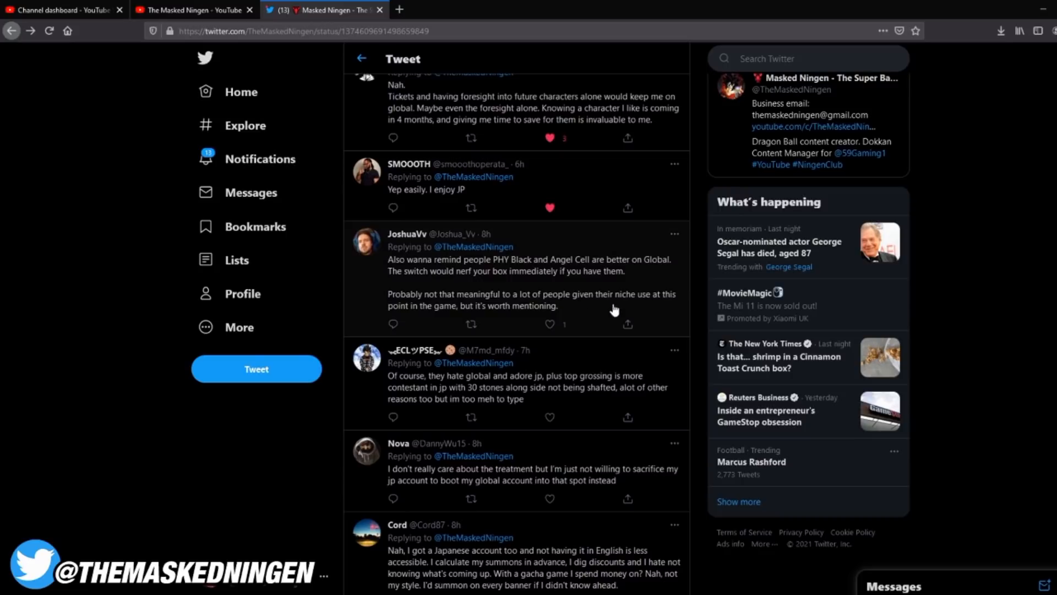
{"action": "mouse_move", "coordinate": [550, 304]}
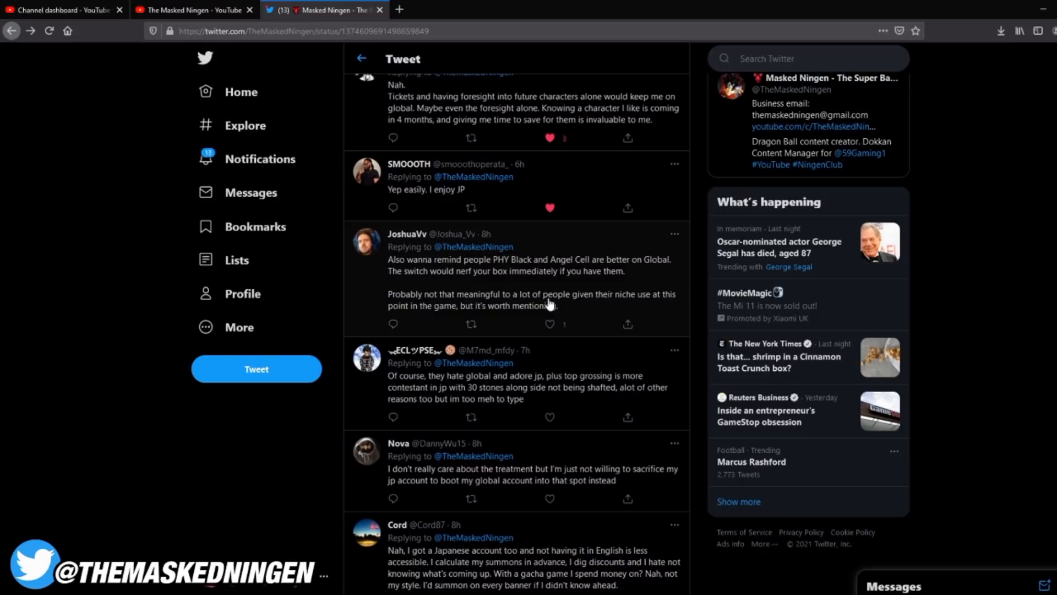
{"action": "mouse_move", "coordinate": [507, 278]}
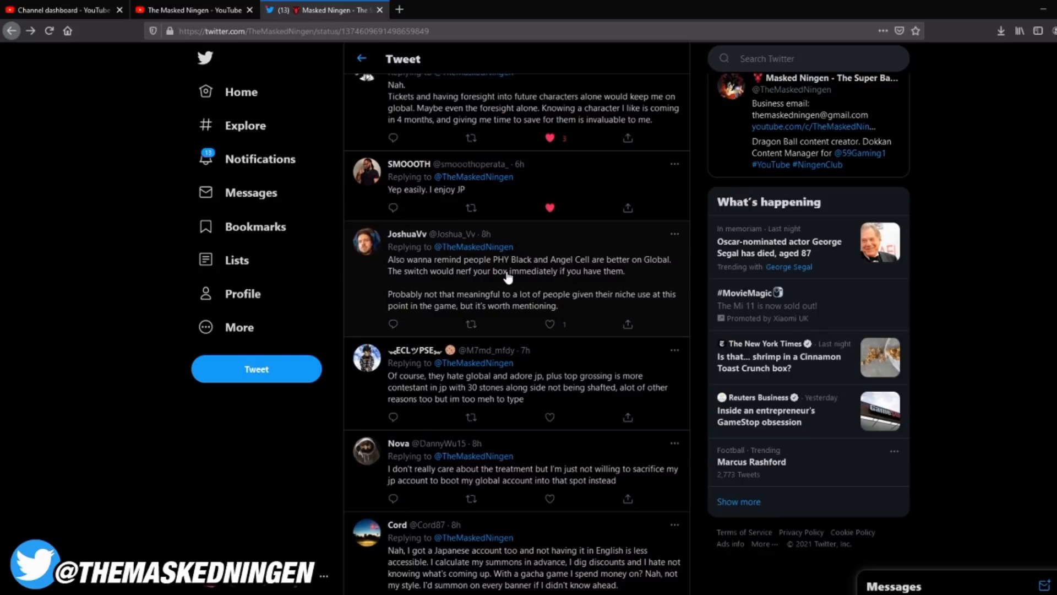
{"action": "scroll", "scroll_direction": "down", "scroll_amount": 3}
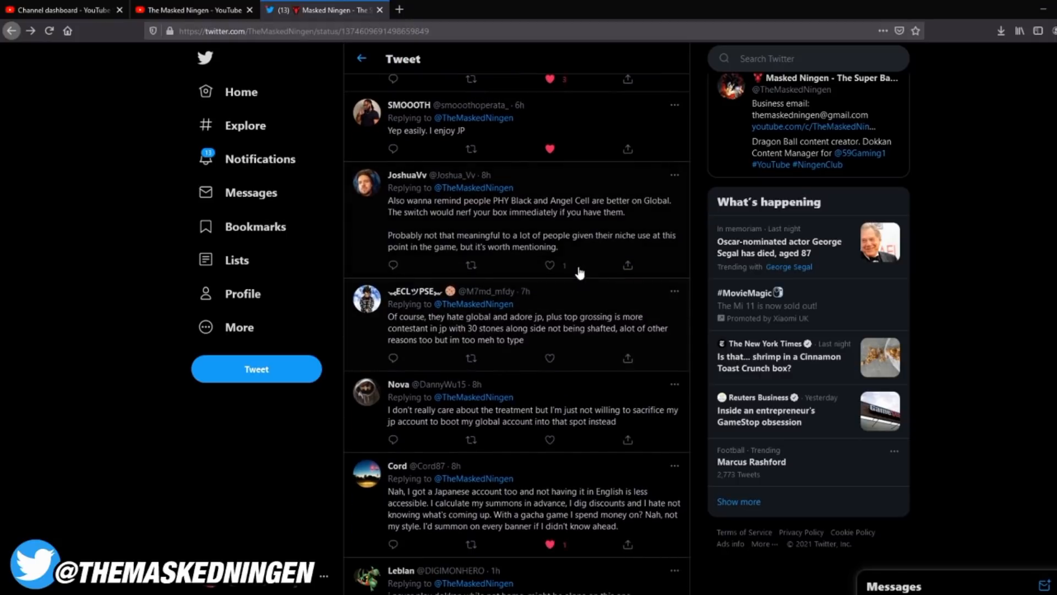
{"action": "scroll", "scroll_direction": "down", "scroll_amount": 3}
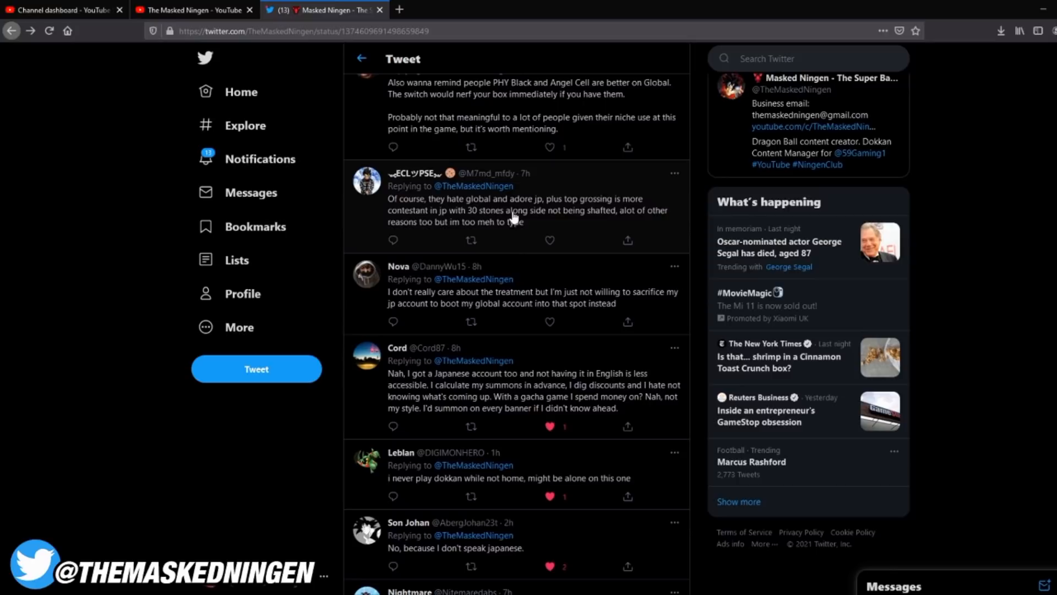
{"action": "scroll", "scroll_direction": "down", "scroll_amount": 3}
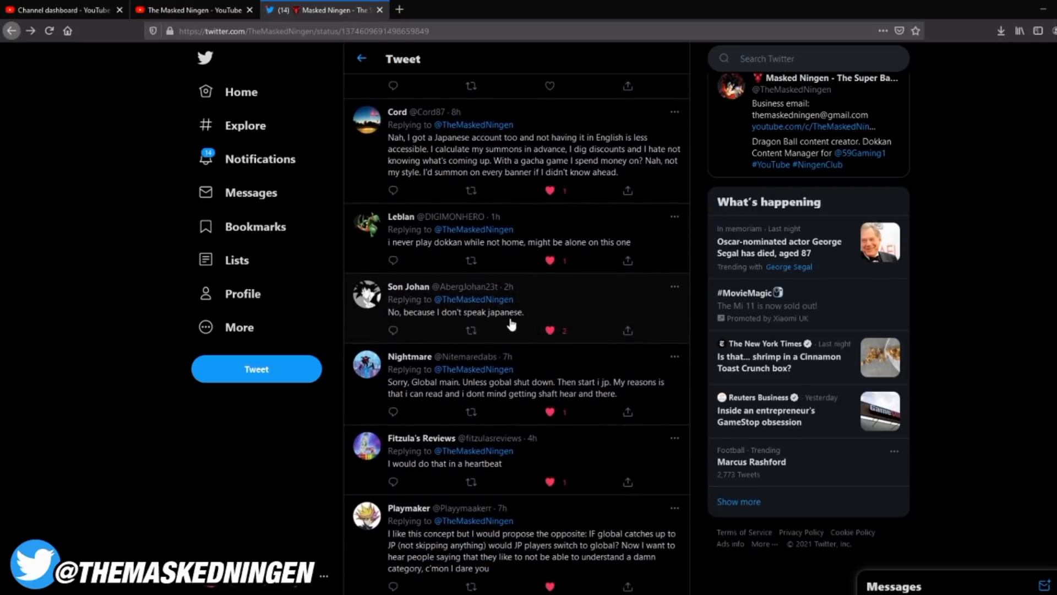
{"action": "scroll", "scroll_direction": "down", "scroll_amount": 3}
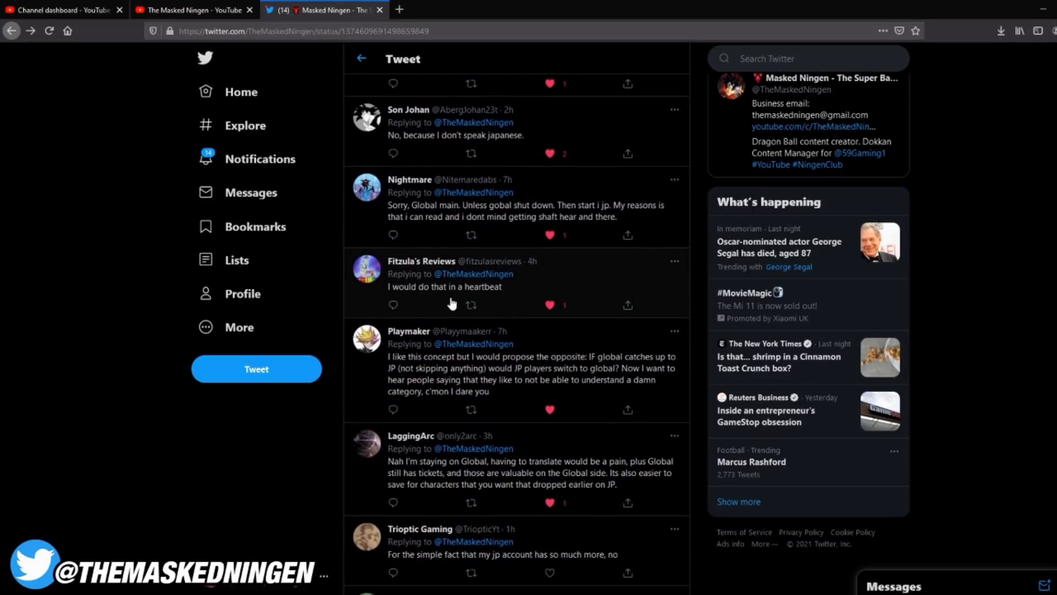
{"action": "scroll", "scroll_direction": "down", "scroll_amount": 3}
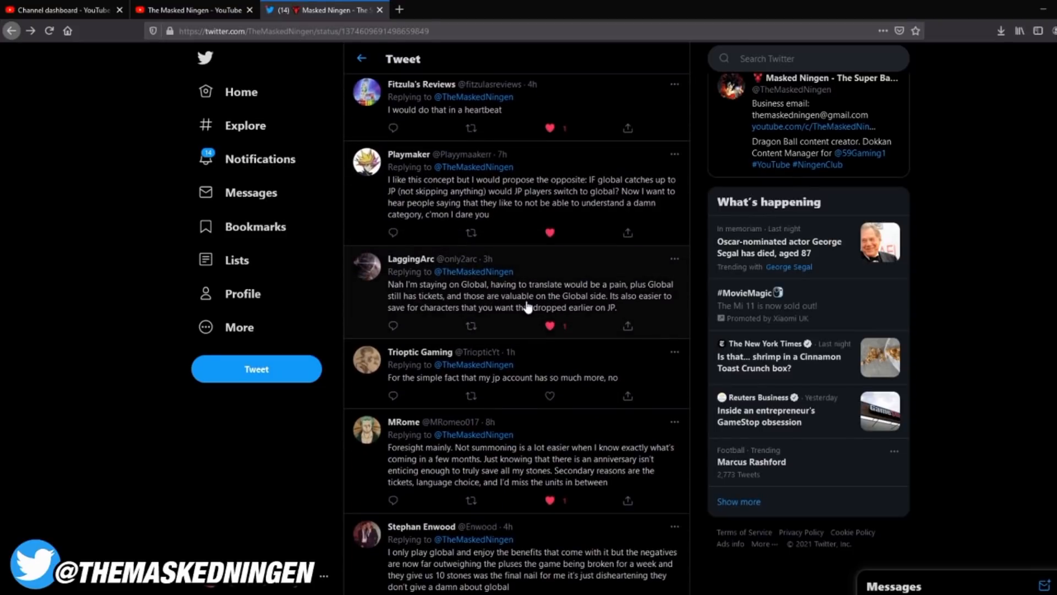
{"action": "scroll", "scroll_direction": "down", "scroll_amount": 3}
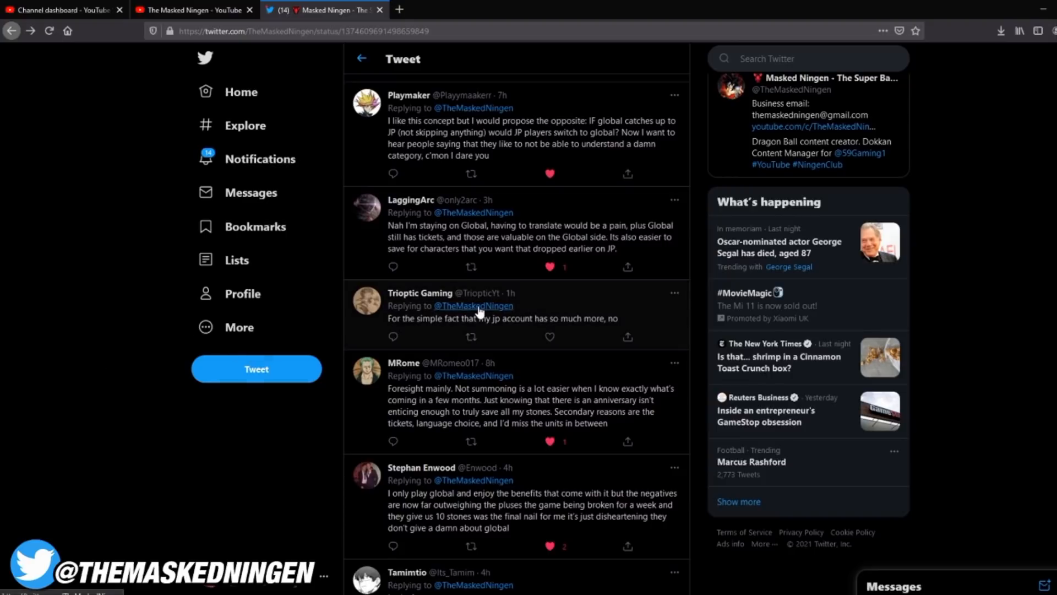
{"action": "scroll", "scroll_direction": "down", "scroll_amount": 3}
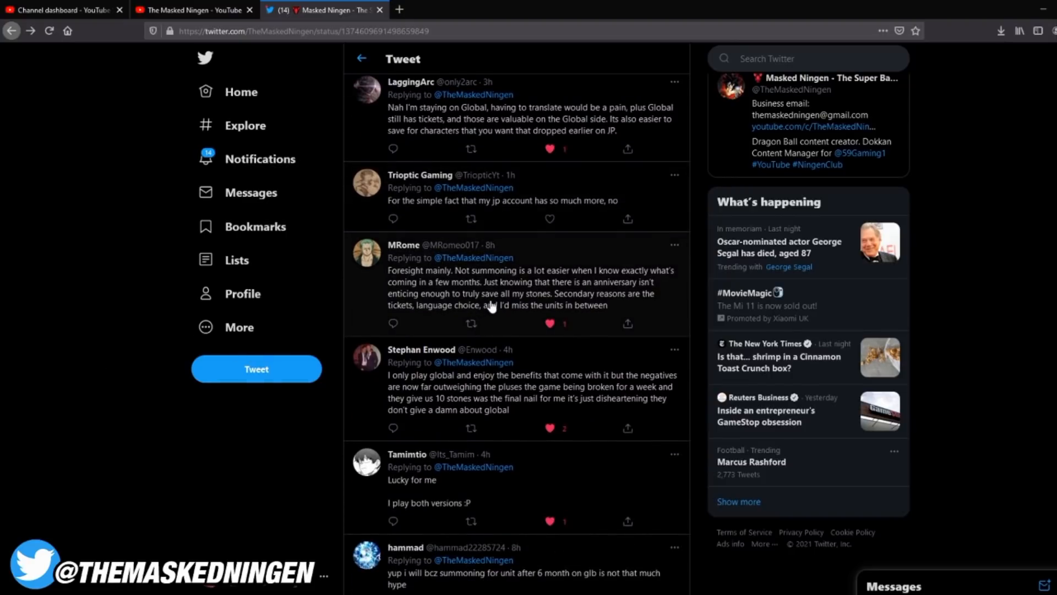
{"action": "mouse_move", "coordinate": [501, 304]}
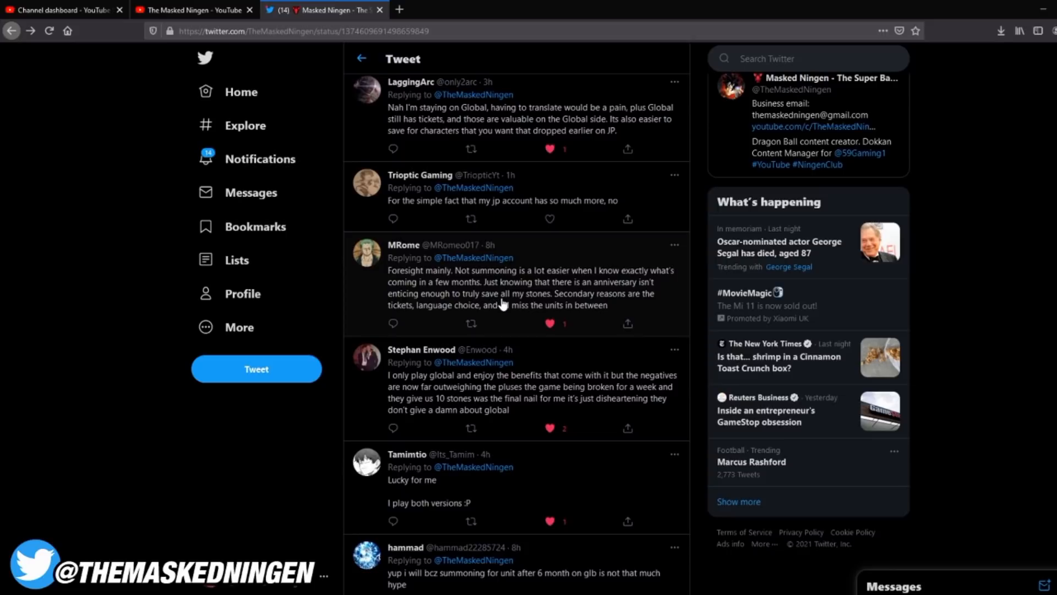
{"action": "scroll", "scroll_direction": "down", "scroll_amount": 3}
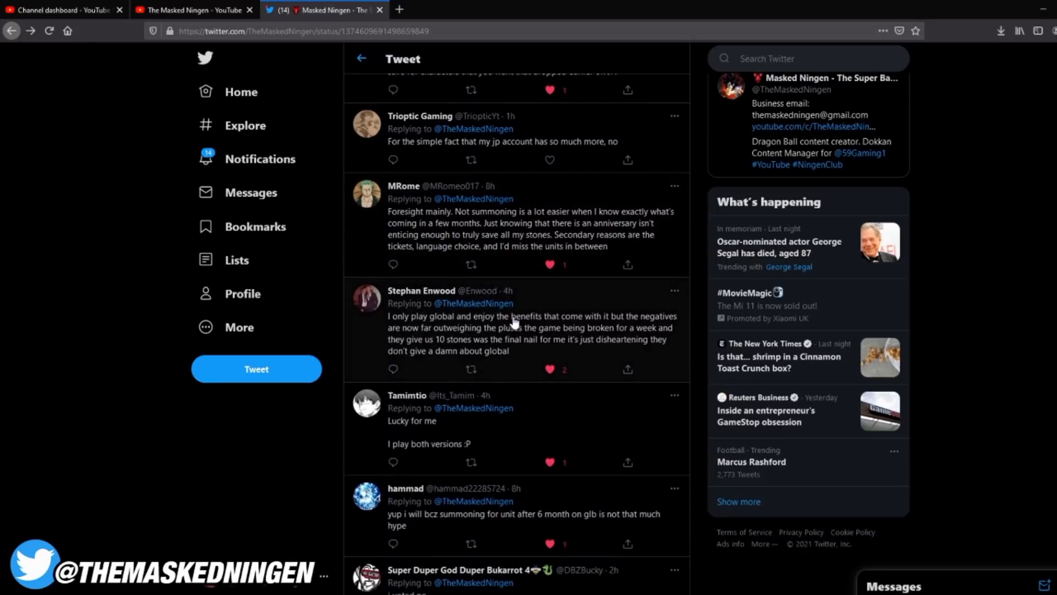
{"action": "scroll", "scroll_direction": "down", "scroll_amount": 3}
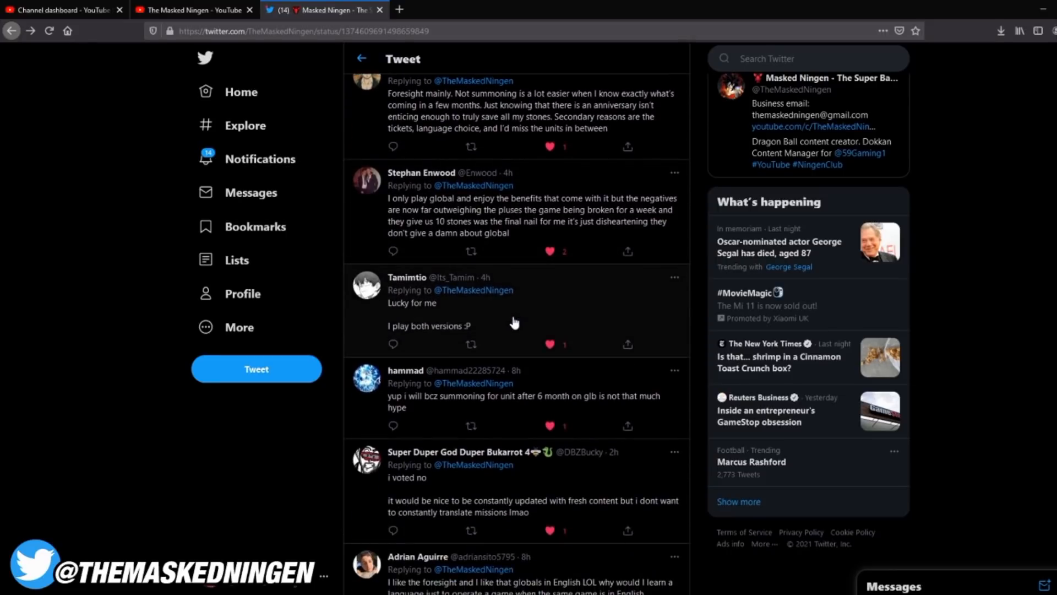
{"action": "scroll", "scroll_direction": "down", "scroll_amount": 3}
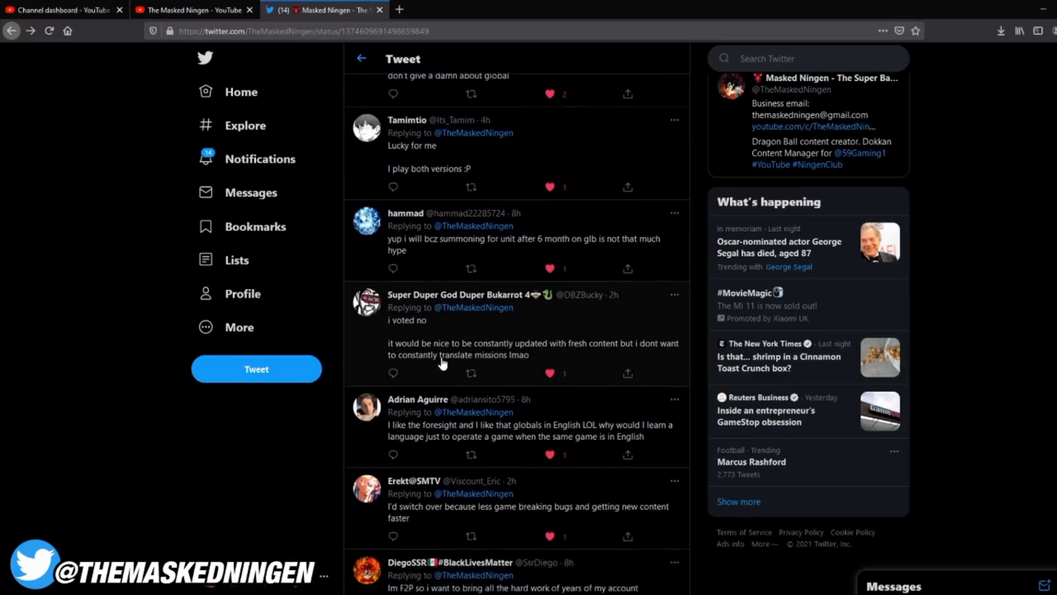
{"action": "scroll", "scroll_direction": "down", "scroll_amount": 3}
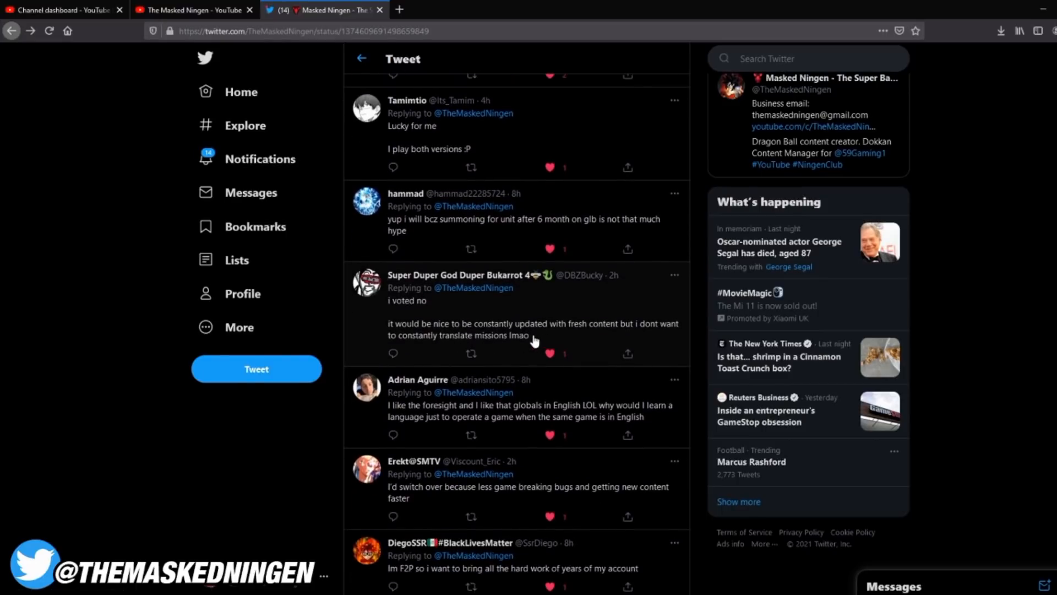
{"action": "scroll", "scroll_direction": "down", "scroll_amount": 3}
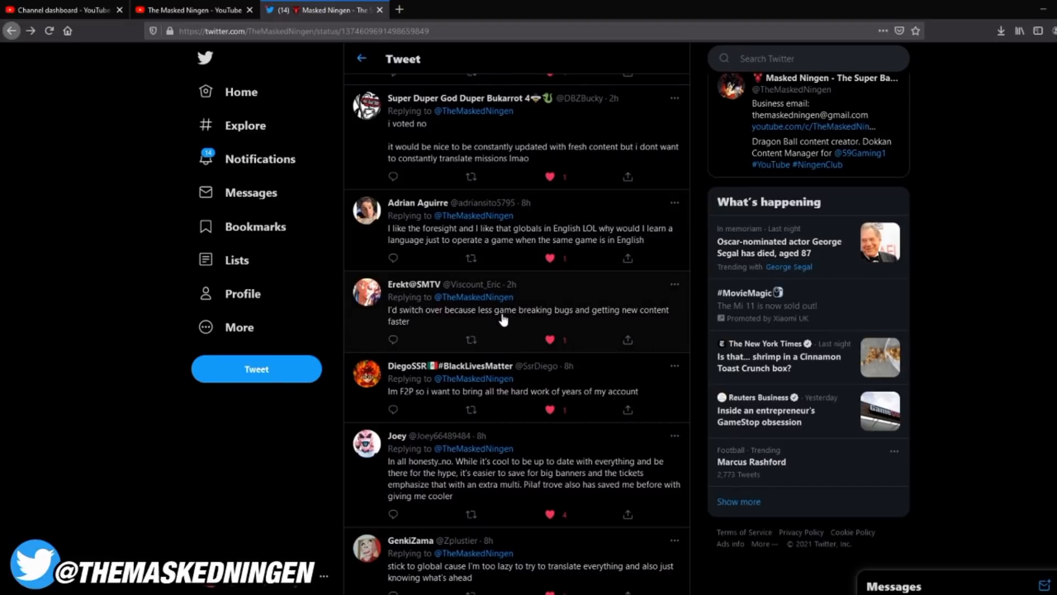
{"action": "scroll", "scroll_direction": "down", "scroll_amount": 3}
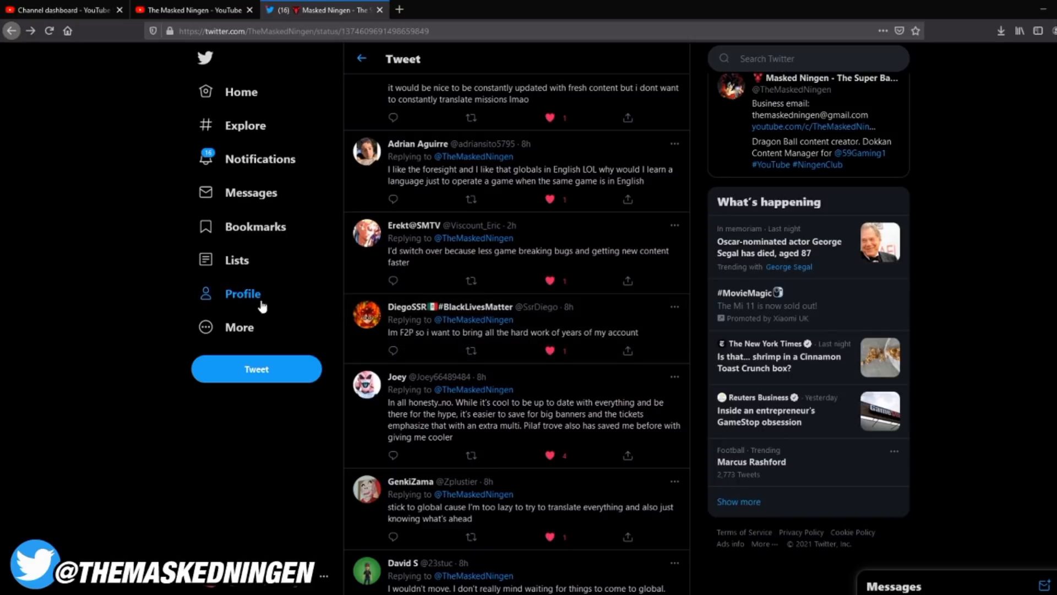
{"action": "mouse_move", "coordinate": [516, 297]}
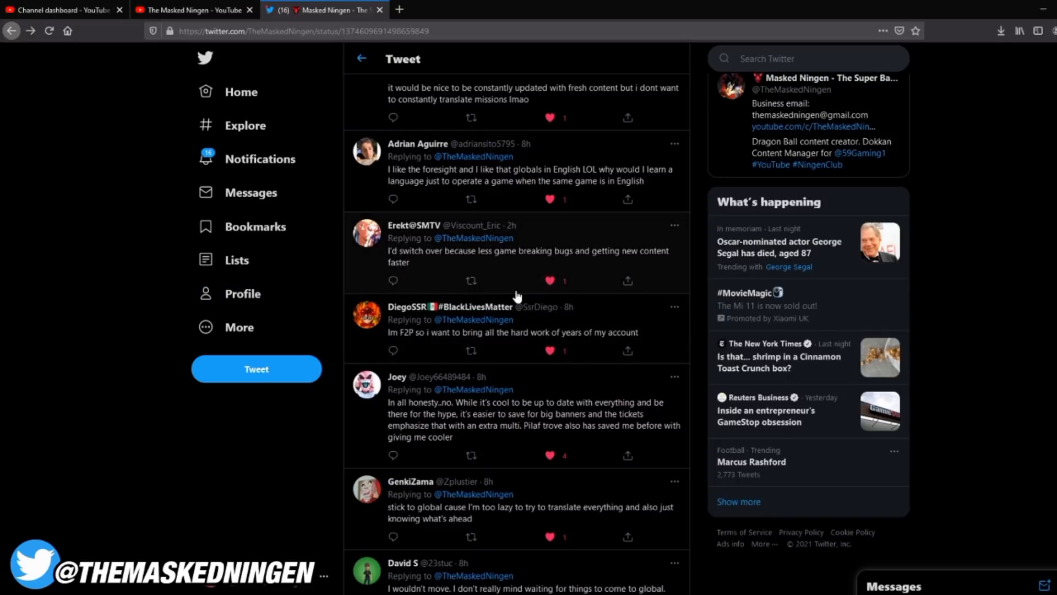
{"action": "mouse_move", "coordinate": [556, 366]}
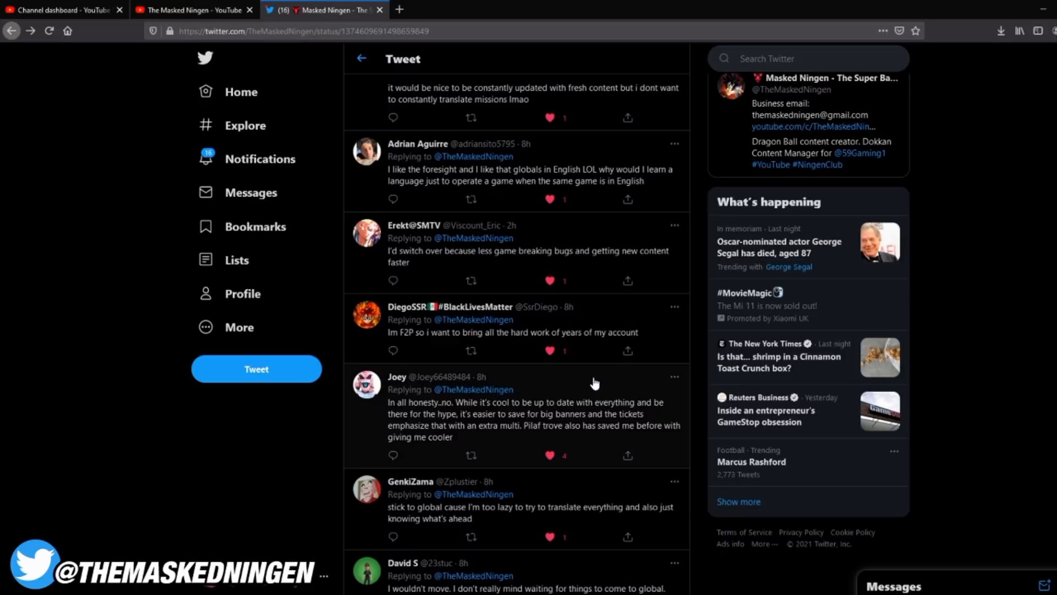
{"action": "scroll", "scroll_direction": "down", "scroll_amount": 3}
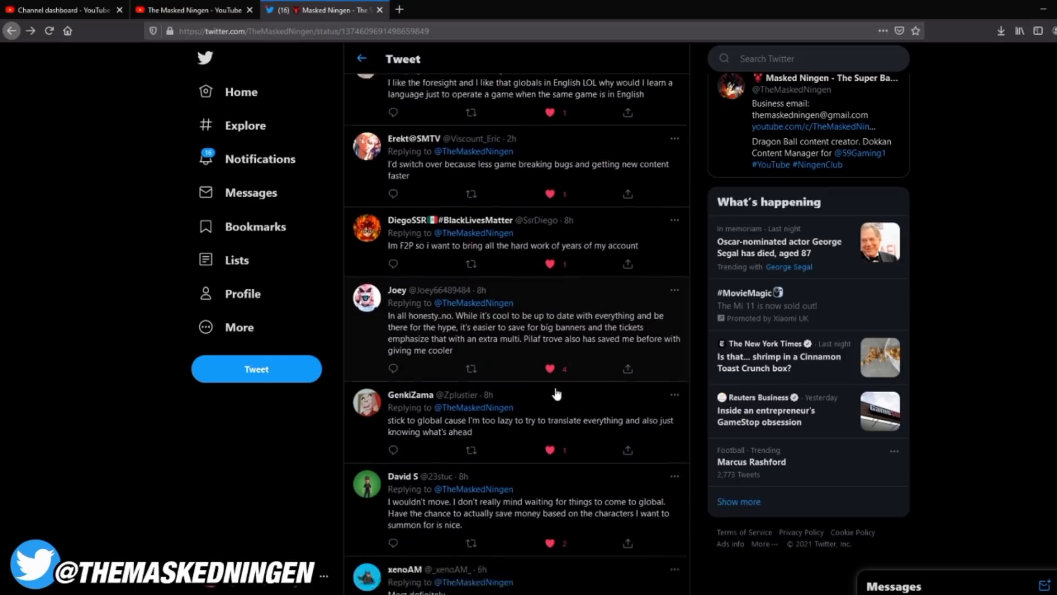
{"action": "scroll", "scroll_direction": "down", "scroll_amount": 3}
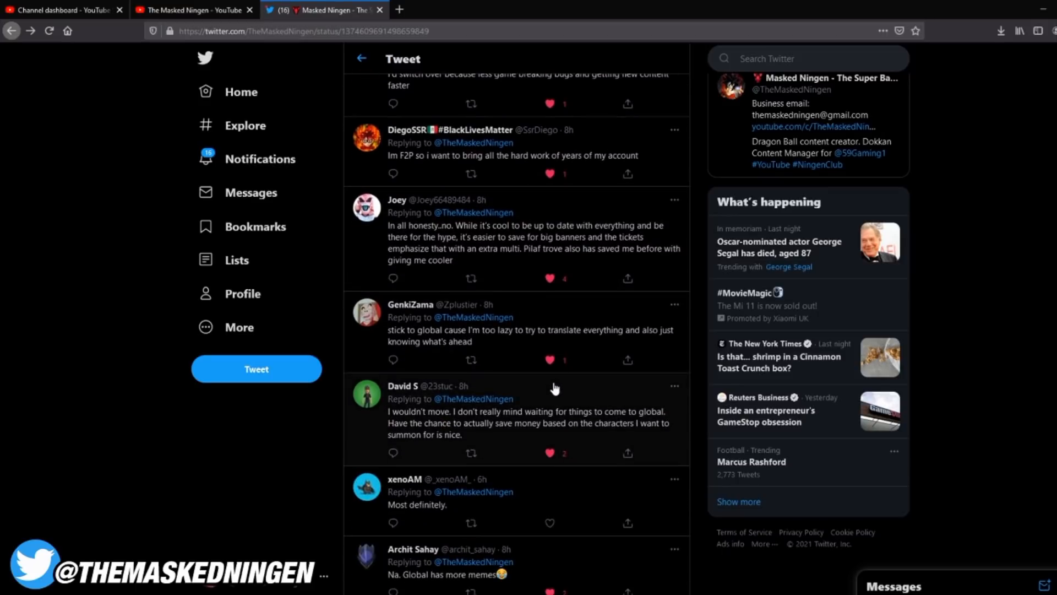
{"action": "mouse_move", "coordinate": [505, 372]}
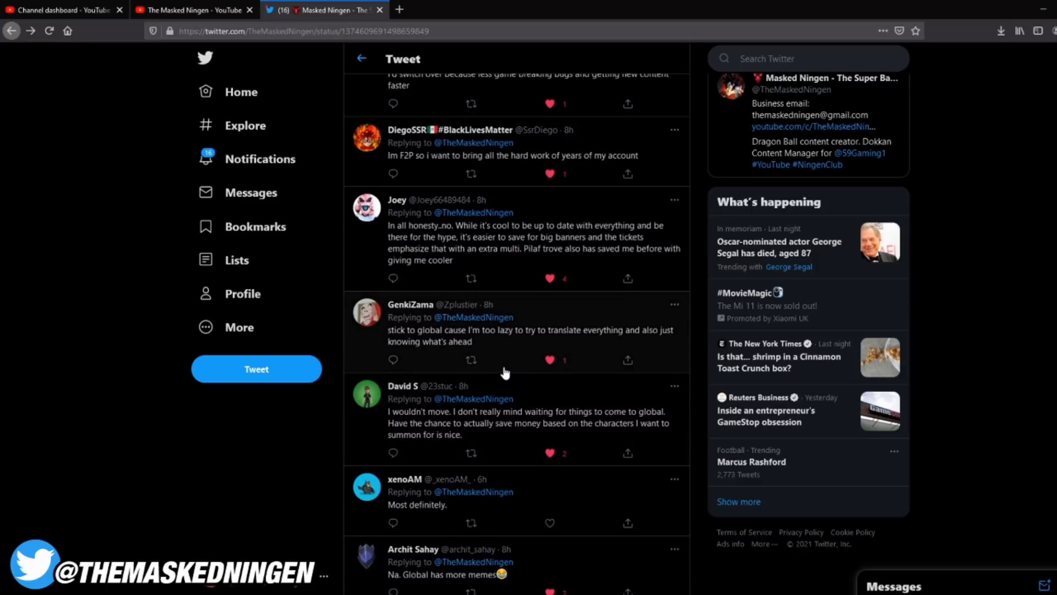
{"action": "scroll", "scroll_direction": "down", "scroll_amount": 3}
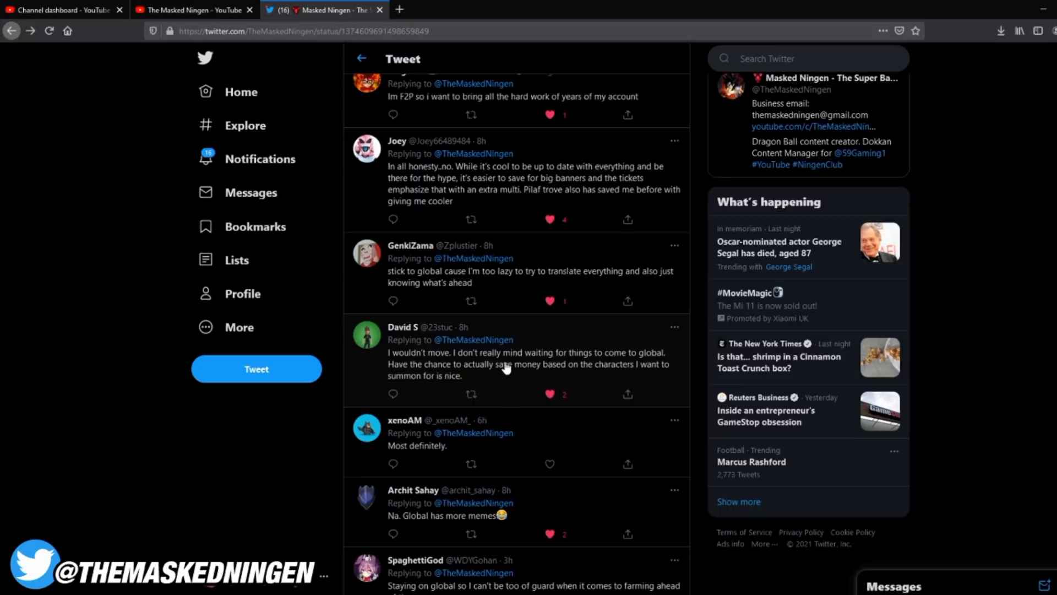
{"action": "scroll", "scroll_direction": "down", "scroll_amount": 3}
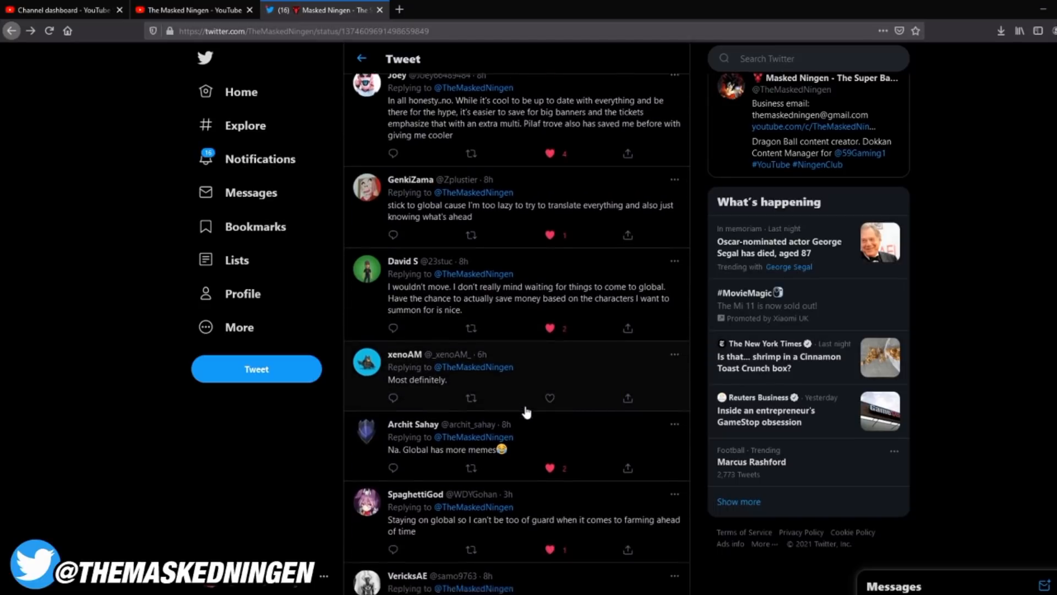
{"action": "scroll", "scroll_direction": "down", "scroll_amount": 3}
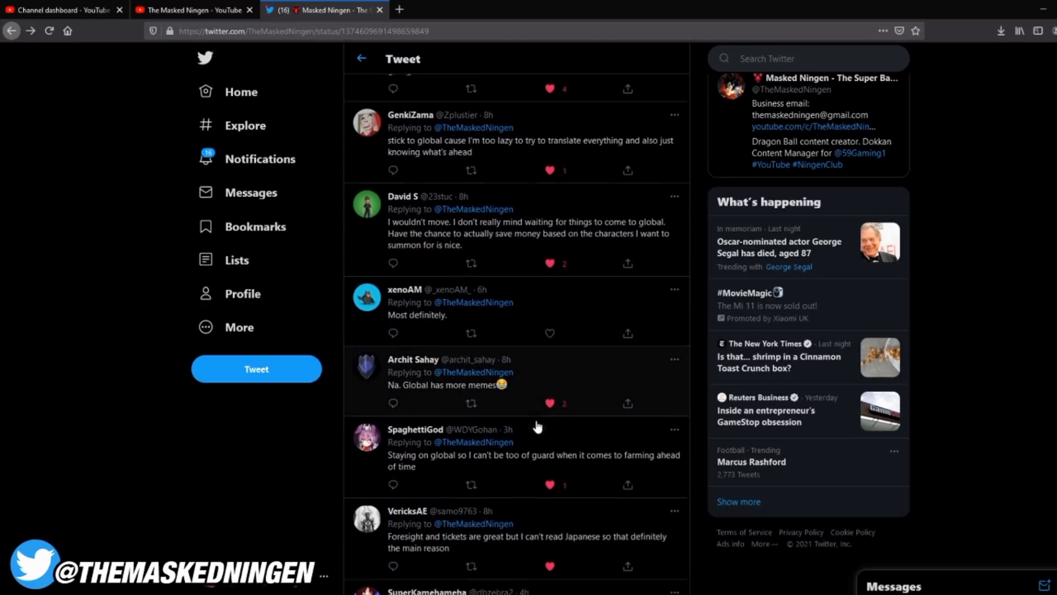
{"action": "scroll", "scroll_direction": "down", "scroll_amount": 3}
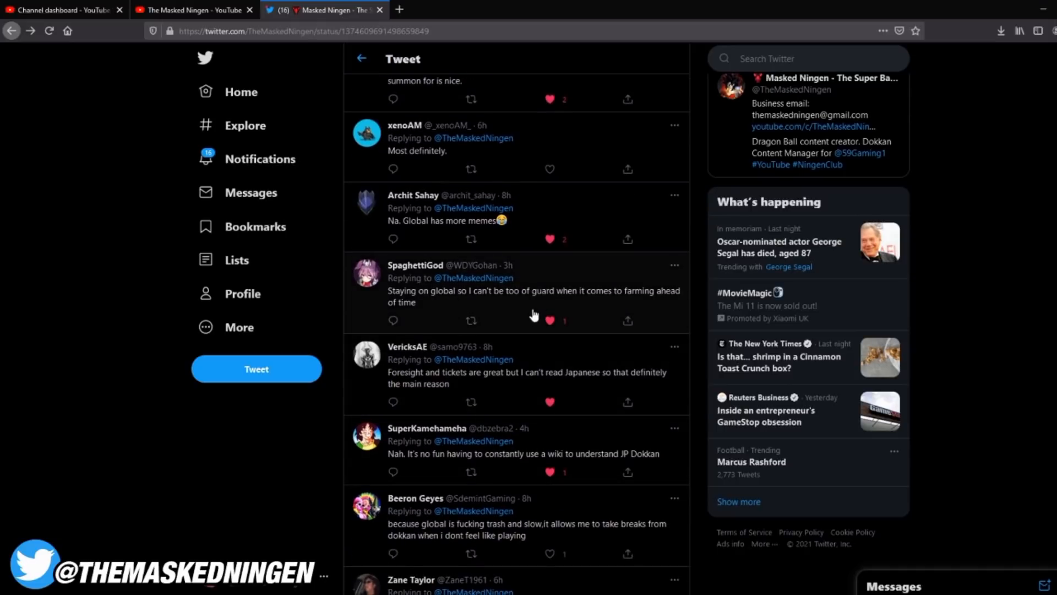
{"action": "scroll", "scroll_direction": "down", "scroll_amount": 3}
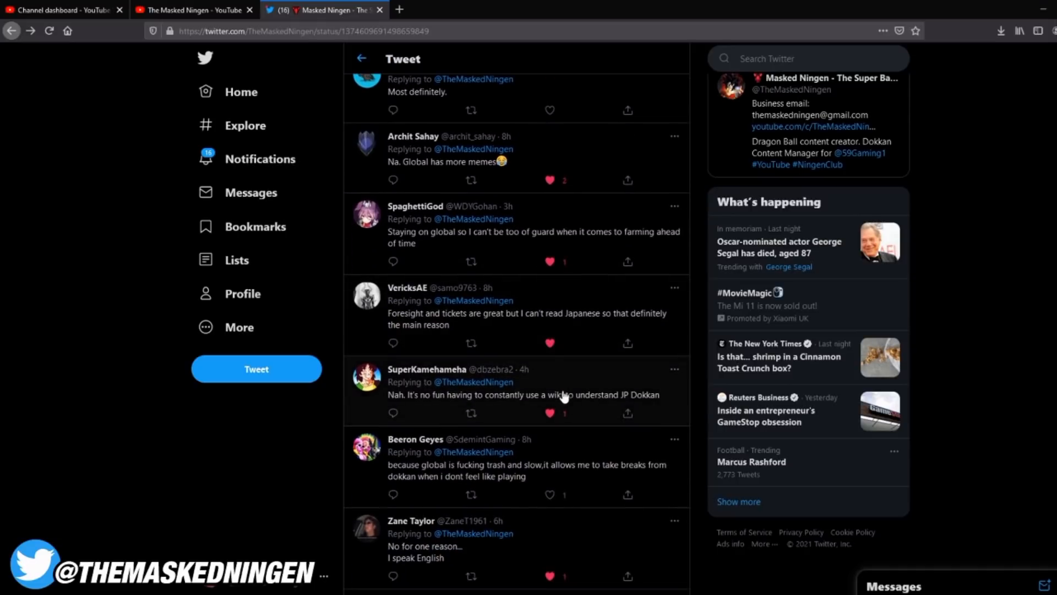
{"action": "scroll", "scroll_direction": "down", "scroll_amount": 3}
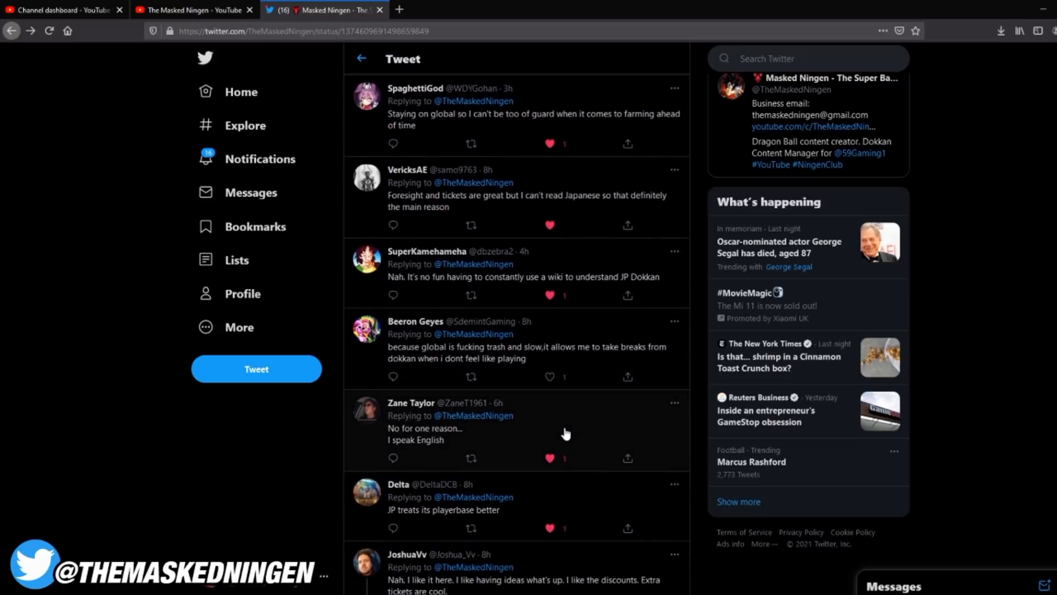
{"action": "scroll", "scroll_direction": "down", "scroll_amount": 3}
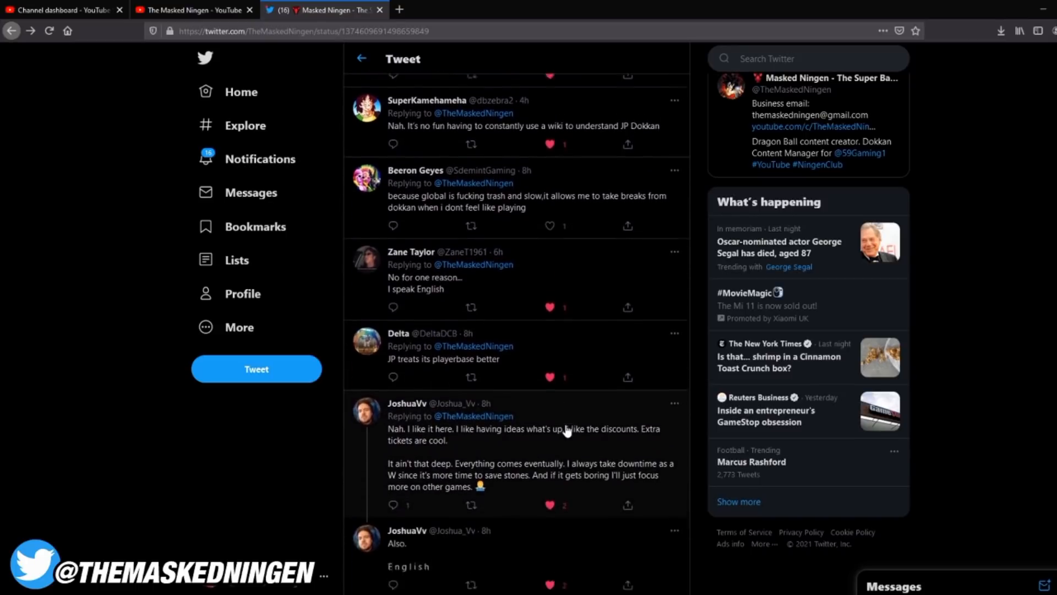
{"action": "scroll", "scroll_direction": "down", "scroll_amount": 3}
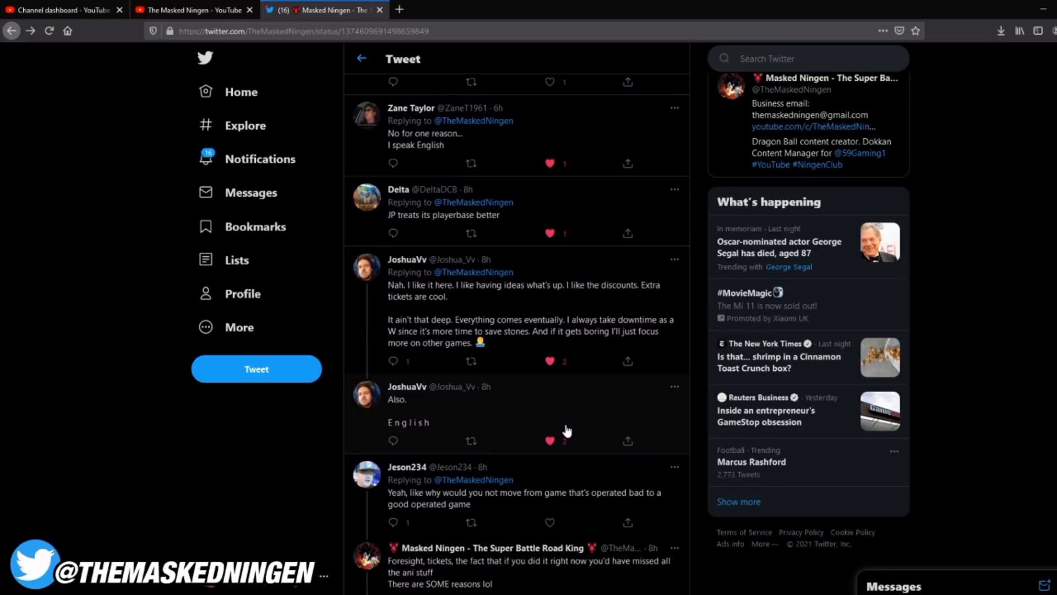
{"action": "scroll", "scroll_direction": "down", "scroll_amount": 3}
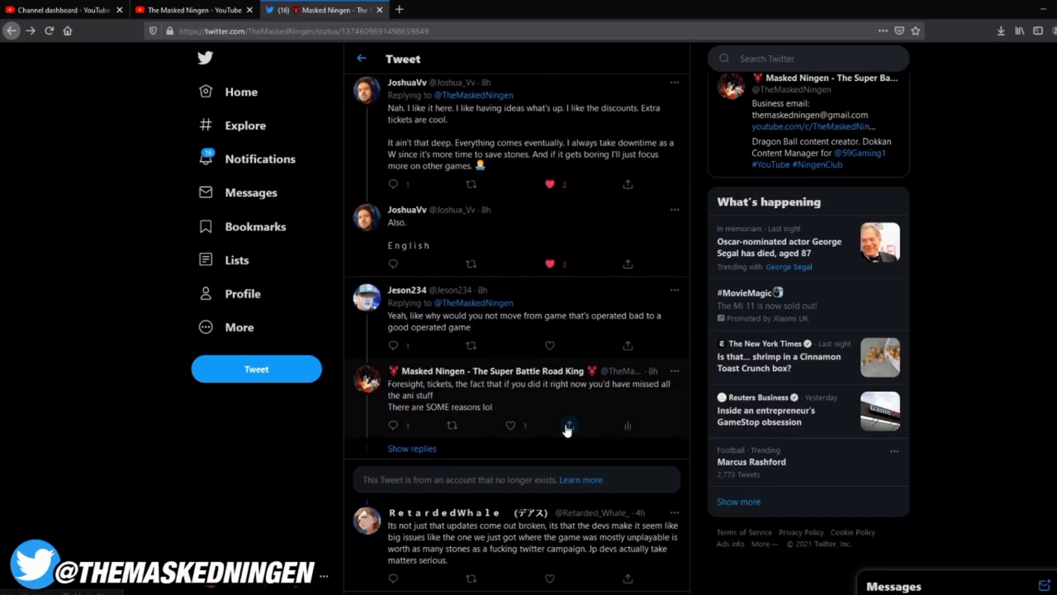
Switch to the YouTube community poll and scroll into its comments.
{"action": "left_click", "coordinate": [192, 10]}
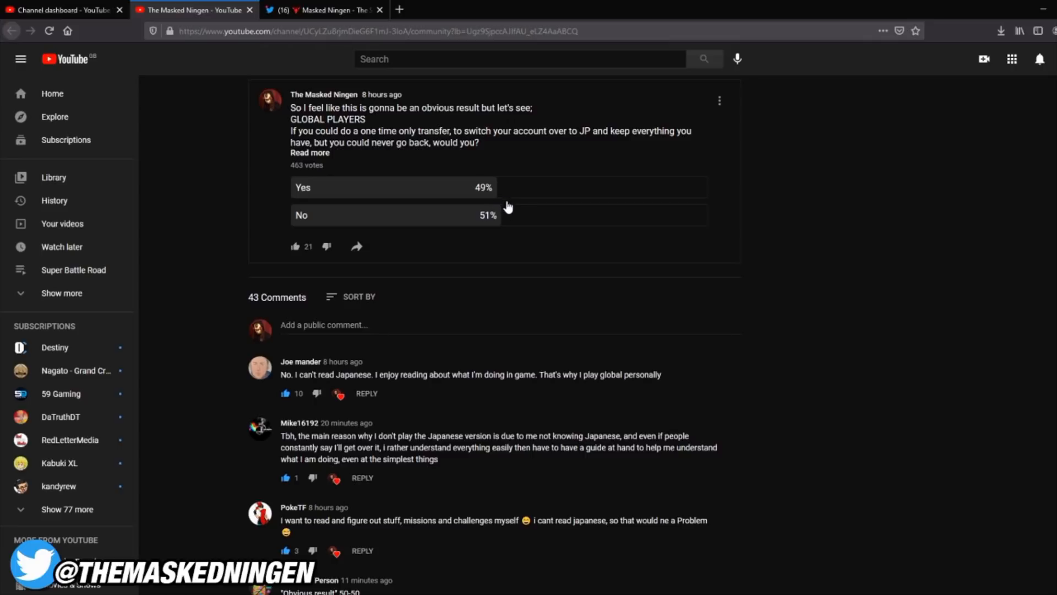
{"action": "mouse_move", "coordinate": [465, 225]}
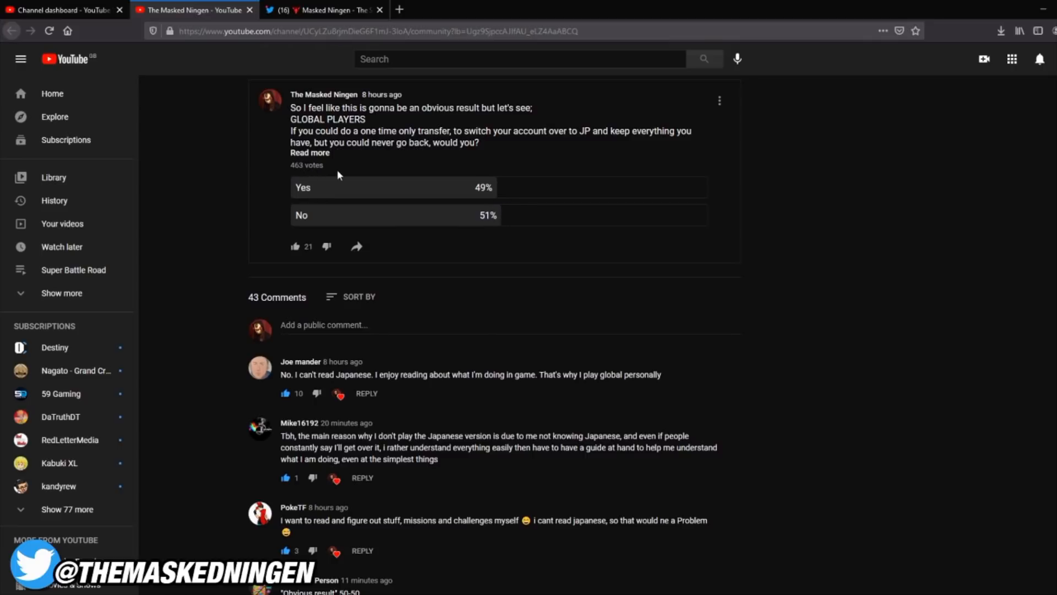
{"action": "scroll", "scroll_direction": "down", "scroll_amount": 3}
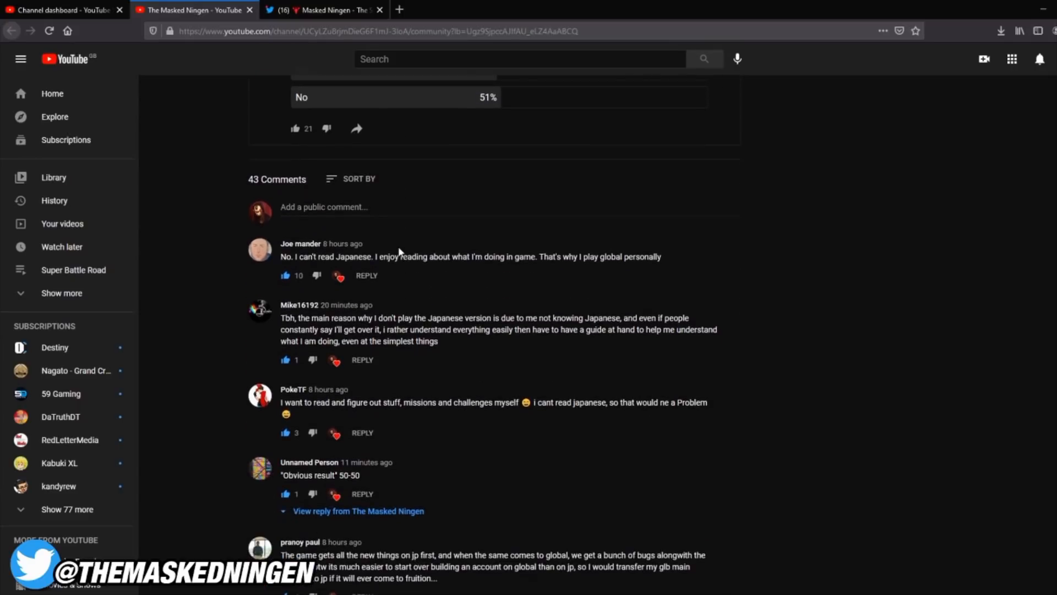
{"action": "scroll", "scroll_direction": "down", "scroll_amount": 3}
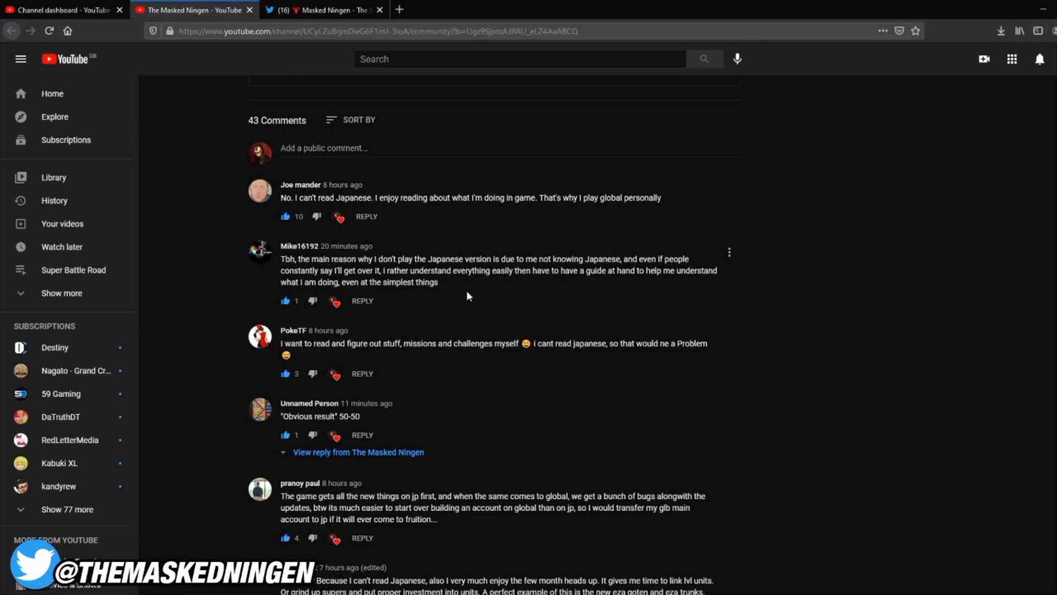
{"action": "scroll", "scroll_direction": "down", "scroll_amount": 3}
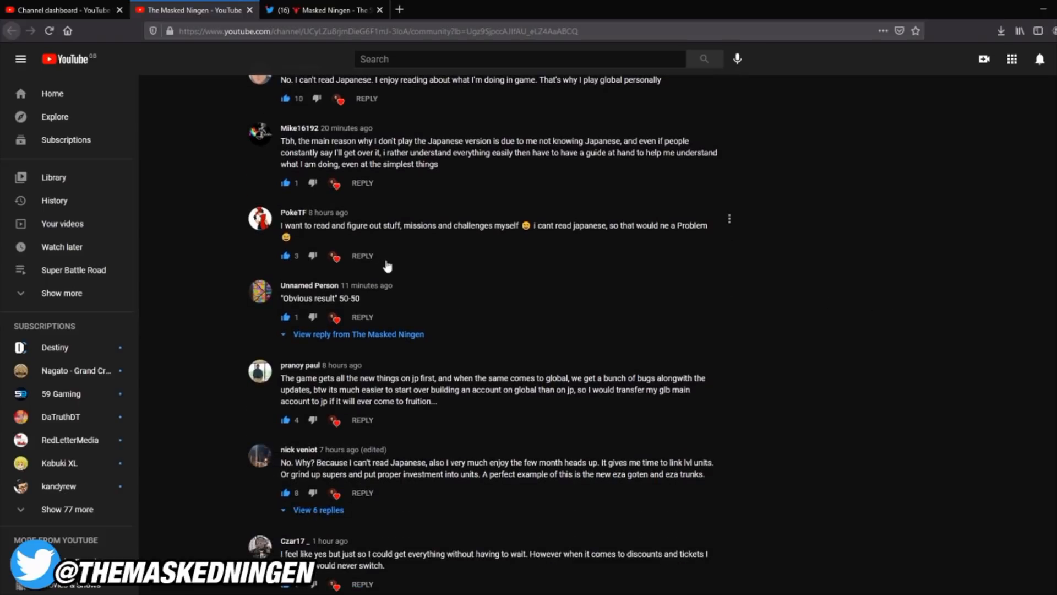
{"action": "scroll", "scroll_direction": "down", "scroll_amount": 3}
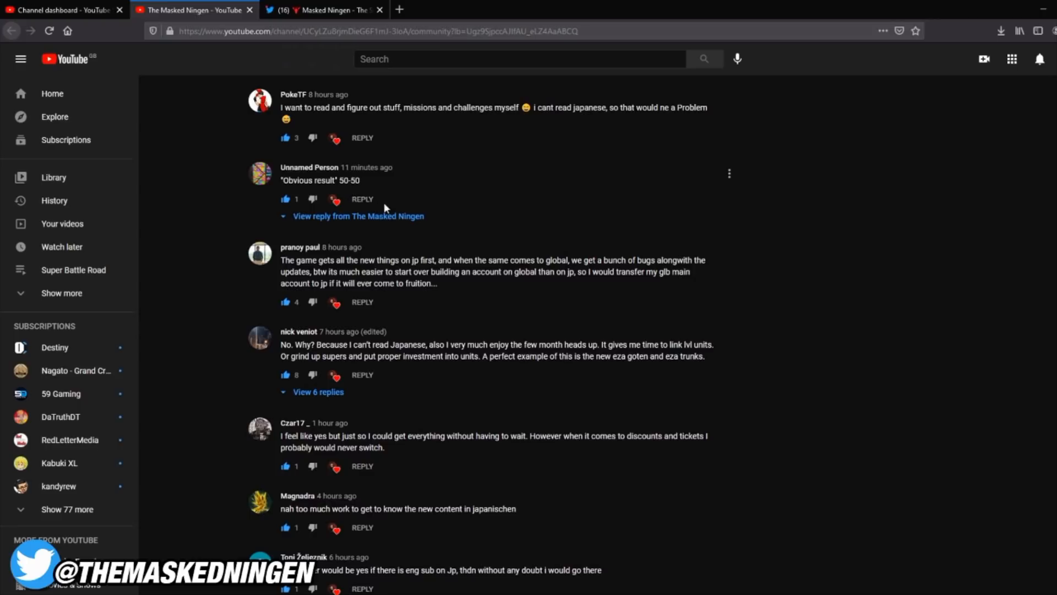
{"action": "scroll", "scroll_direction": "down", "scroll_amount": 3}
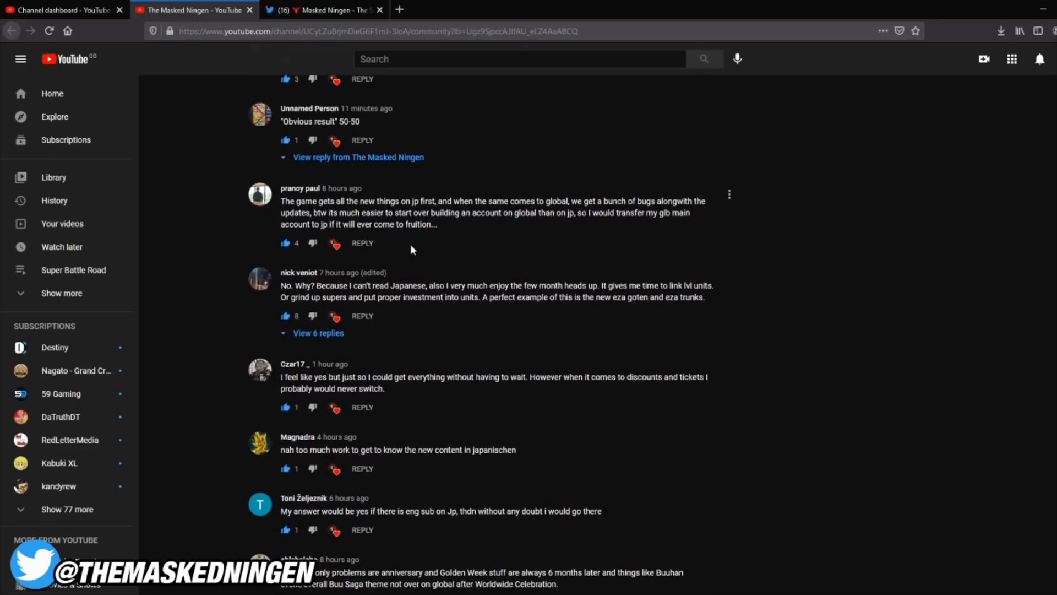
Read on to comments predicting a version merge, liking foresight, and wanting JP content.
{"action": "scroll", "scroll_direction": "down", "scroll_amount": 3}
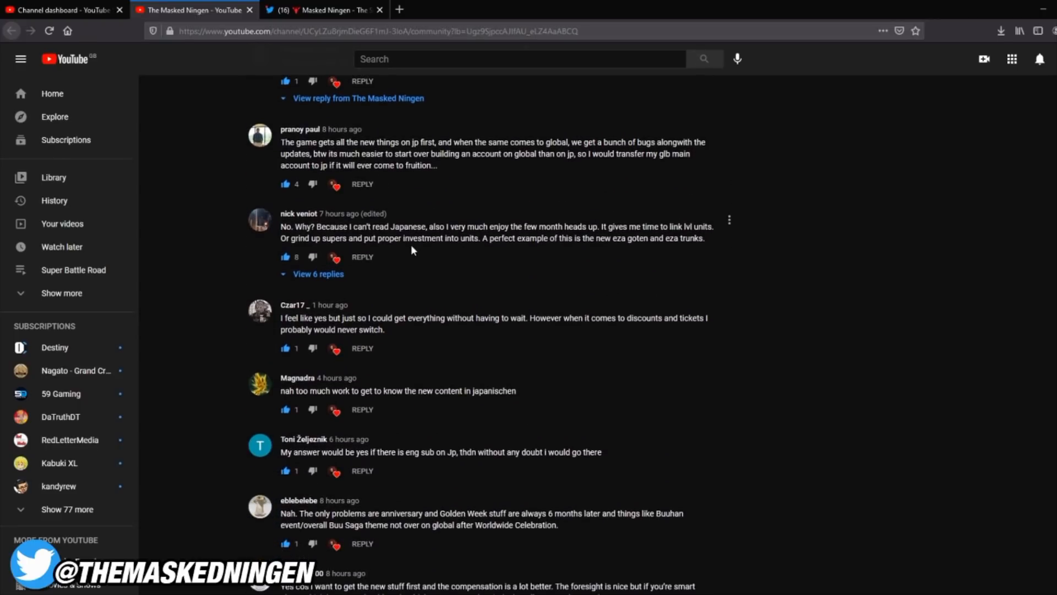
{"action": "scroll", "scroll_direction": "down", "scroll_amount": 3}
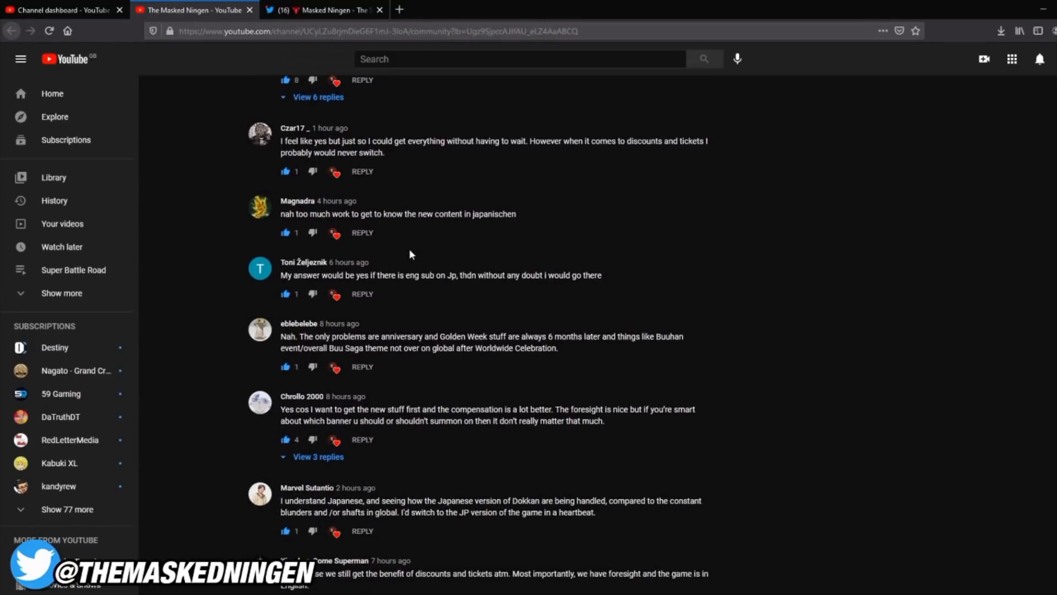
{"action": "scroll", "scroll_direction": "down", "scroll_amount": 3}
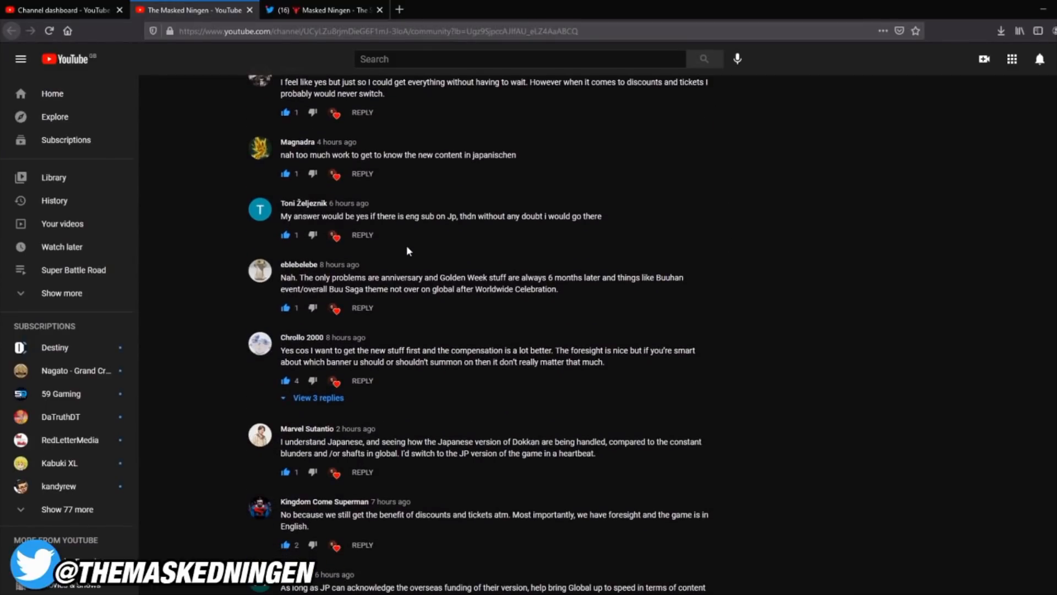
{"action": "scroll", "scroll_direction": "down", "scroll_amount": 3}
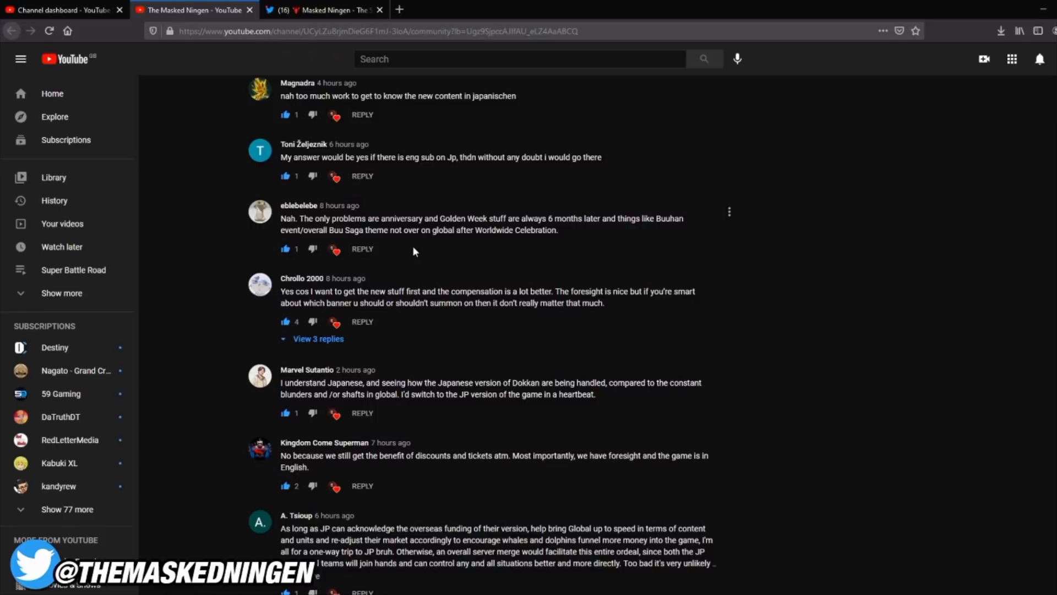
{"action": "mouse_move", "coordinate": [342, 303]}
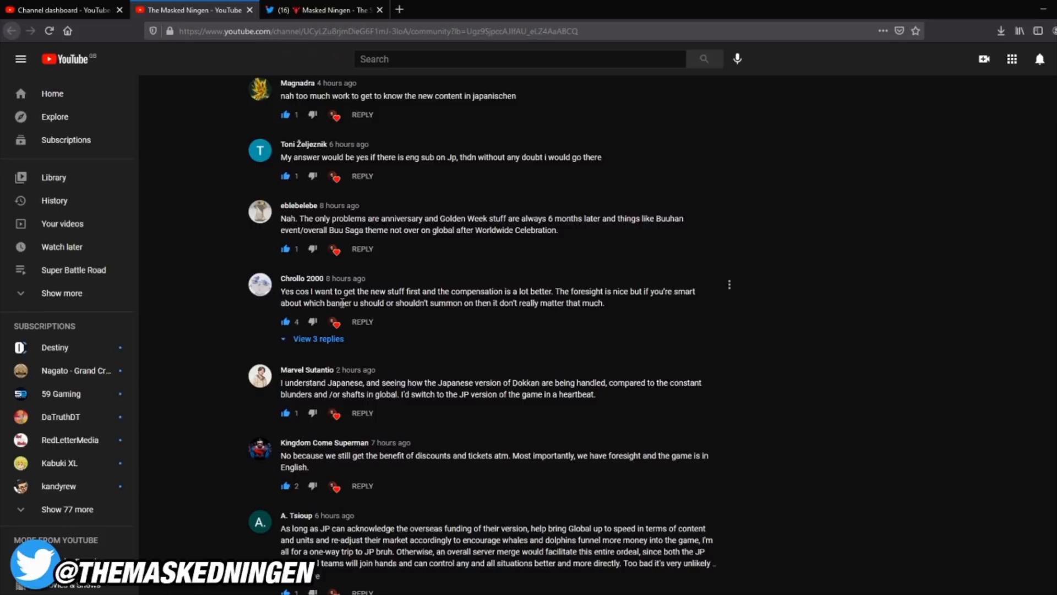
{"action": "scroll", "scroll_direction": "down", "scroll_amount": 3}
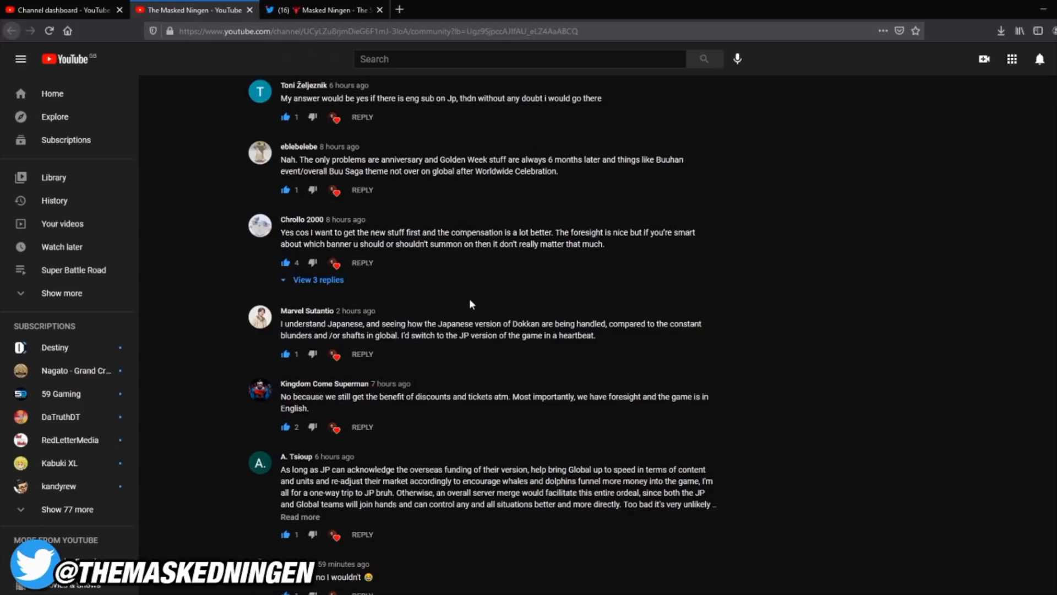
{"action": "scroll", "scroll_direction": "down", "scroll_amount": 3}
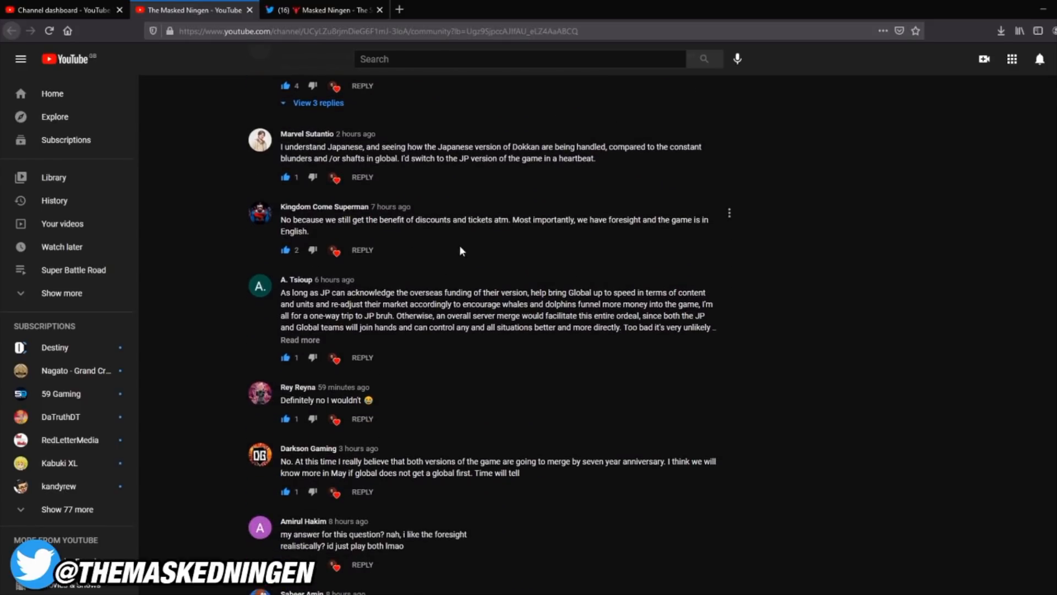
{"action": "scroll", "scroll_direction": "down", "scroll_amount": 3}
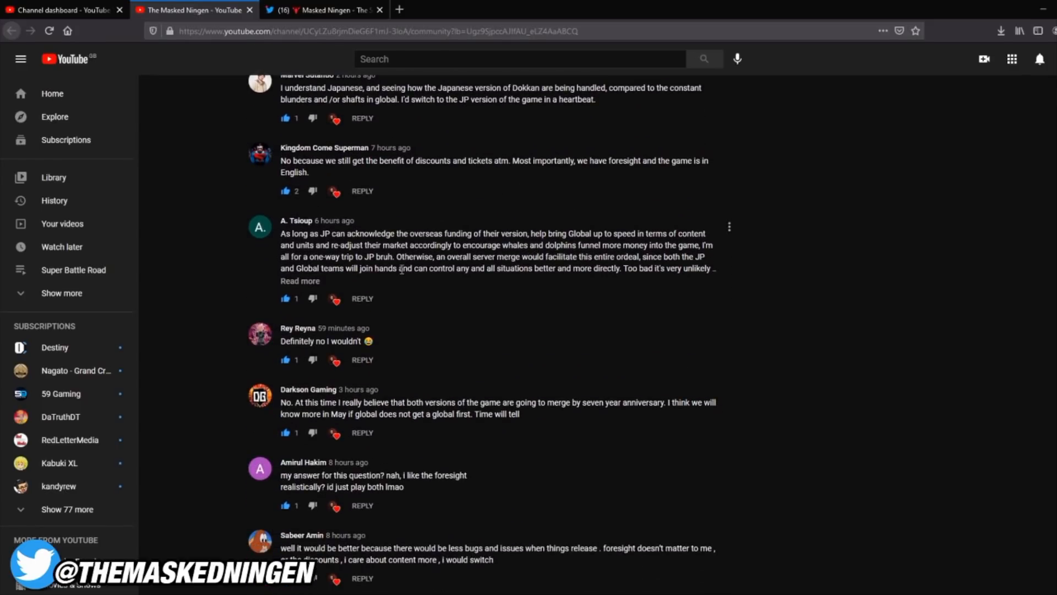
{"action": "scroll", "scroll_direction": "down", "scroll_amount": 3}
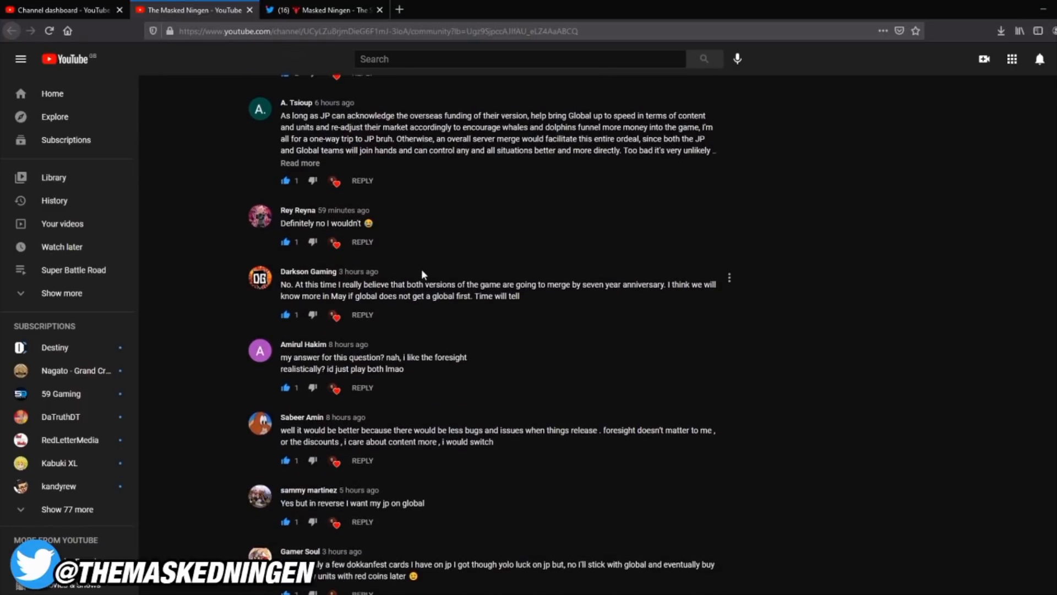
{"action": "mouse_move", "coordinate": [557, 307]}
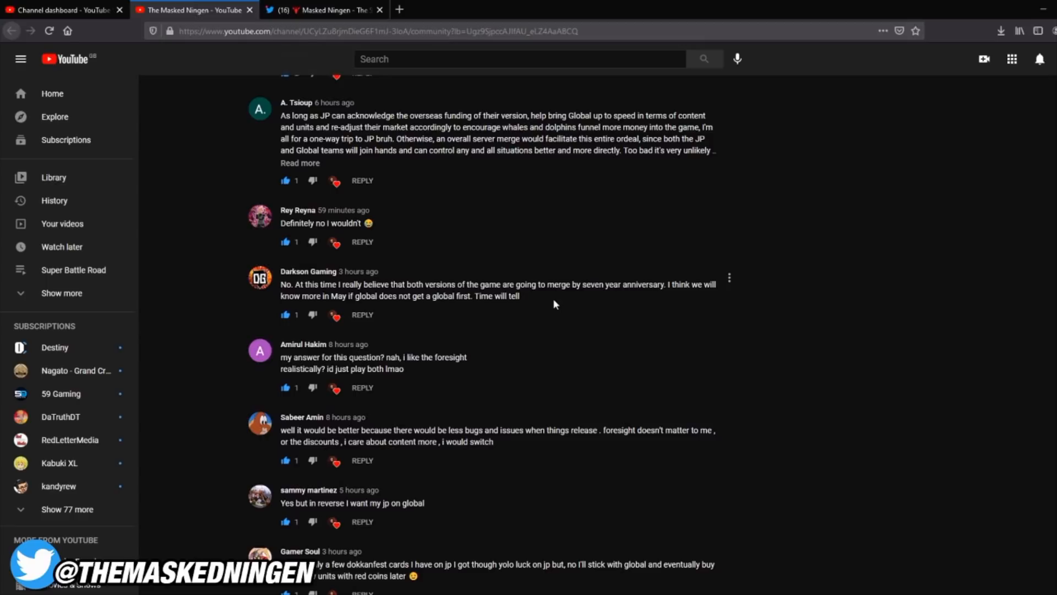
{"action": "mouse_move", "coordinate": [546, 303]}
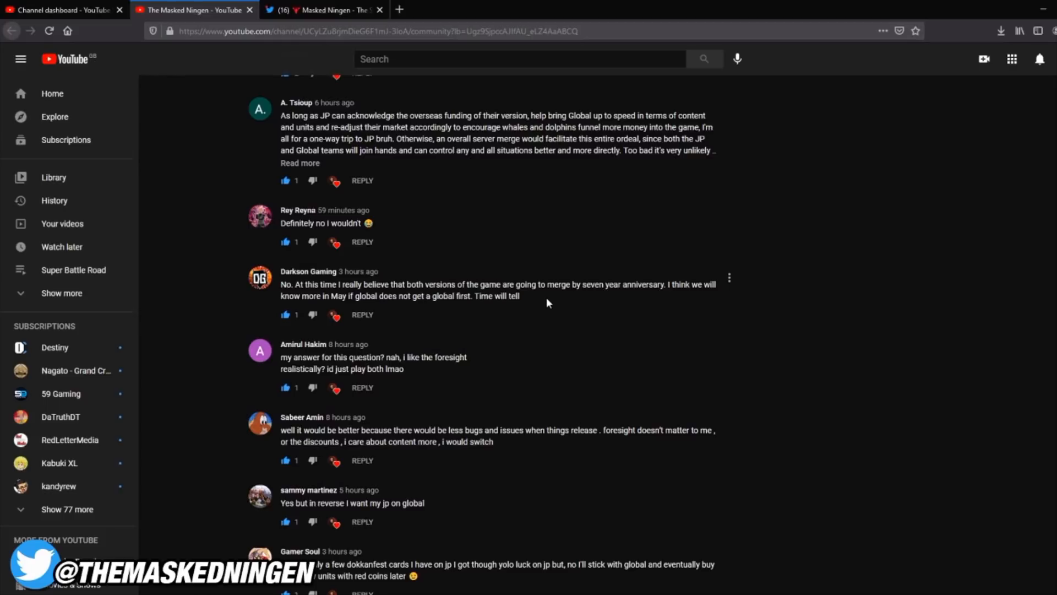
Scroll to a commenter who can't read Japanese and a Global 6th year hype comment.
{"action": "scroll", "scroll_direction": "down", "scroll_amount": 3}
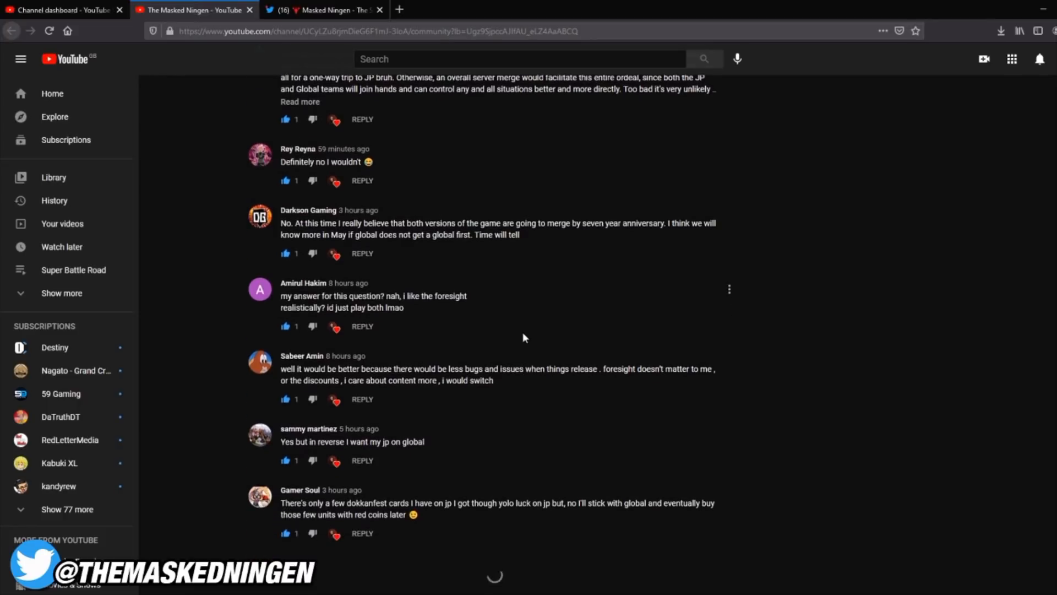
{"action": "scroll", "scroll_direction": "down", "scroll_amount": 3}
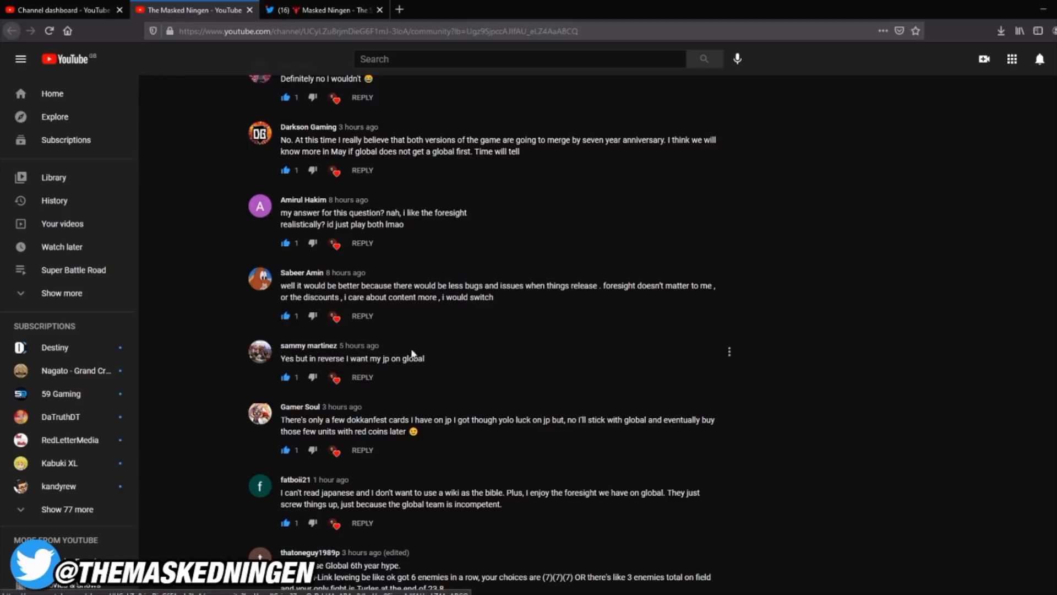
{"action": "mouse_move", "coordinate": [313, 375]}
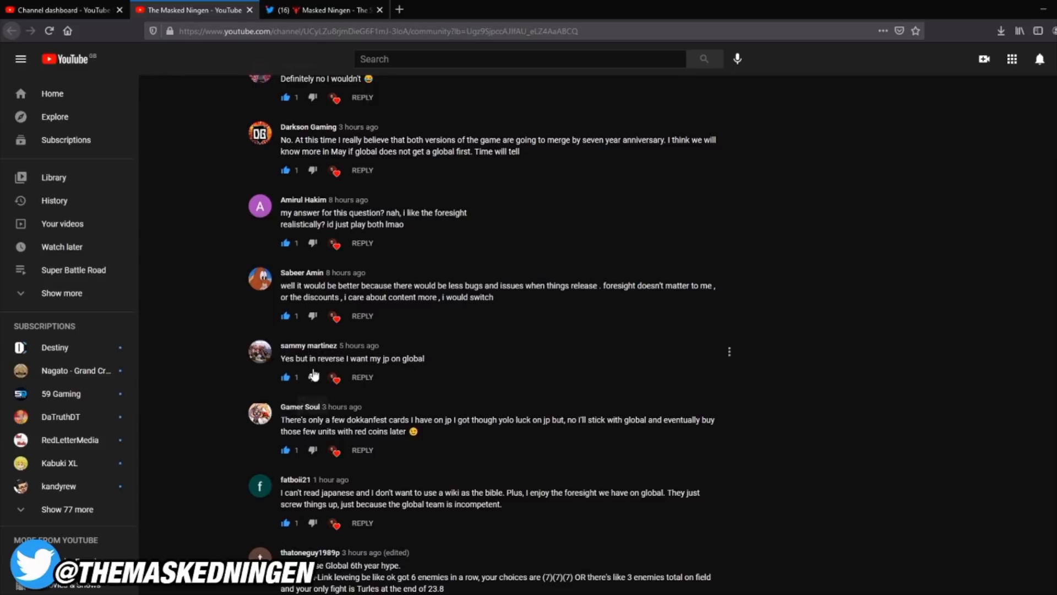
{"action": "mouse_move", "coordinate": [414, 375]}
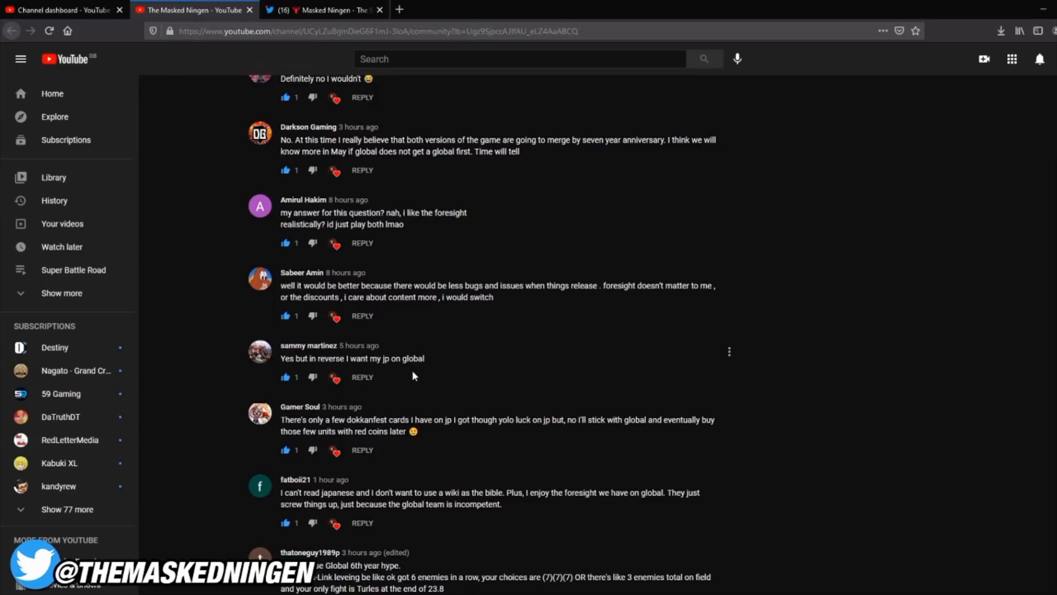
{"action": "mouse_move", "coordinate": [398, 376]}
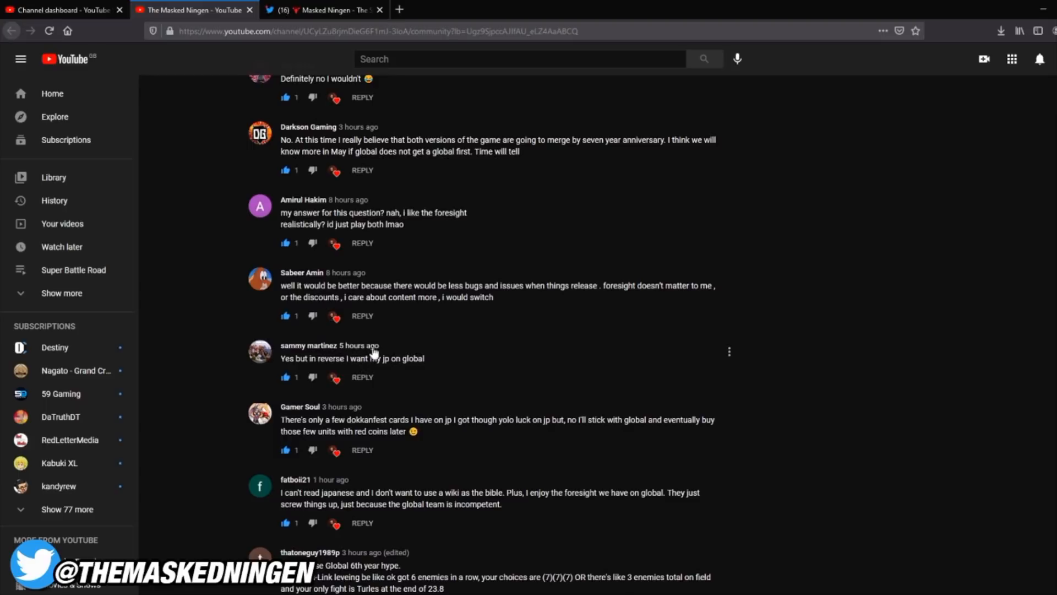
Scroll to comments on discount-only summoning, early super attacks, and saving stones.
{"action": "scroll", "scroll_direction": "down", "scroll_amount": 3}
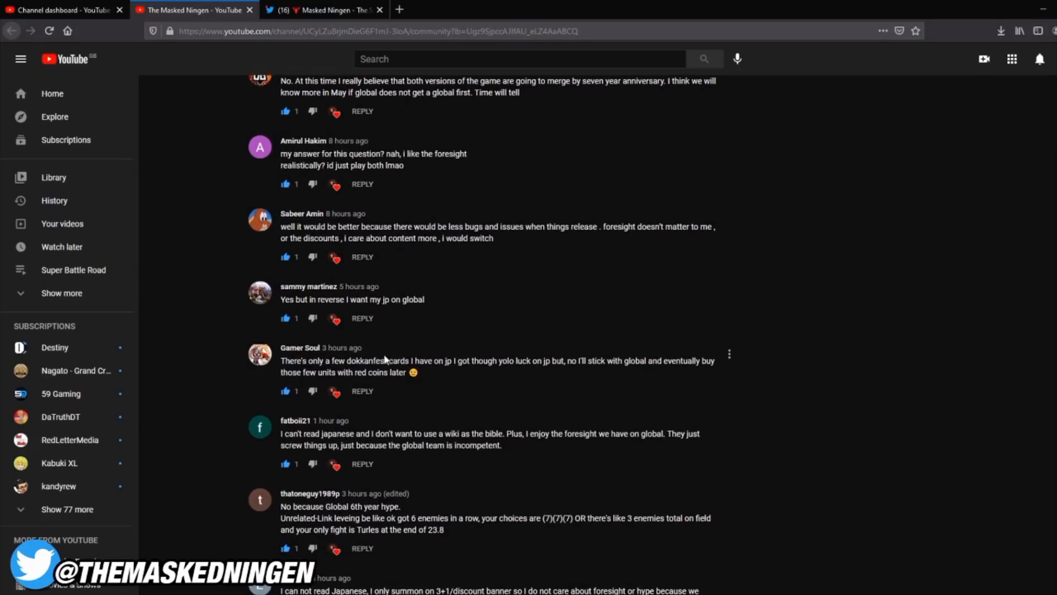
{"action": "scroll", "scroll_direction": "down", "scroll_amount": 3}
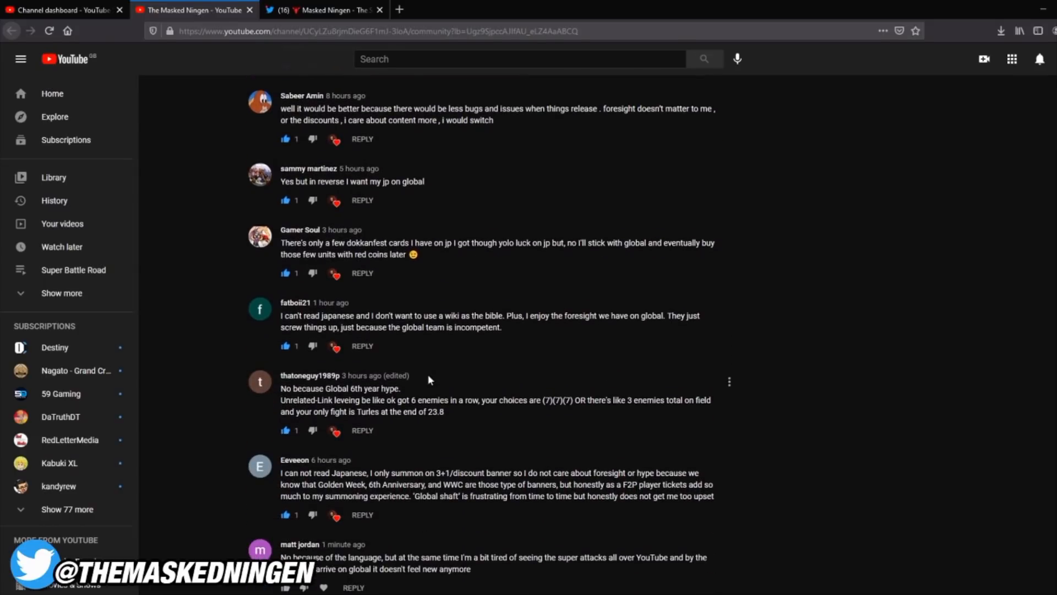
{"action": "scroll", "scroll_direction": "down", "scroll_amount": 3}
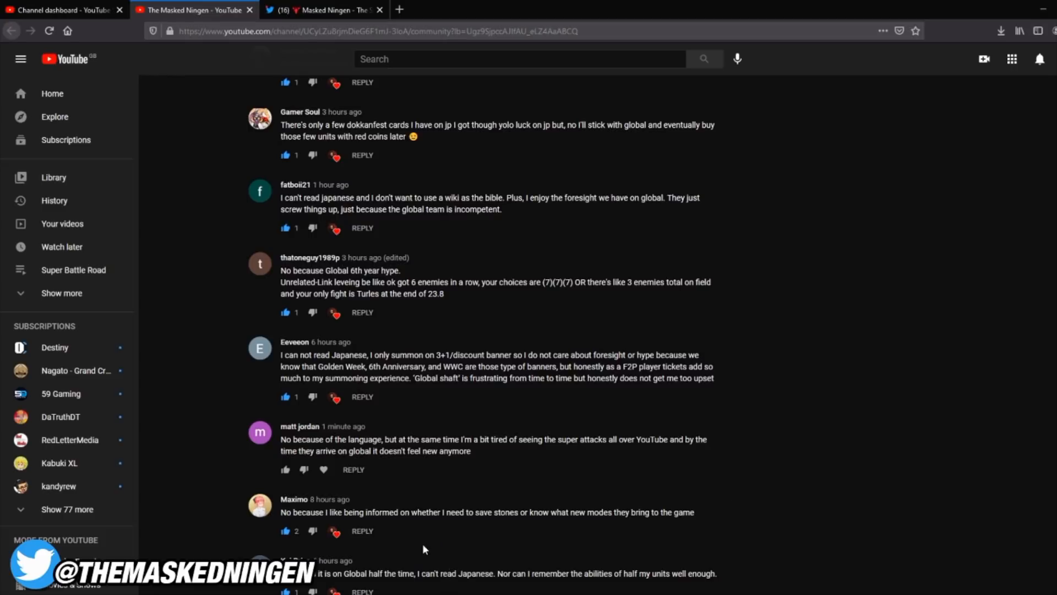
{"action": "mouse_move", "coordinate": [438, 481]}
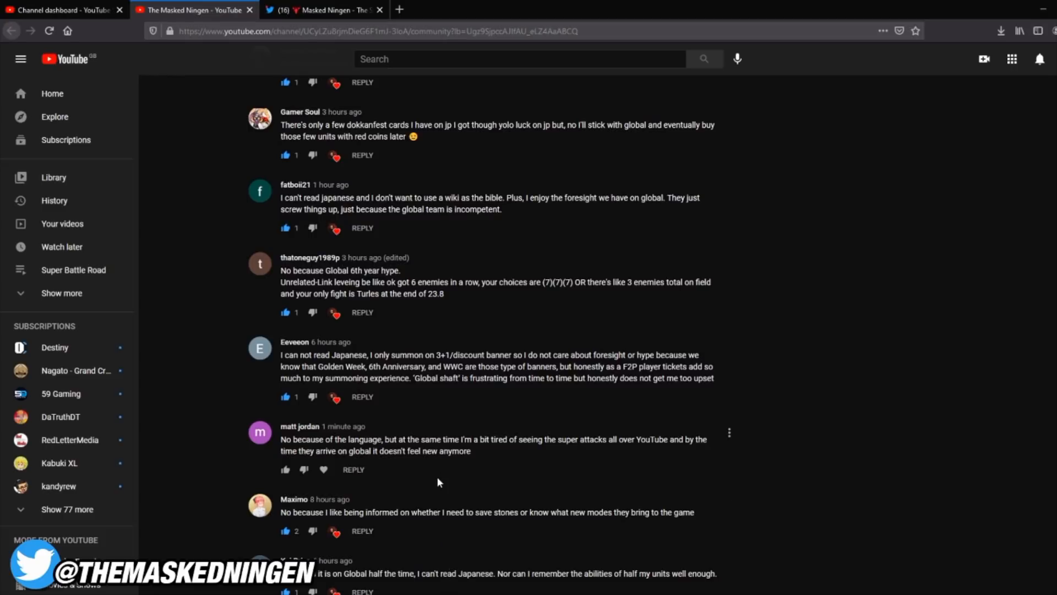
Finish the YouTube comments and check the 49% Yes versus 51% No poll result.
{"action": "scroll", "scroll_direction": "down", "scroll_amount": 3}
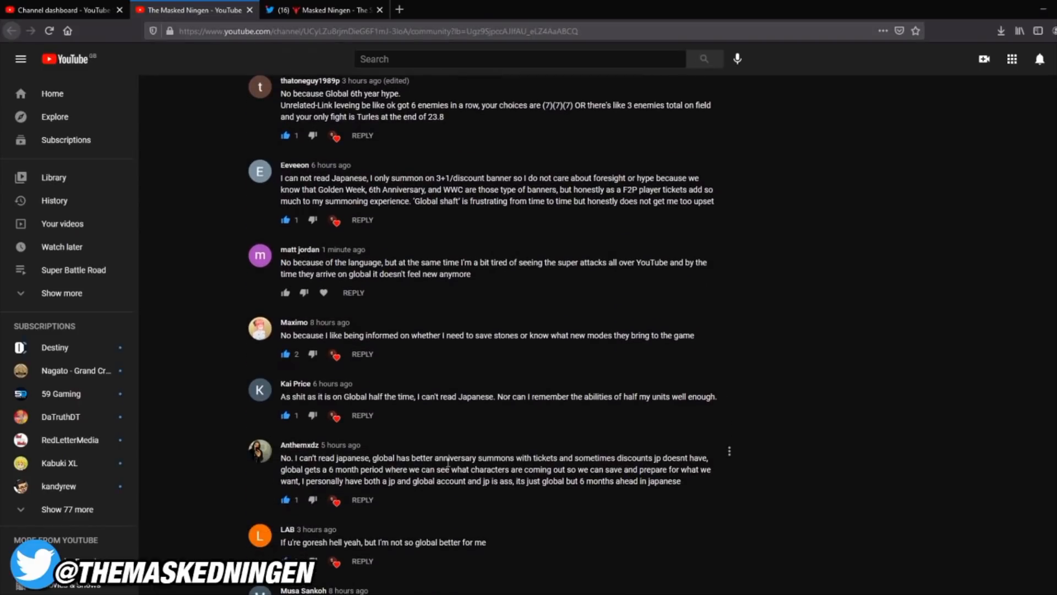
{"action": "scroll", "scroll_direction": "down", "scroll_amount": 3}
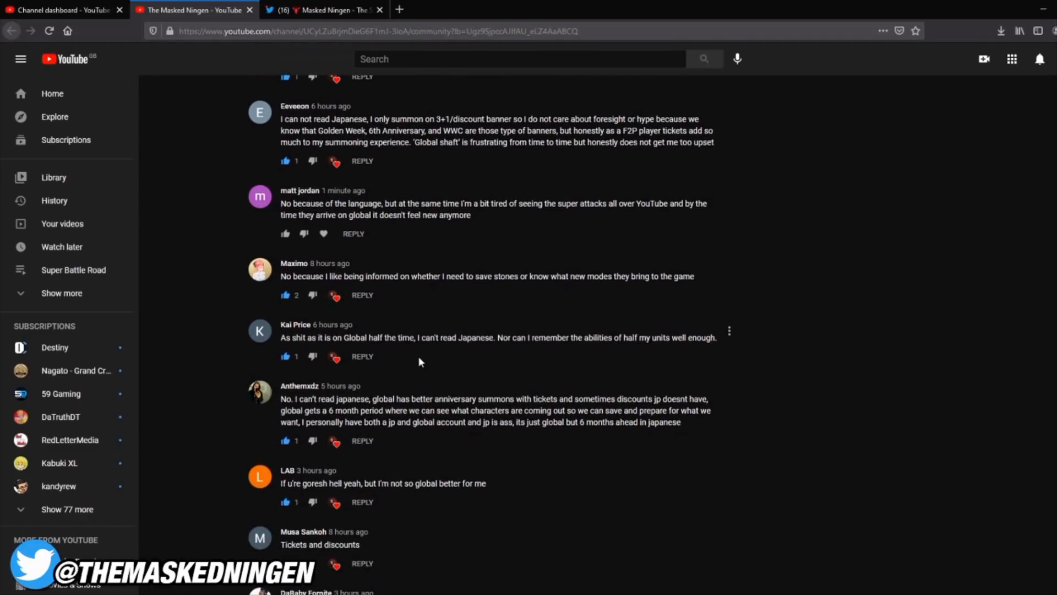
{"action": "scroll", "scroll_direction": "down", "scroll_amount": 3}
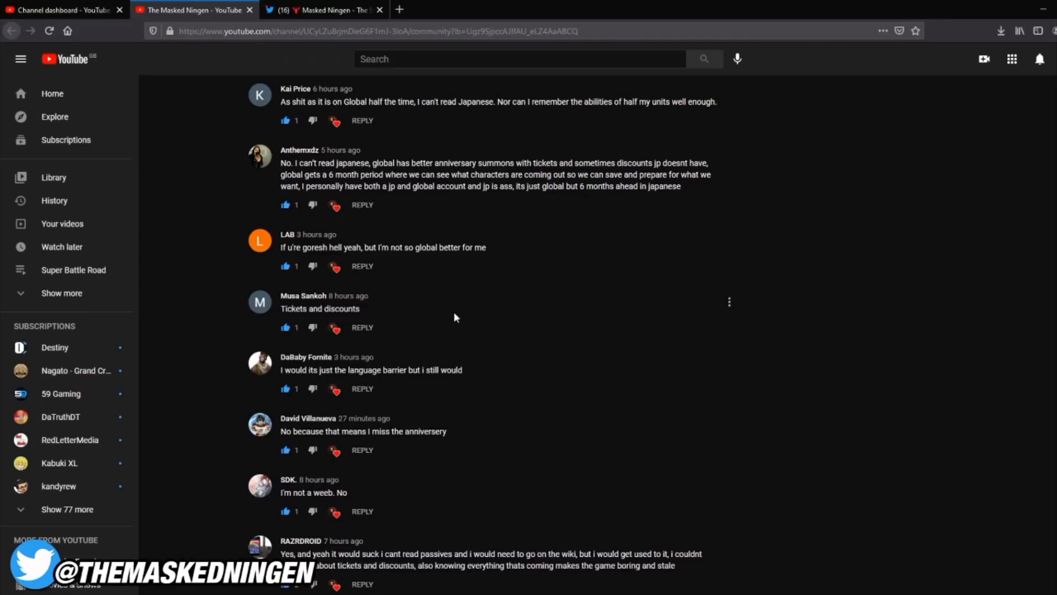
{"action": "scroll", "scroll_direction": "down", "scroll_amount": 3}
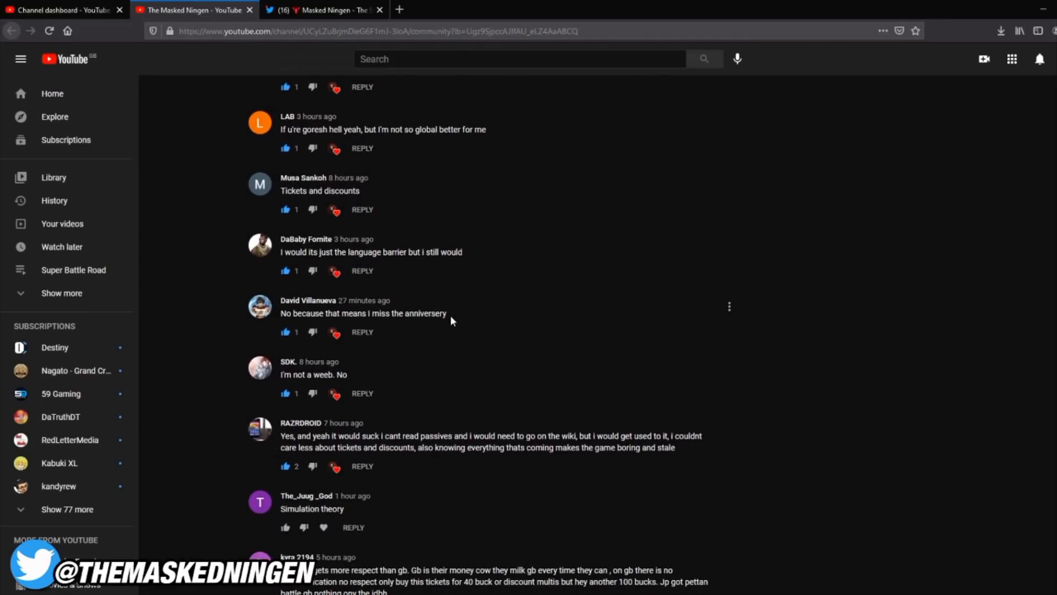
{"action": "mouse_move", "coordinate": [298, 208]}
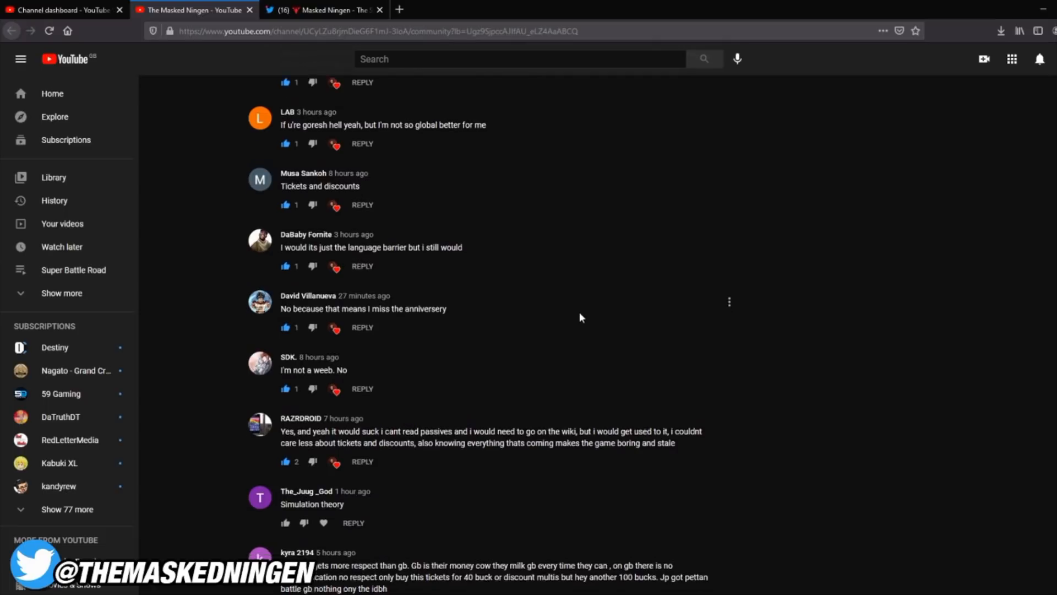
{"action": "scroll", "scroll_direction": "down", "scroll_amount": 3}
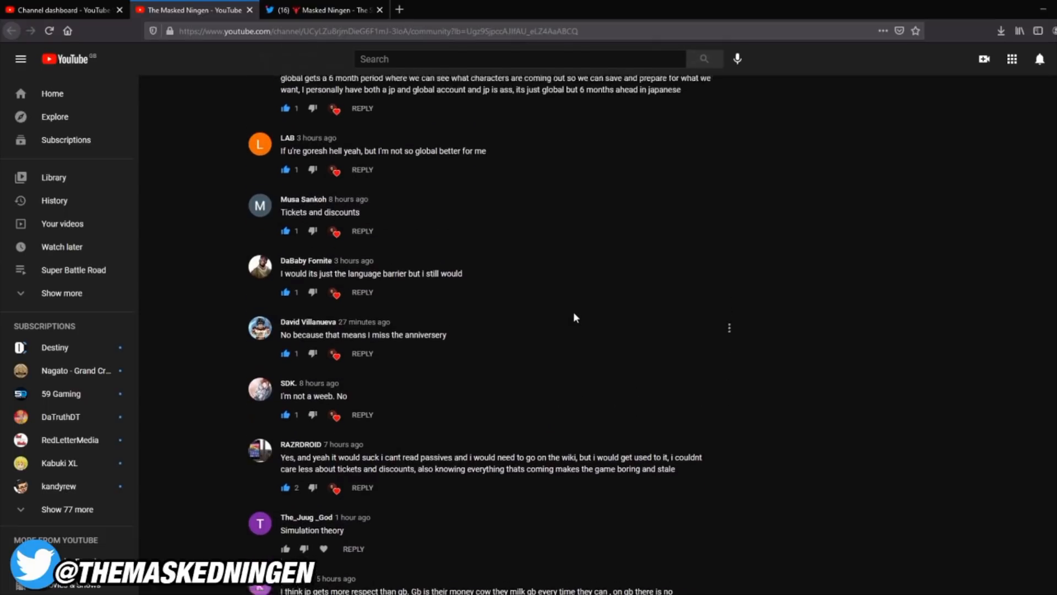
{"action": "scroll", "scroll_direction": "down", "scroll_amount": 3}
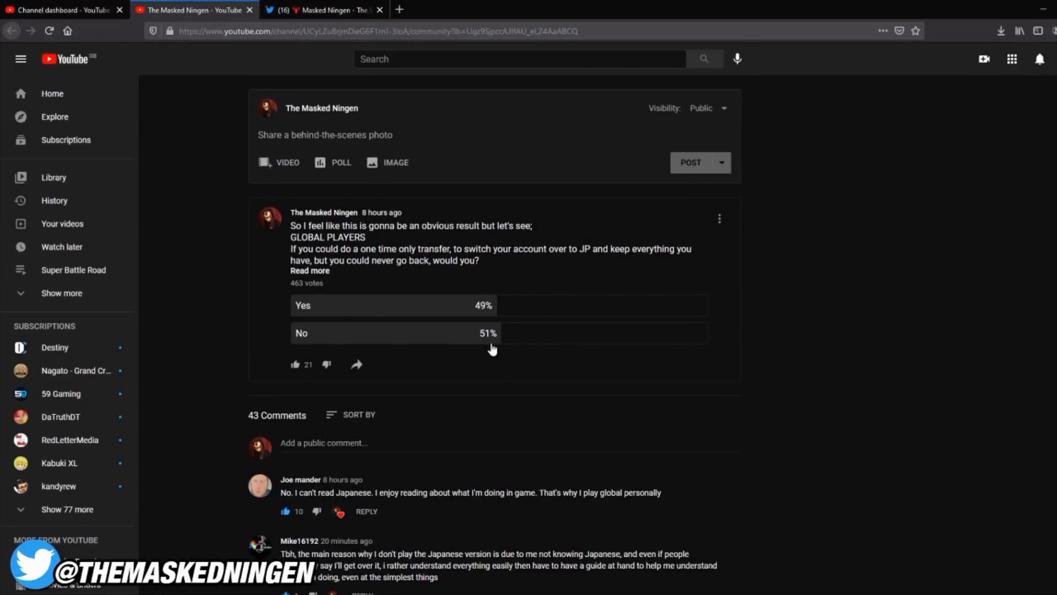
Return to the Twitter thread, scrolling to replies about language barriers and JP's treatment.
{"action": "left_click", "coordinate": [323, 10]}
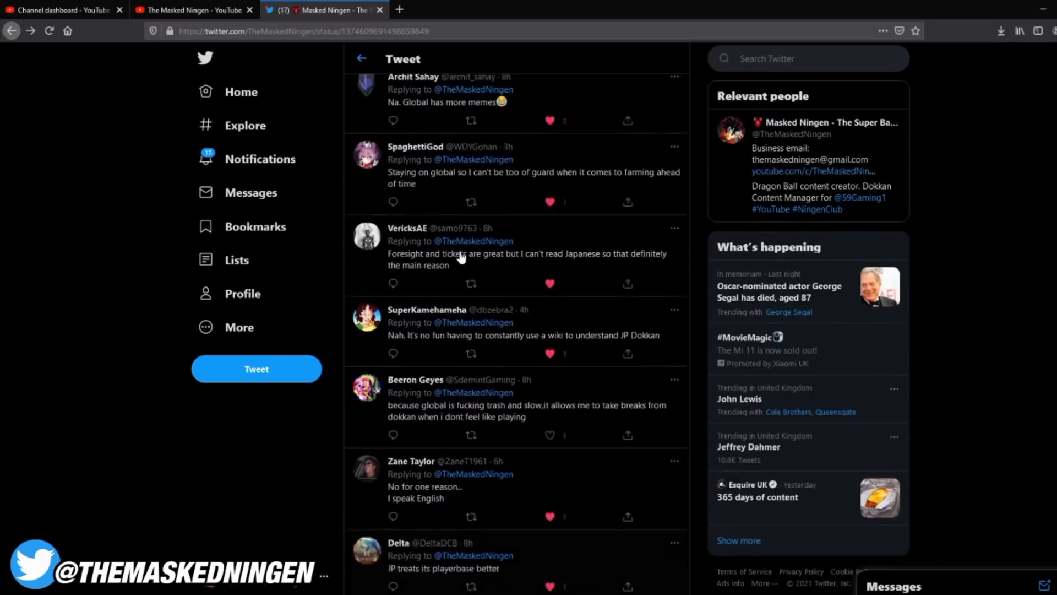
{"action": "scroll", "scroll_direction": "down", "scroll_amount": 3}
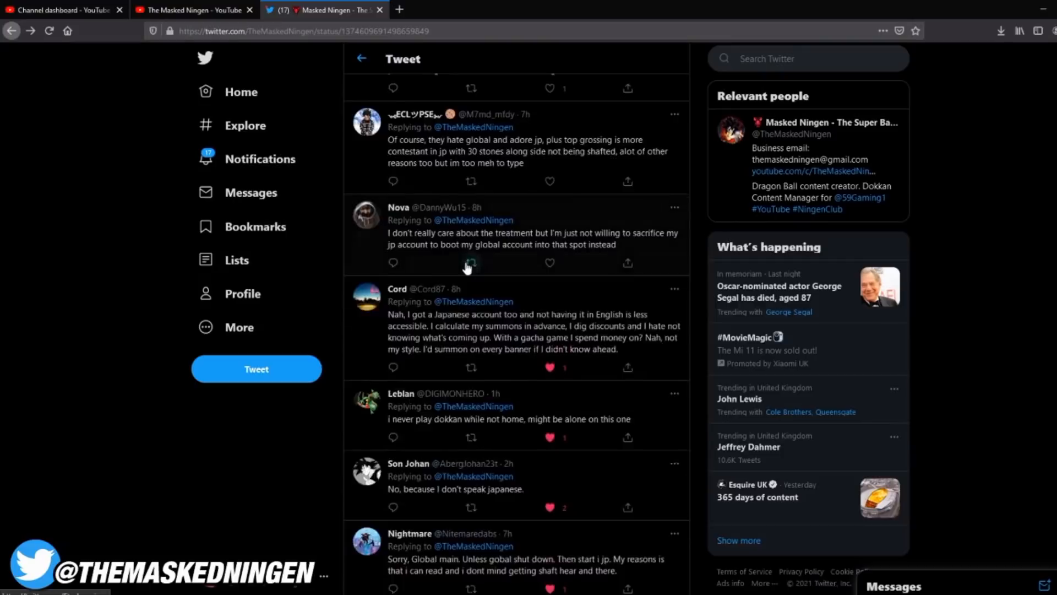
{"action": "scroll", "scroll_direction": "down", "scroll_amount": 3}
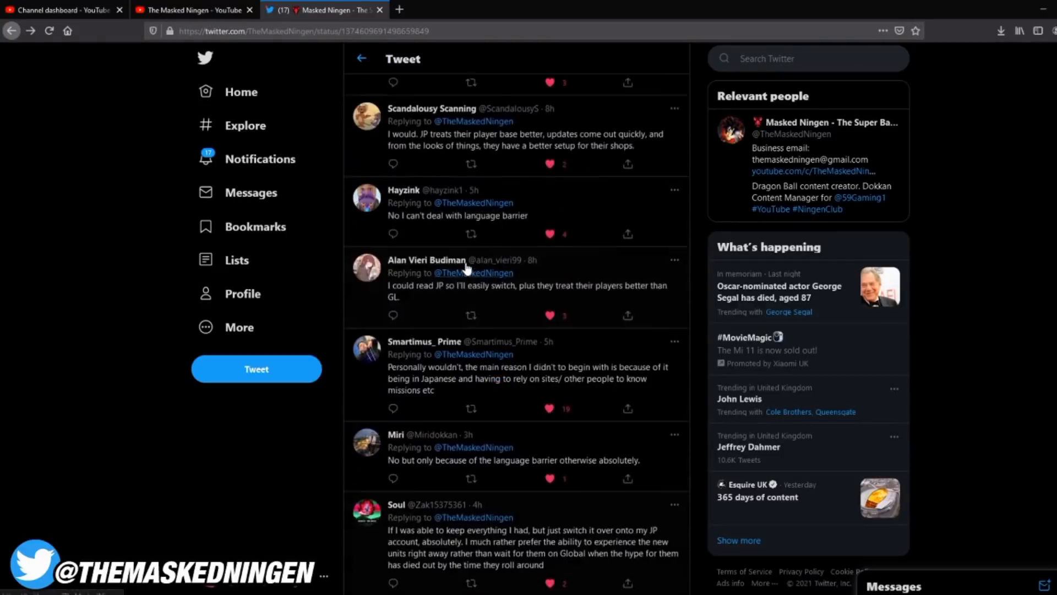